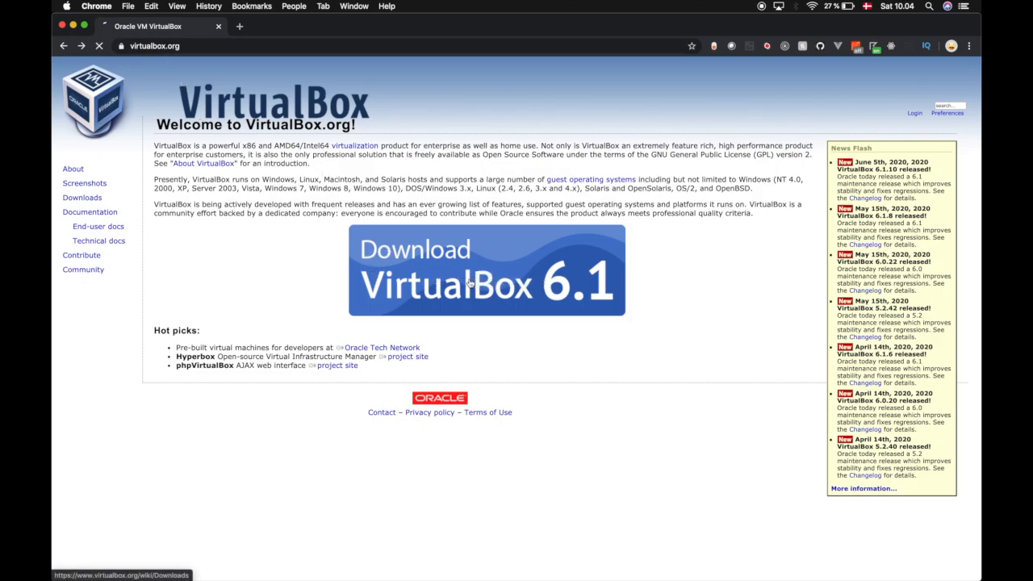
- Download the VirtualBox 6.1.10 package for OS X hosts; its installation fails and the message is dismissed
{"action": "left_click", "coordinate": [485, 269]}
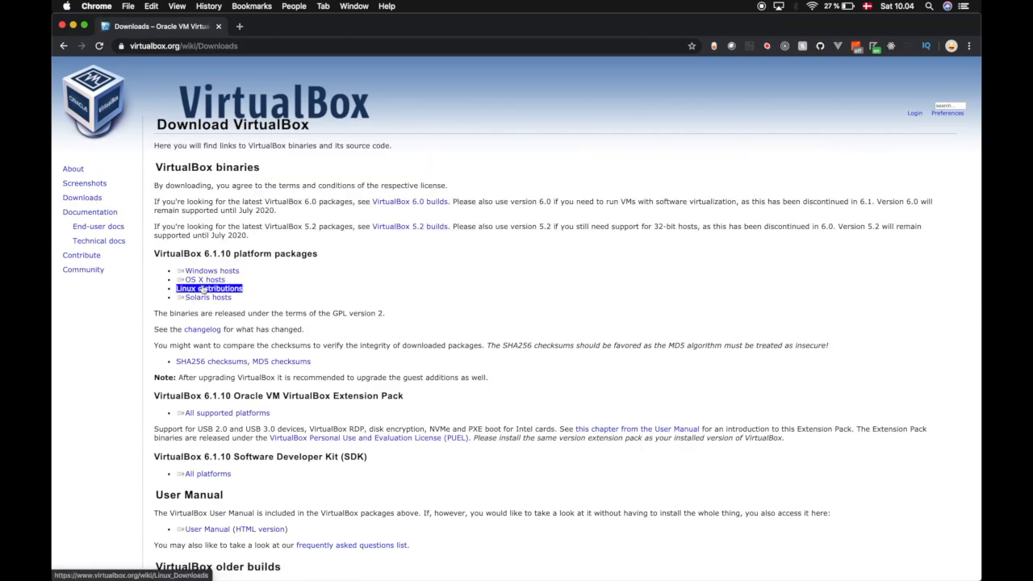
{"action": "mouse_move", "coordinate": [200, 279]}
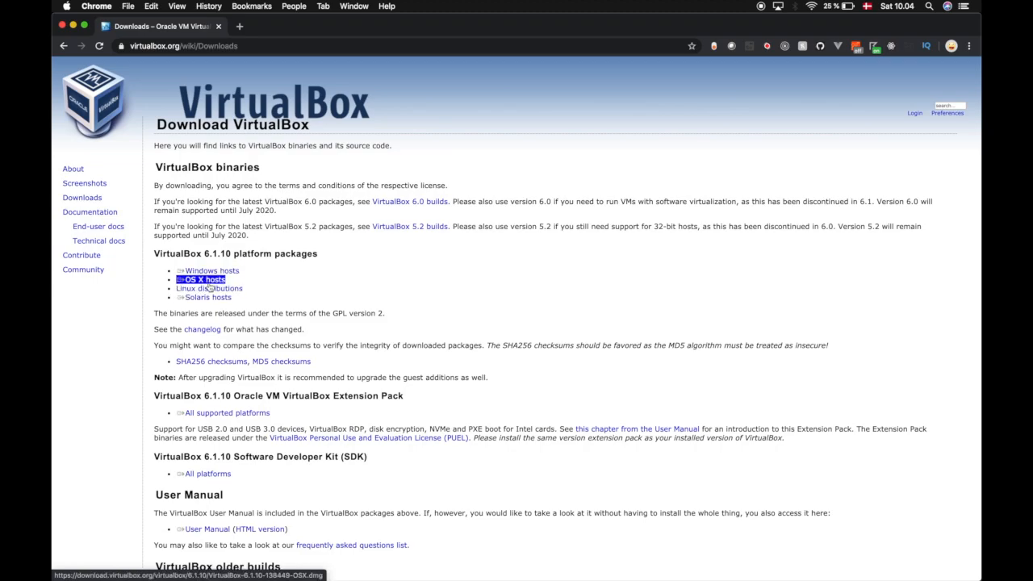
{"action": "left_click", "coordinate": [204, 279]}
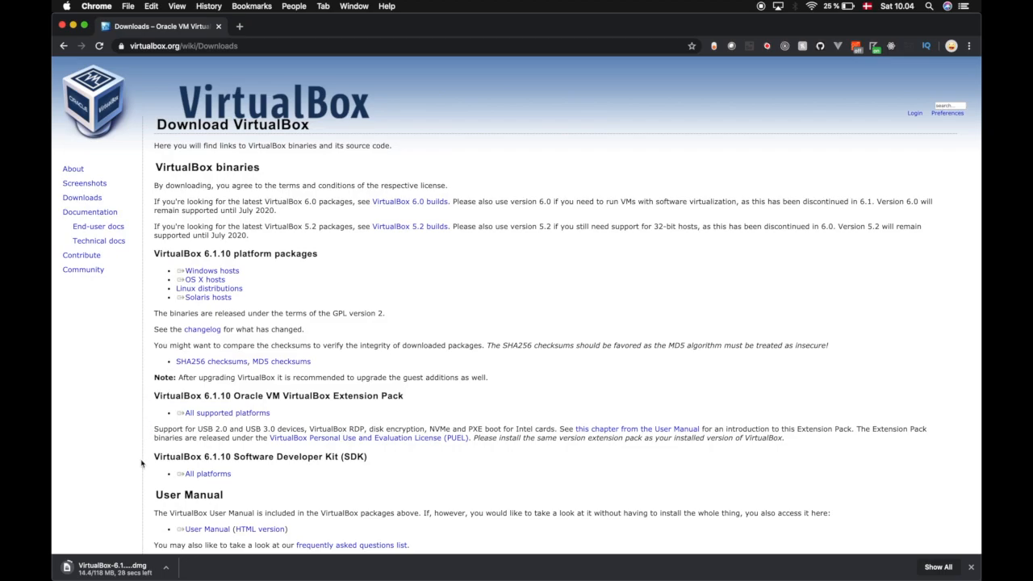
{"action": "mouse_move", "coordinate": [118, 557]}
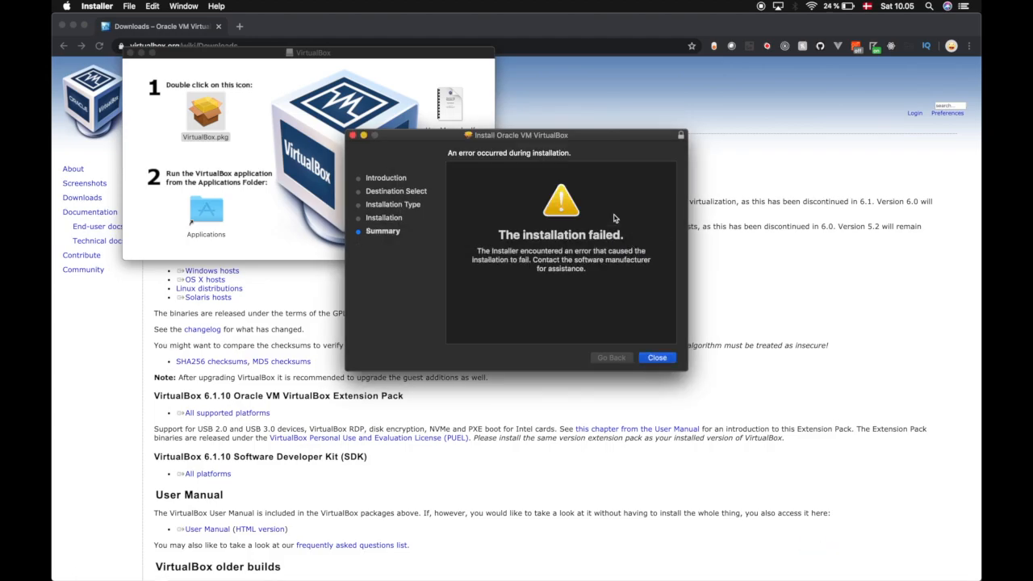
{"action": "left_click", "coordinate": [656, 356]}
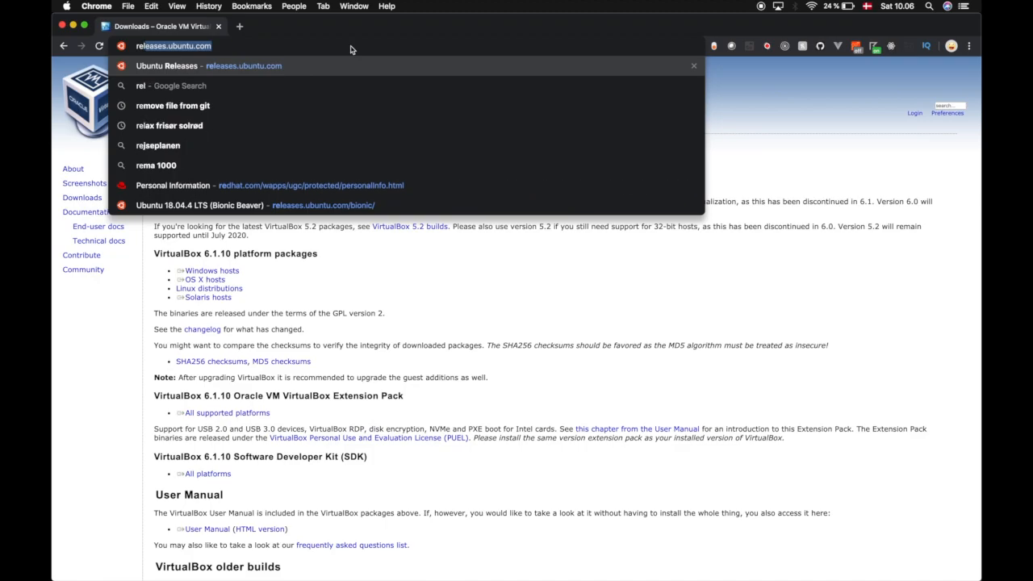
- From releases.ubuntu.com, download the Ubuntu 18.04.4 LTS (Bionic Beaver) 64-bit desktop ISO
{"action": "left_click", "coordinate": [209, 65]}
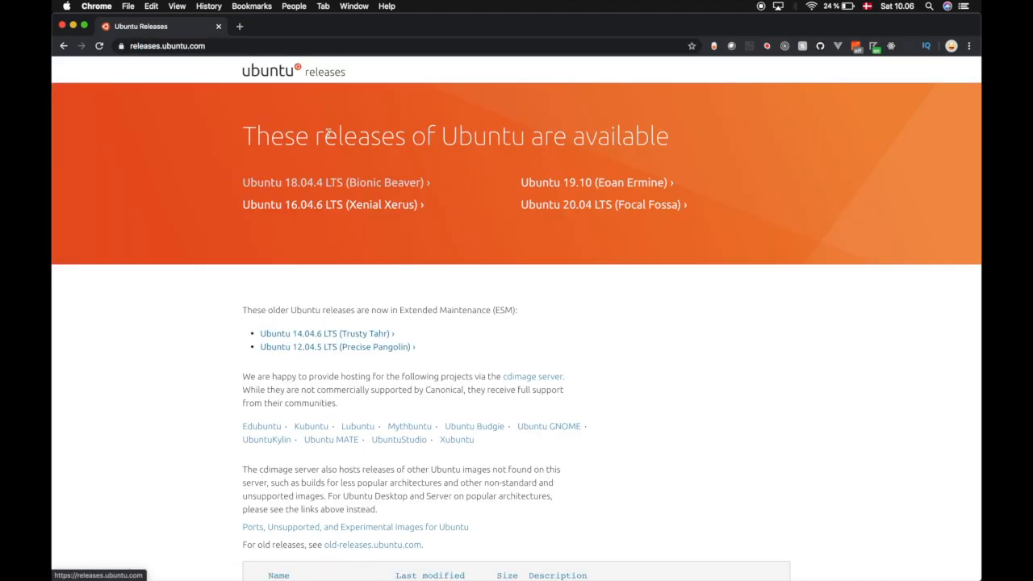
{"action": "mouse_move", "coordinate": [601, 204]}
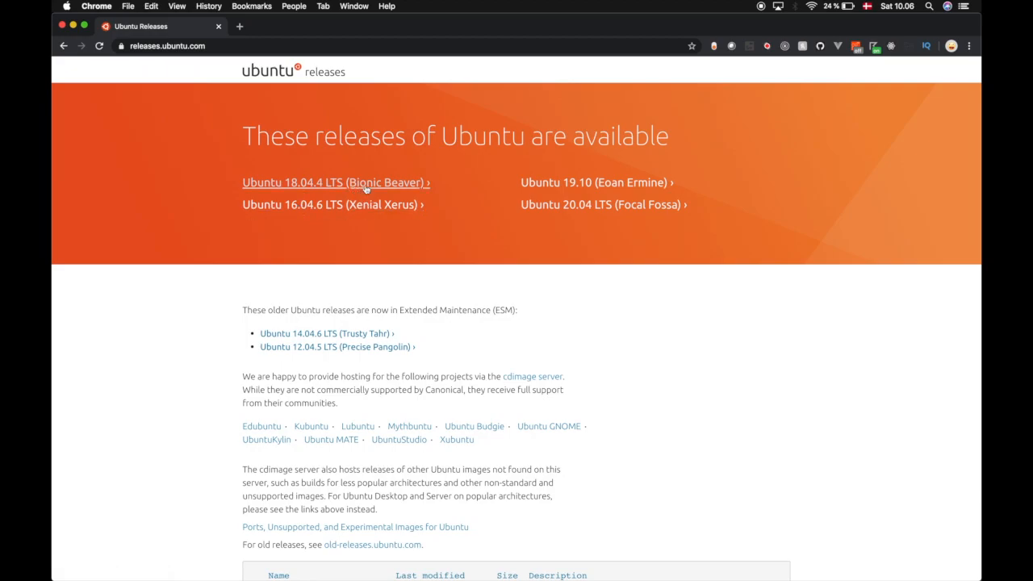
{"action": "left_click", "coordinate": [333, 182]}
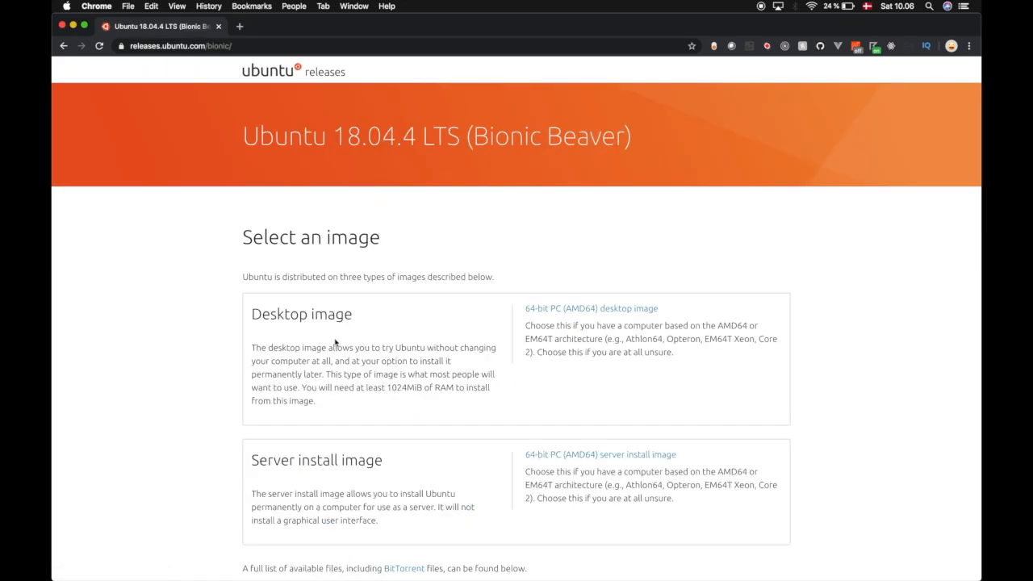
{"action": "scroll", "scroll_direction": "down", "scroll_amount": 3}
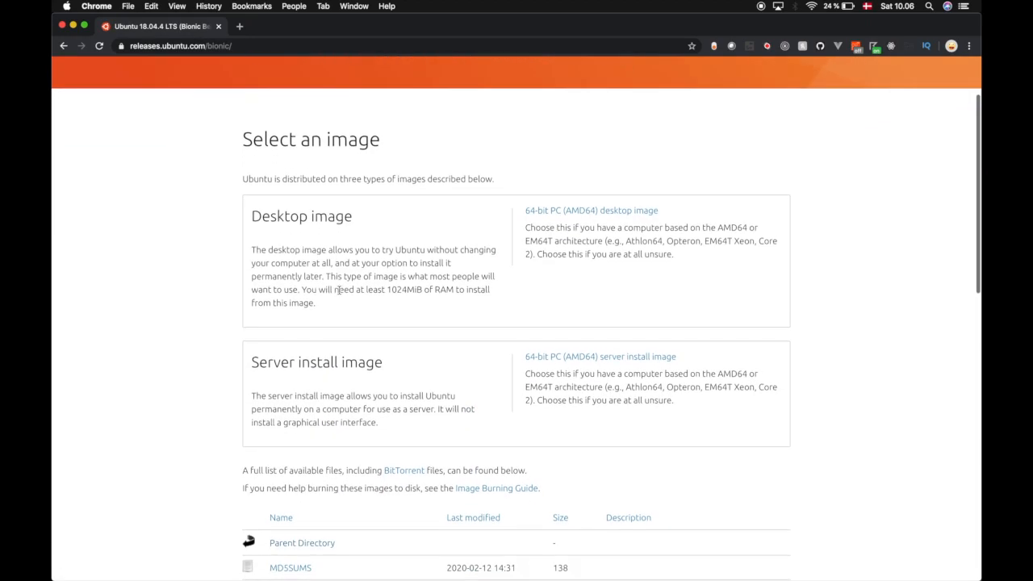
{"action": "scroll", "scroll_direction": "down", "scroll_amount": 3}
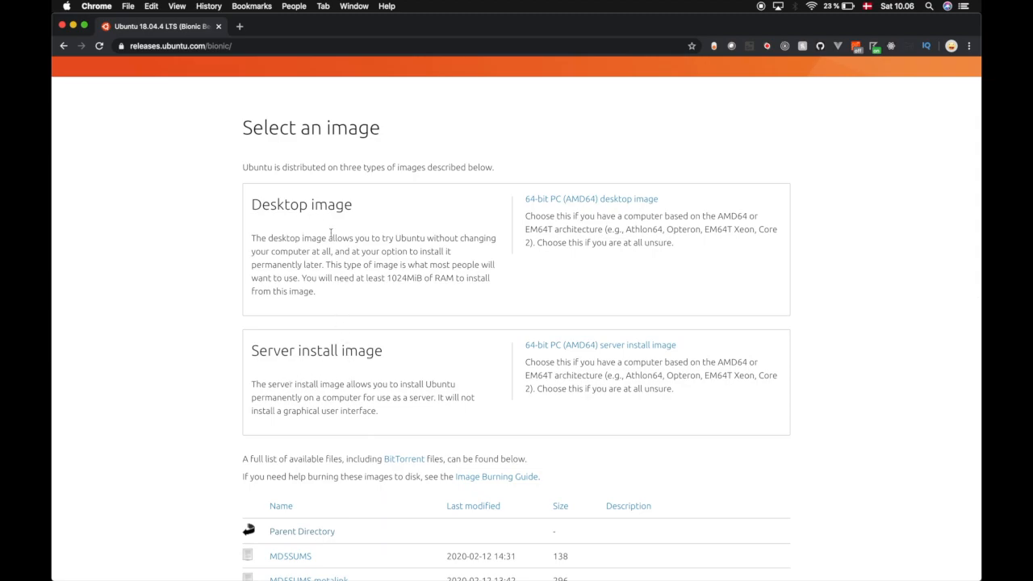
{"action": "left_click", "coordinate": [591, 198]}
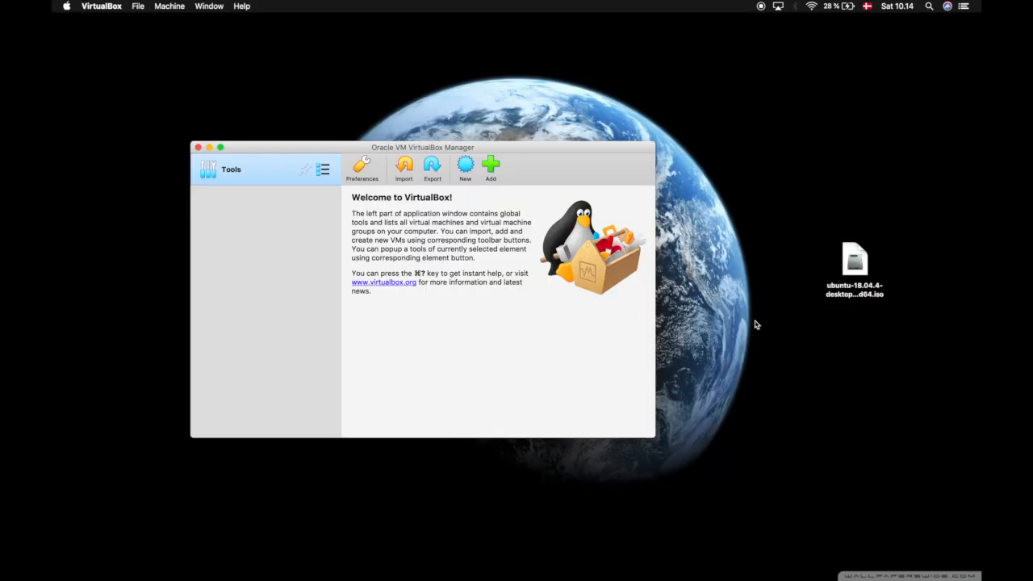
{"action": "mouse_move", "coordinate": [693, 299]}
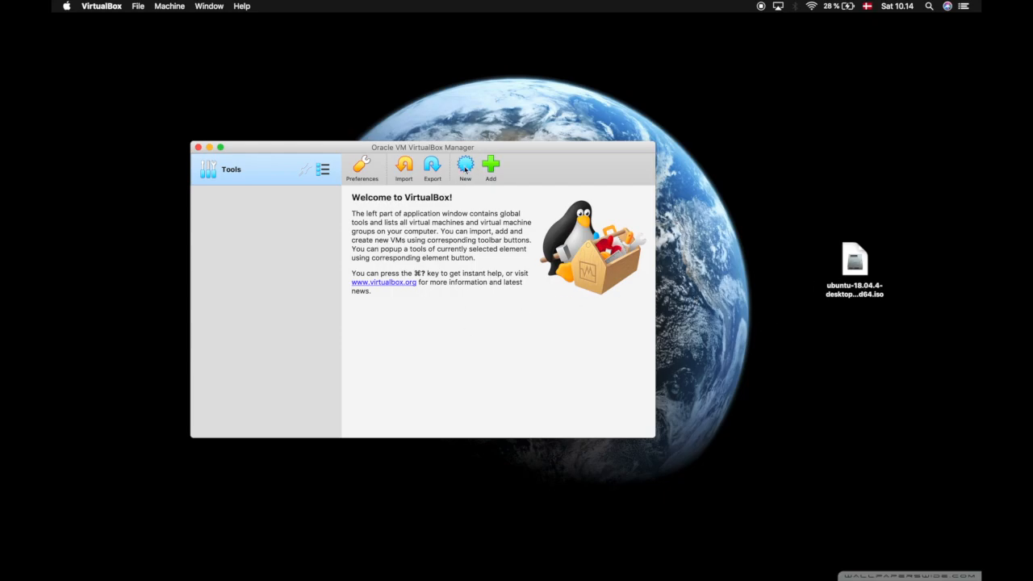
- Create a new virtual machine named 'ubuntu 18.04', typed as Linux, Ubuntu (64-bit)
{"action": "left_click", "coordinate": [490, 165]}
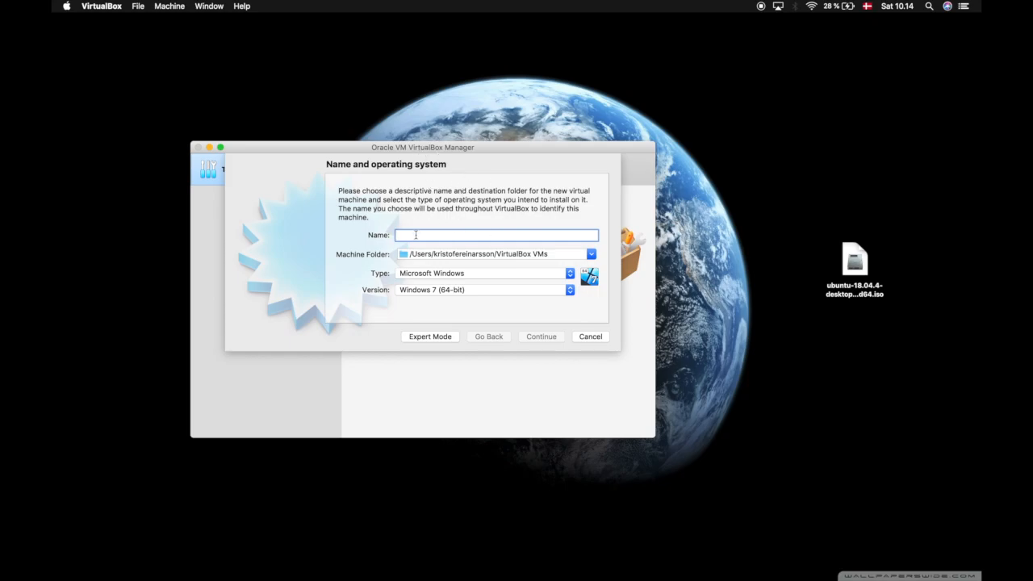
{"action": "type", "text": "ubuntu 18"}
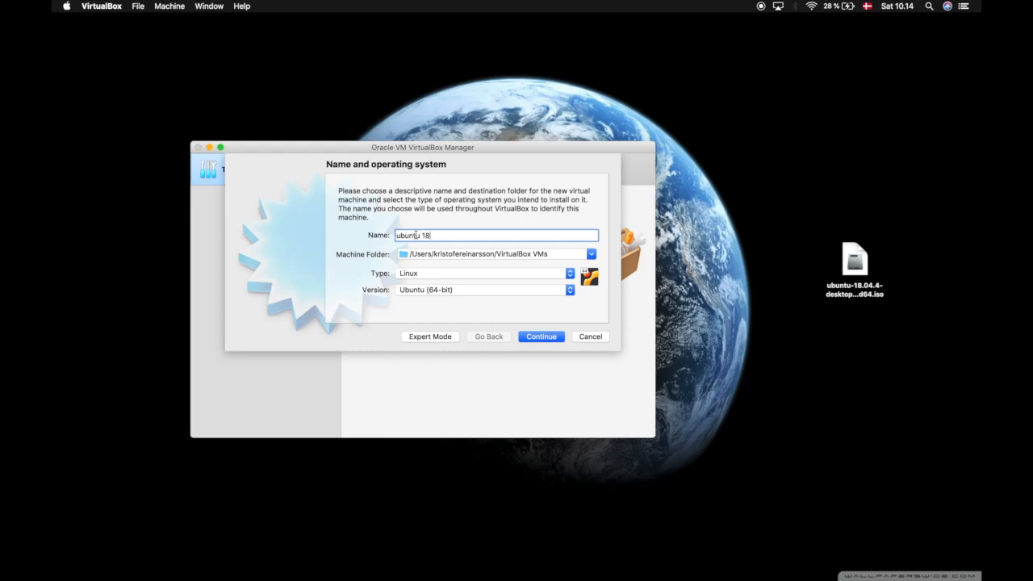
{"action": "type", "text": ".04"}
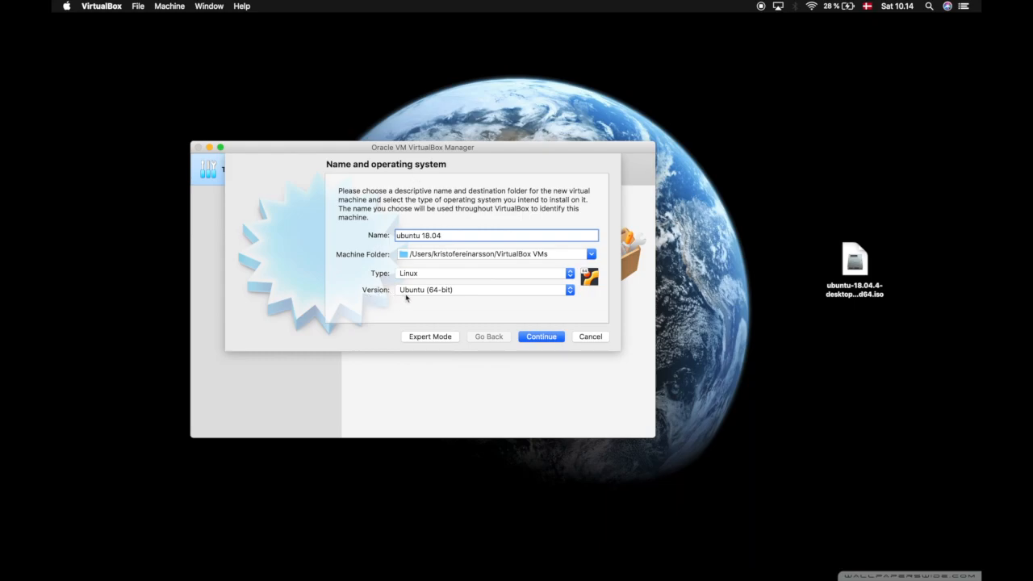
- Allocate about 5943 MB of memory to the machine and continue to the hard disk page
{"action": "left_click", "coordinate": [541, 336]}
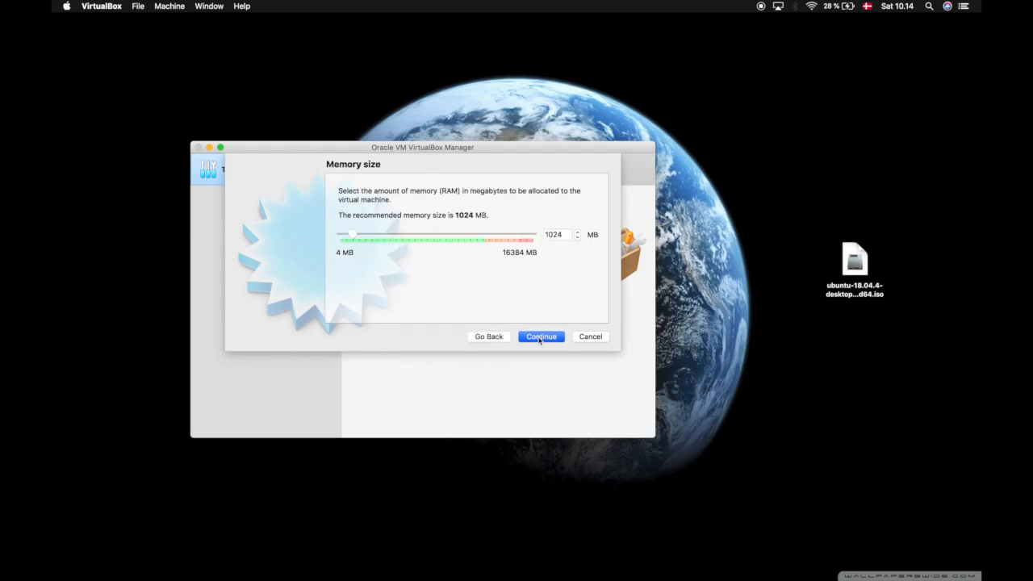
{"action": "left_click_drag", "start_coordinate": [353, 234], "coordinate": [386, 234]}
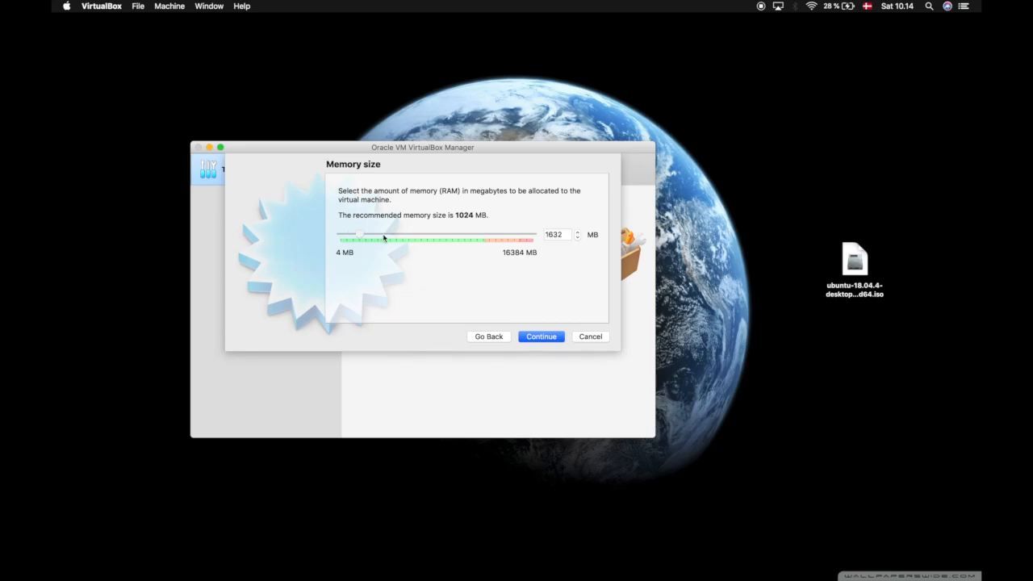
{"action": "left_click_drag", "start_coordinate": [383, 234], "coordinate": [406, 235]}
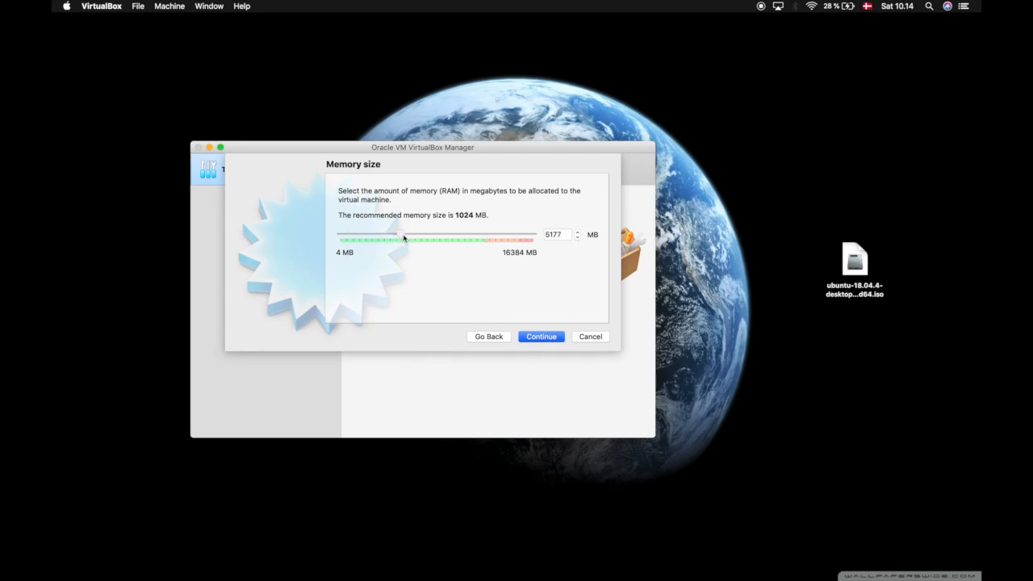
{"action": "left_click_drag", "start_coordinate": [403, 235], "coordinate": [413, 235]}
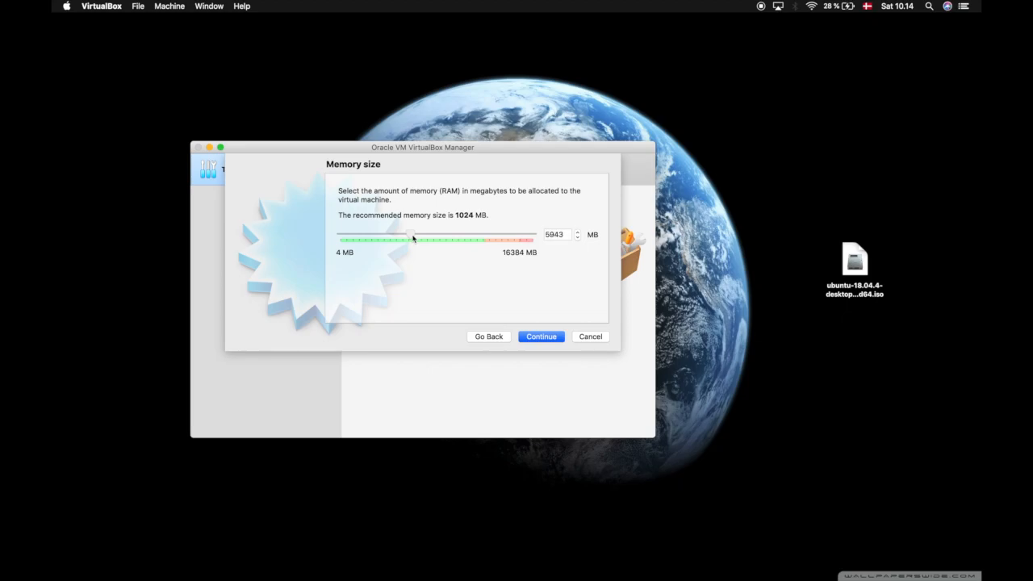
{"action": "left_click", "coordinate": [541, 336]}
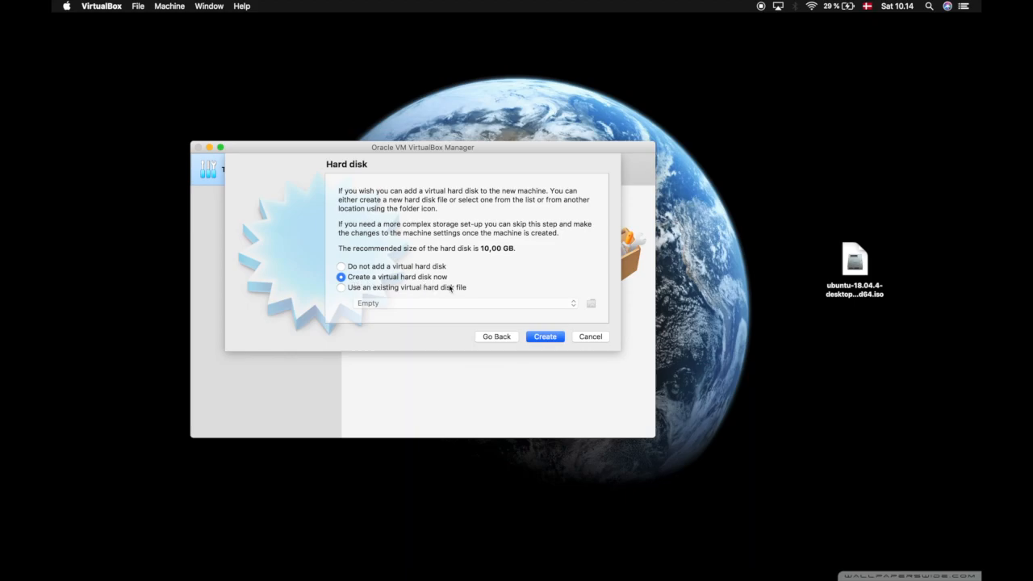
- Create a dynamically allocated 10 GB VDI virtual hard disk to finish the machine
{"action": "left_click", "coordinate": [545, 336]}
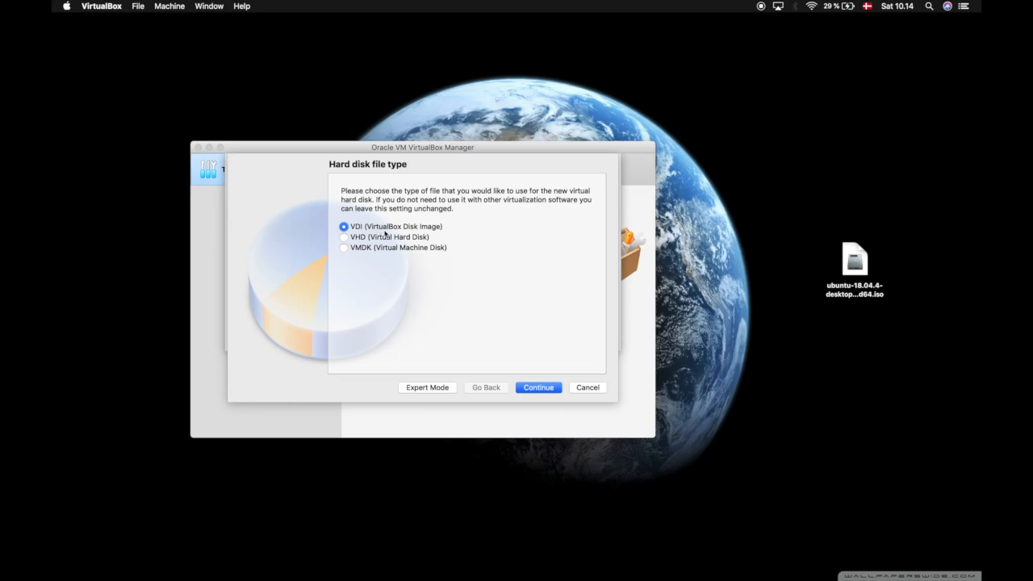
{"action": "left_click", "coordinate": [538, 388]}
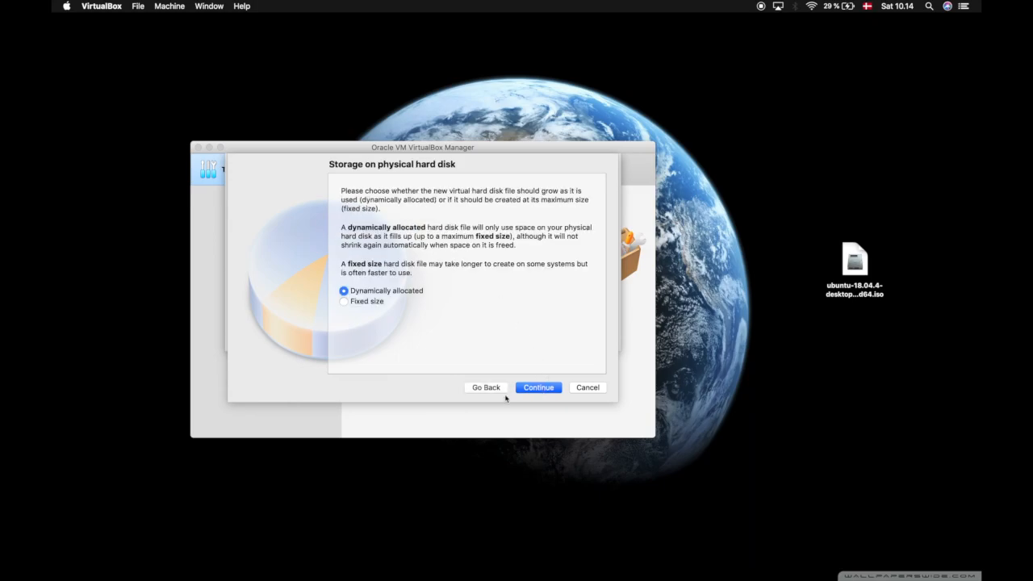
{"action": "mouse_move", "coordinate": [353, 299]}
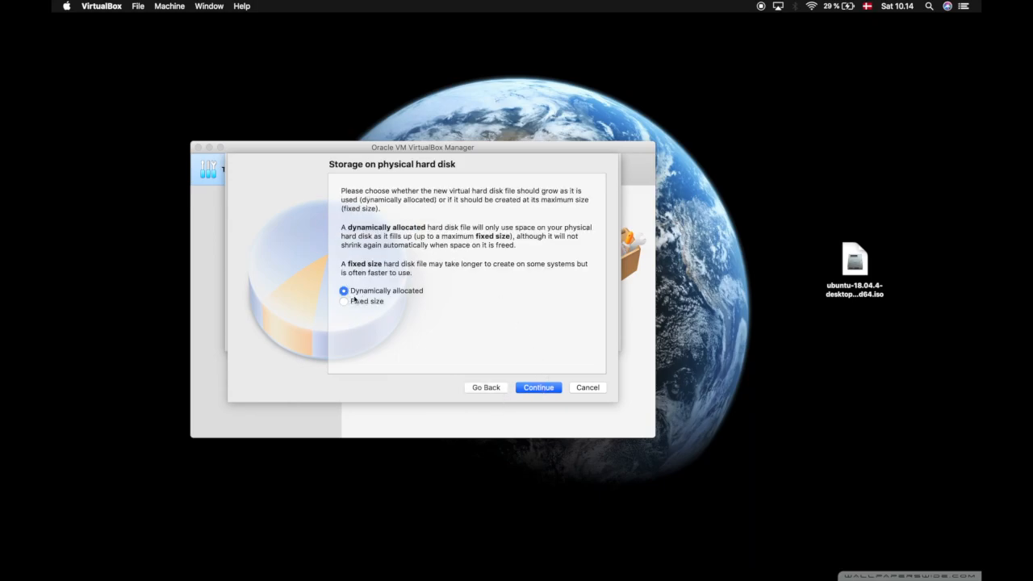
{"action": "mouse_move", "coordinate": [430, 298]}
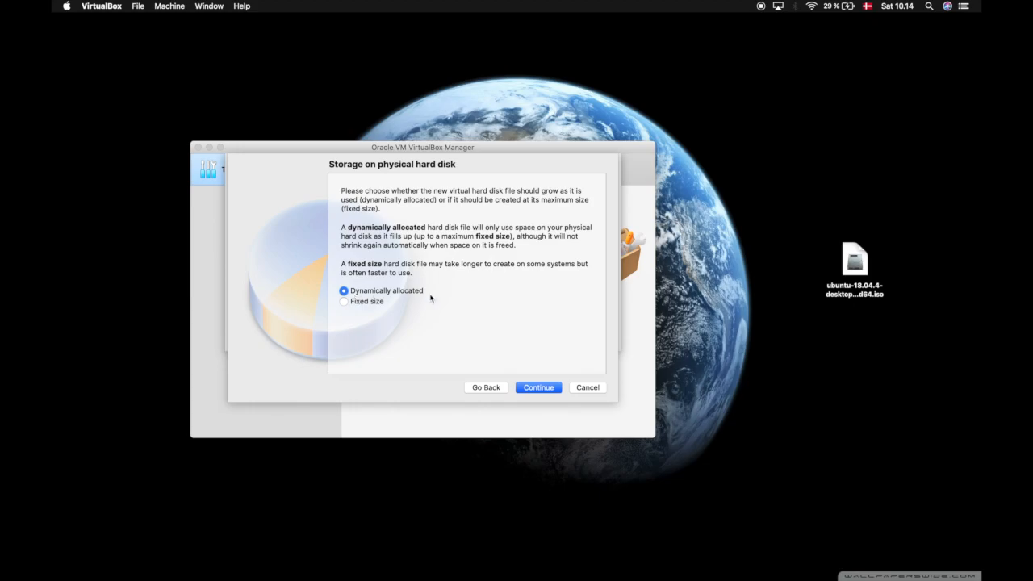
{"action": "mouse_move", "coordinate": [404, 296]}
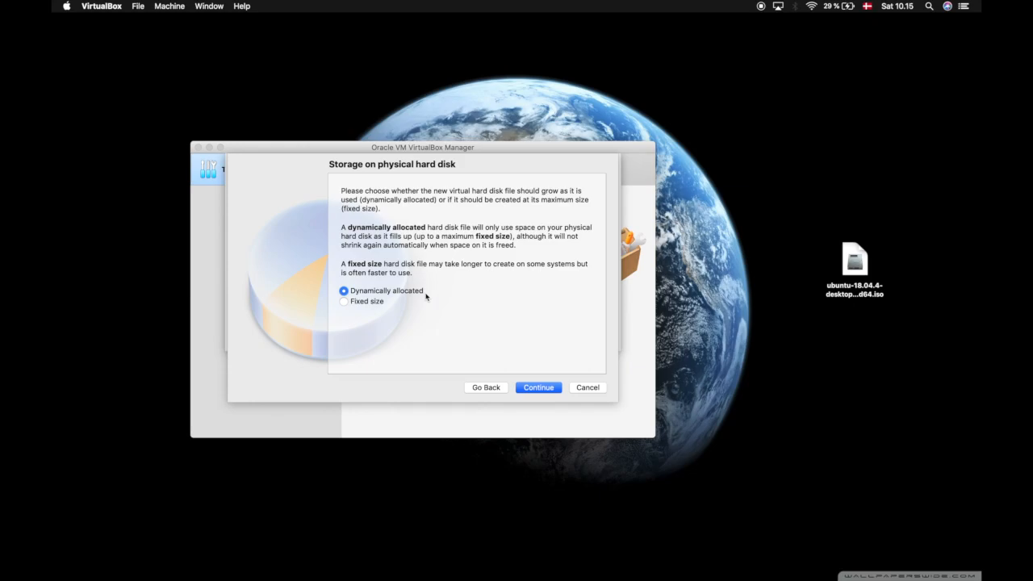
{"action": "mouse_move", "coordinate": [403, 301]}
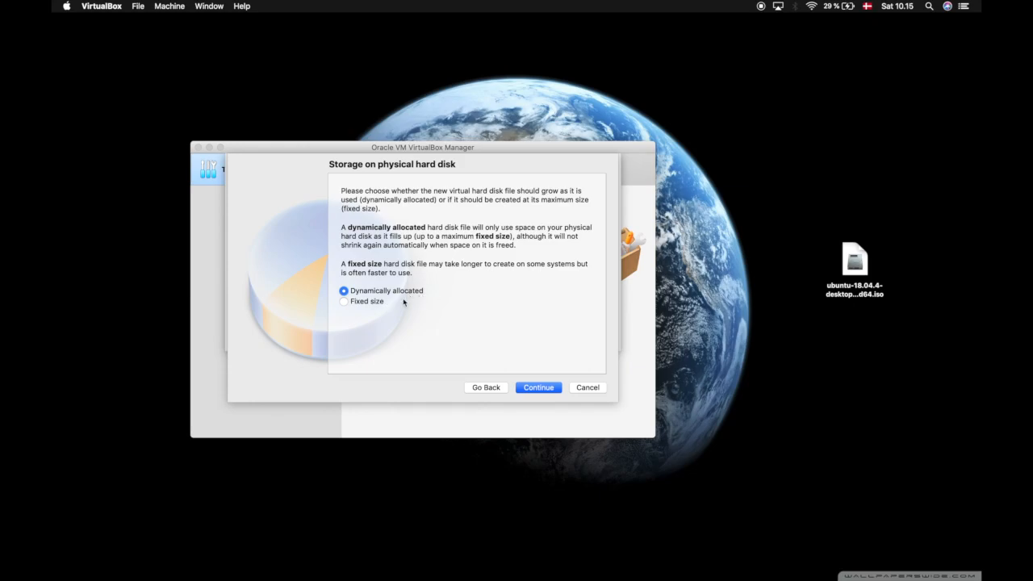
{"action": "mouse_move", "coordinate": [397, 301]}
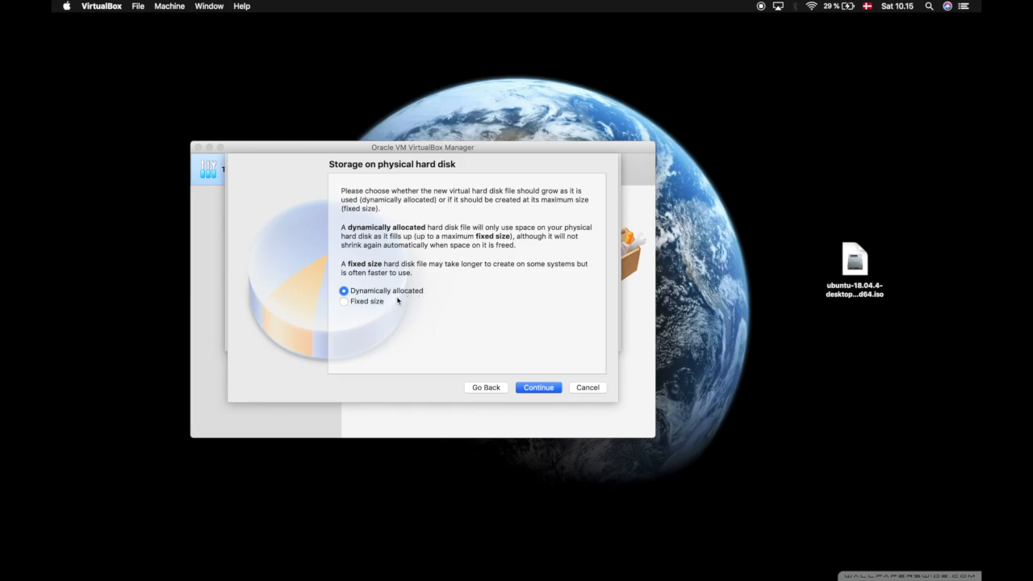
{"action": "mouse_move", "coordinate": [381, 301]}
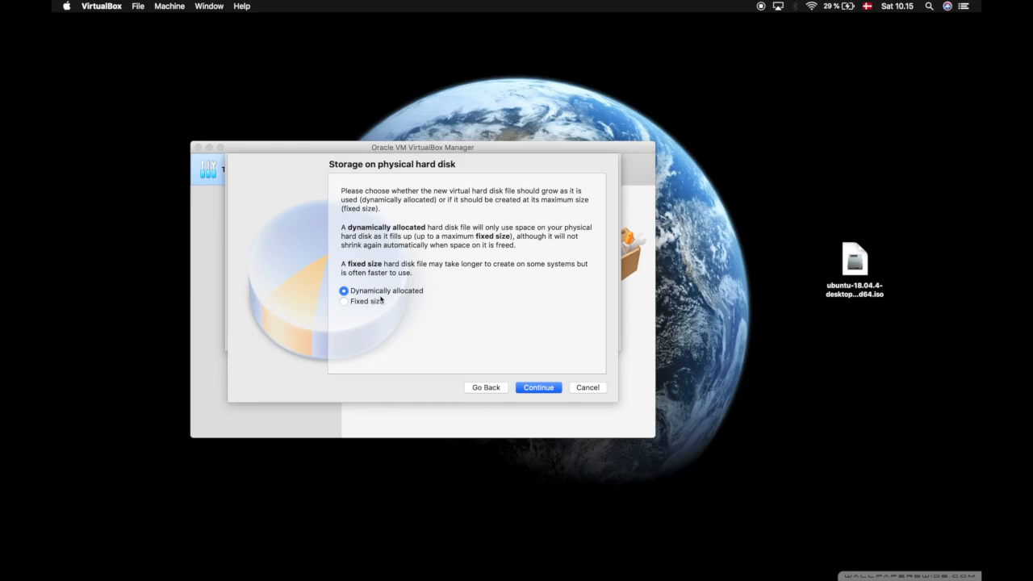
{"action": "mouse_move", "coordinate": [389, 301]}
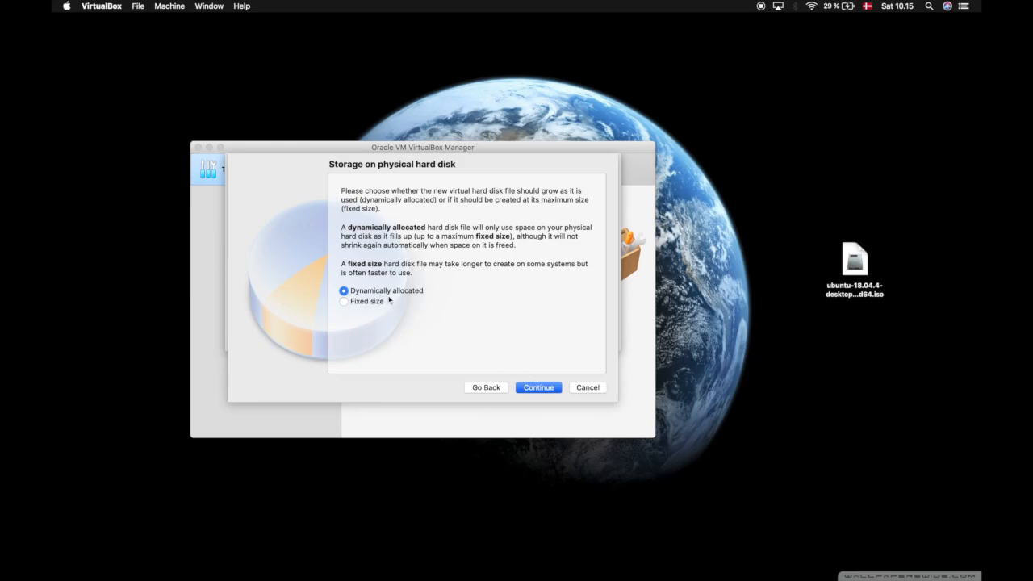
{"action": "left_click", "coordinate": [537, 387]}
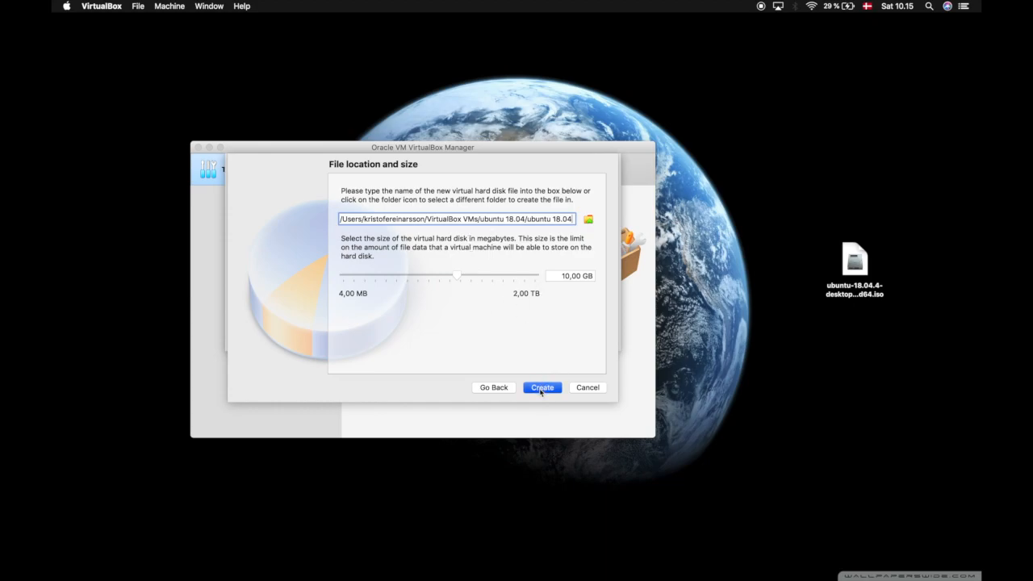
{"action": "left_click", "coordinate": [542, 388]}
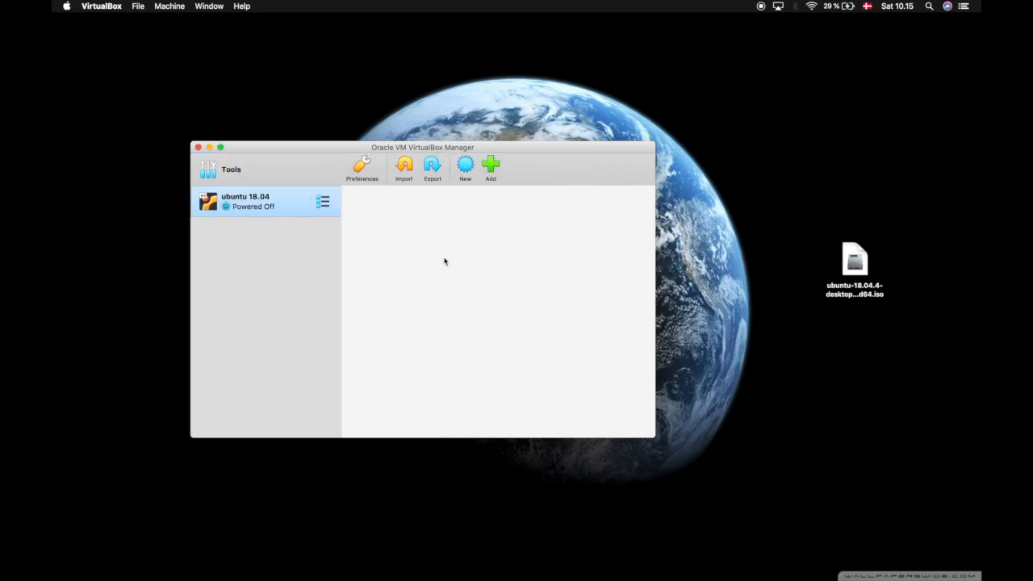
- In the machine's Storage settings, bring up the virtual optical disk chooser for the empty IDE drive
{"action": "left_click", "coordinate": [250, 201]}
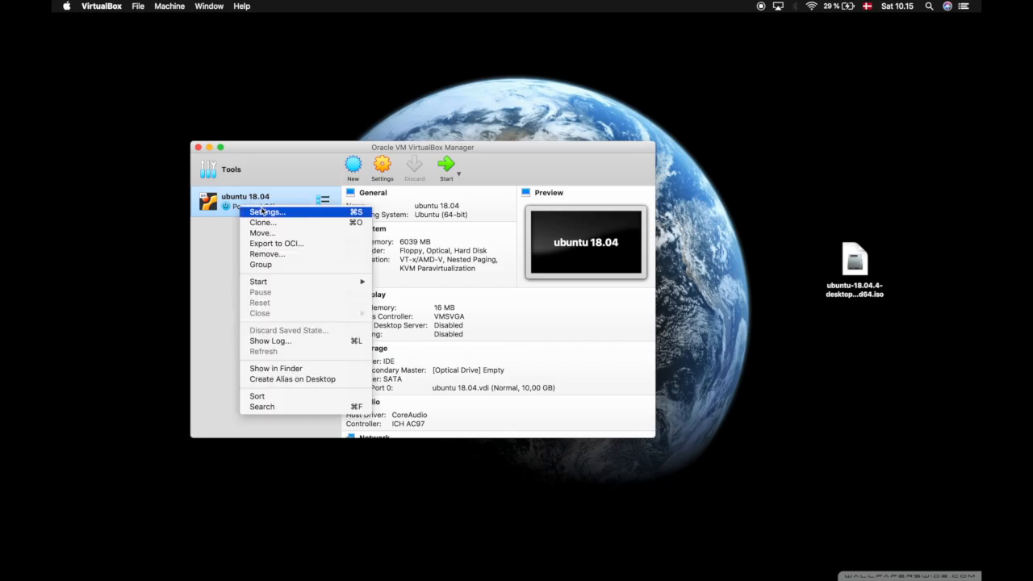
{"action": "left_click", "coordinate": [266, 212]}
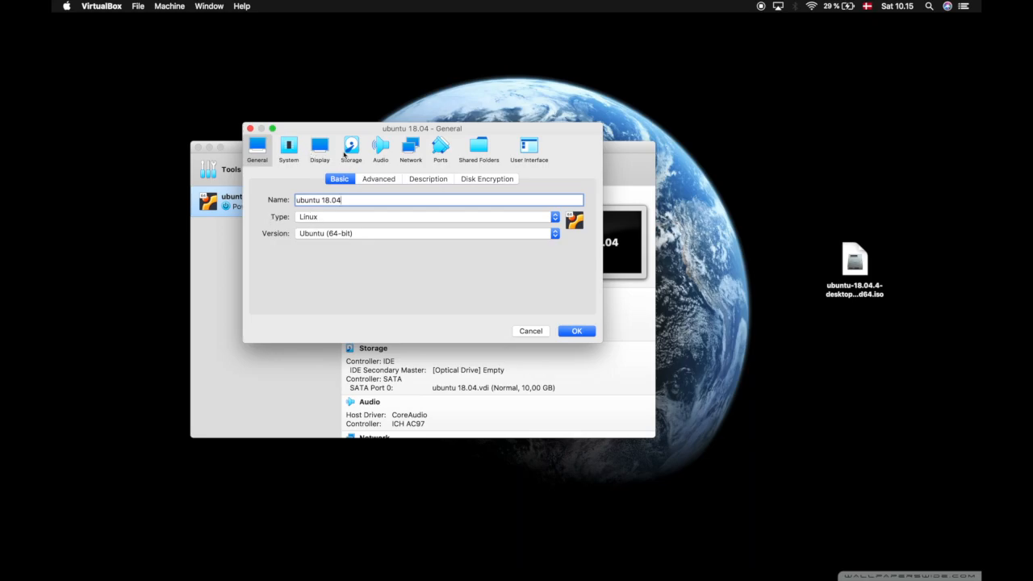
{"action": "left_click", "coordinate": [351, 147]}
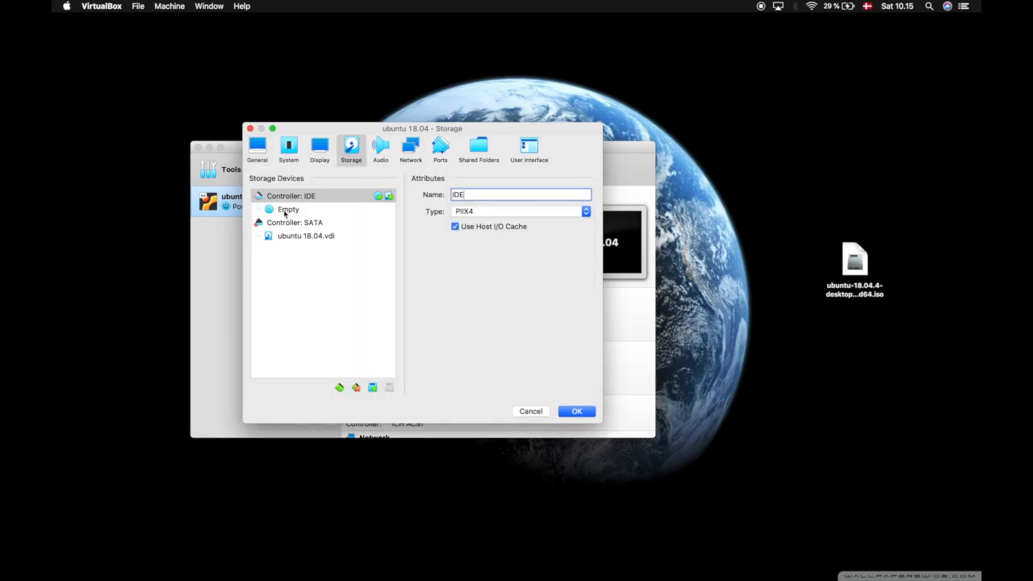
{"action": "left_click", "coordinate": [288, 209]}
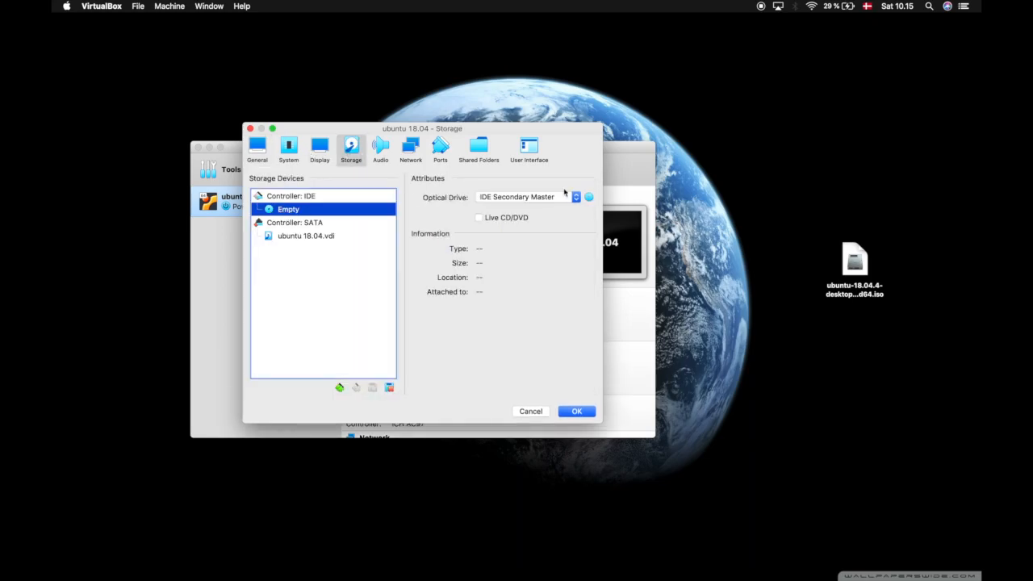
{"action": "left_click", "coordinate": [590, 197]}
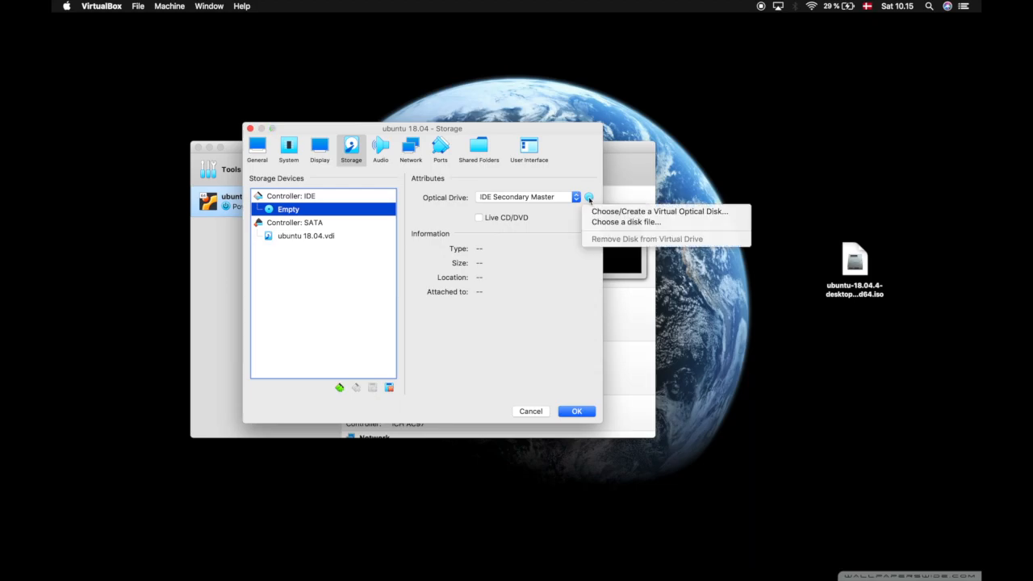
{"action": "mouse_move", "coordinate": [659, 210]}
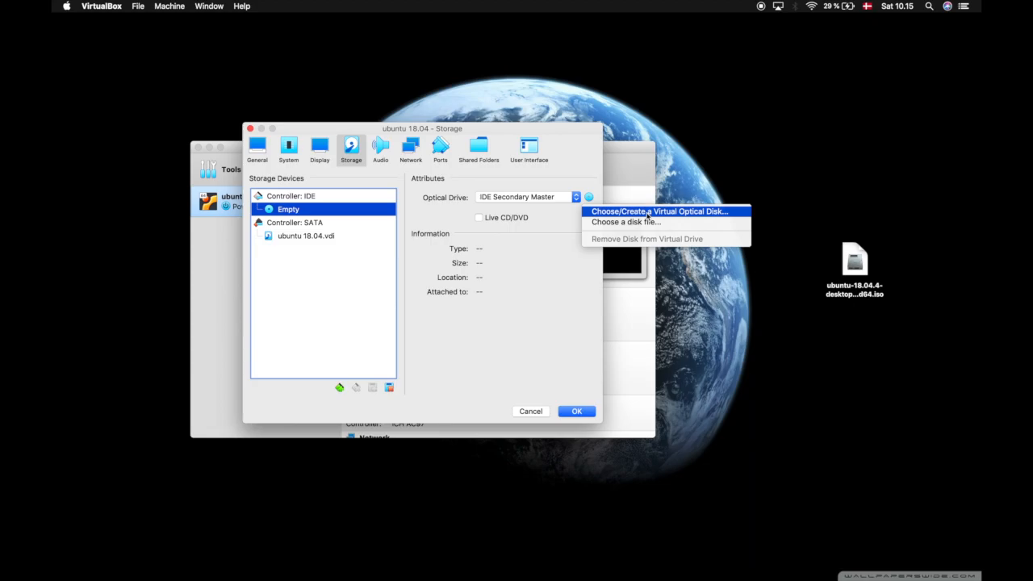
{"action": "left_click", "coordinate": [660, 211]}
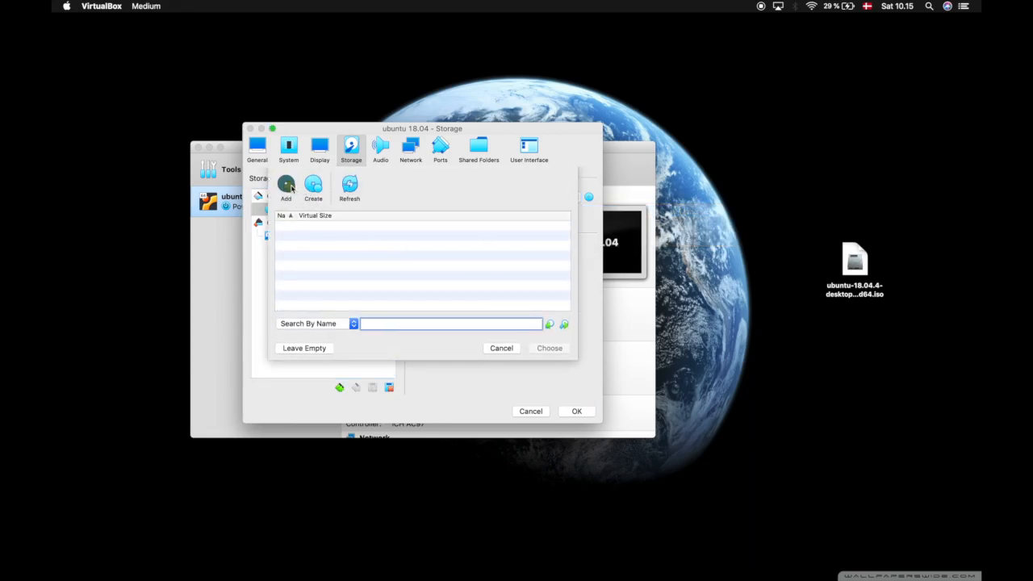
- Add ubuntu-18.04.4-desktop-amd64.iso from the Desktop, attach it to the optical drive, and save
{"action": "left_click", "coordinate": [286, 185]}
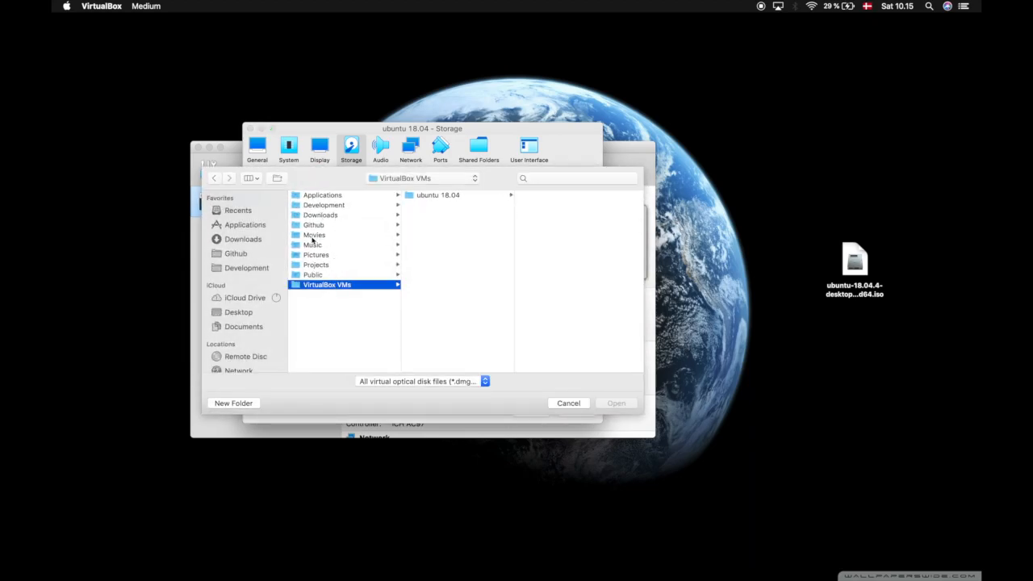
{"action": "left_click", "coordinate": [238, 312]}
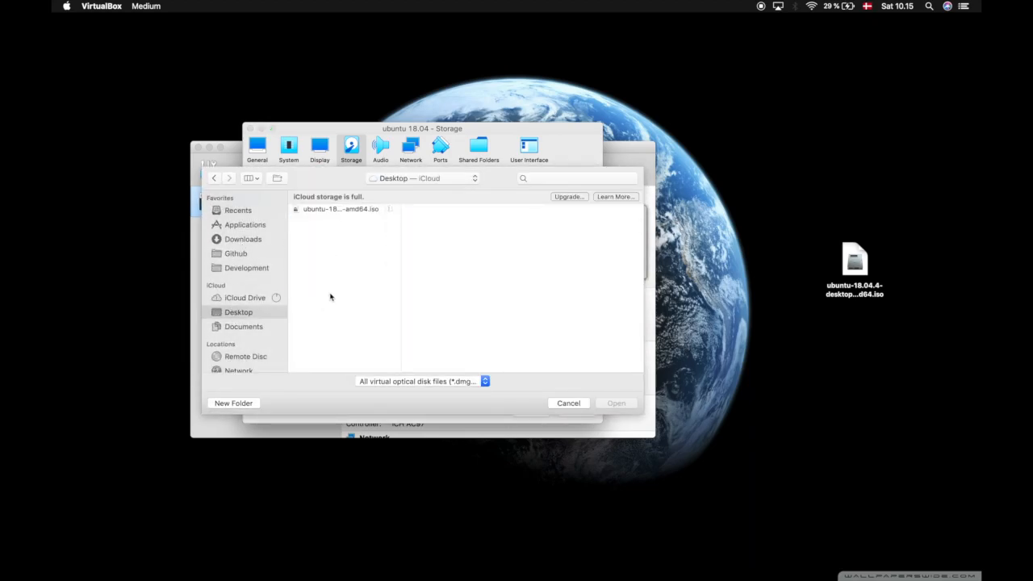
{"action": "left_click", "coordinate": [340, 209]}
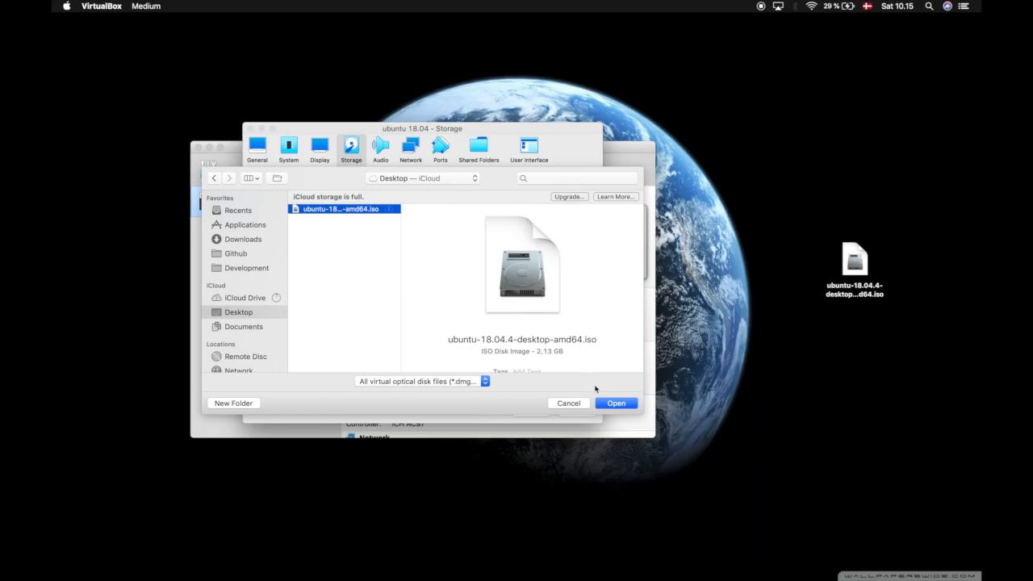
{"action": "left_click", "coordinate": [616, 403]}
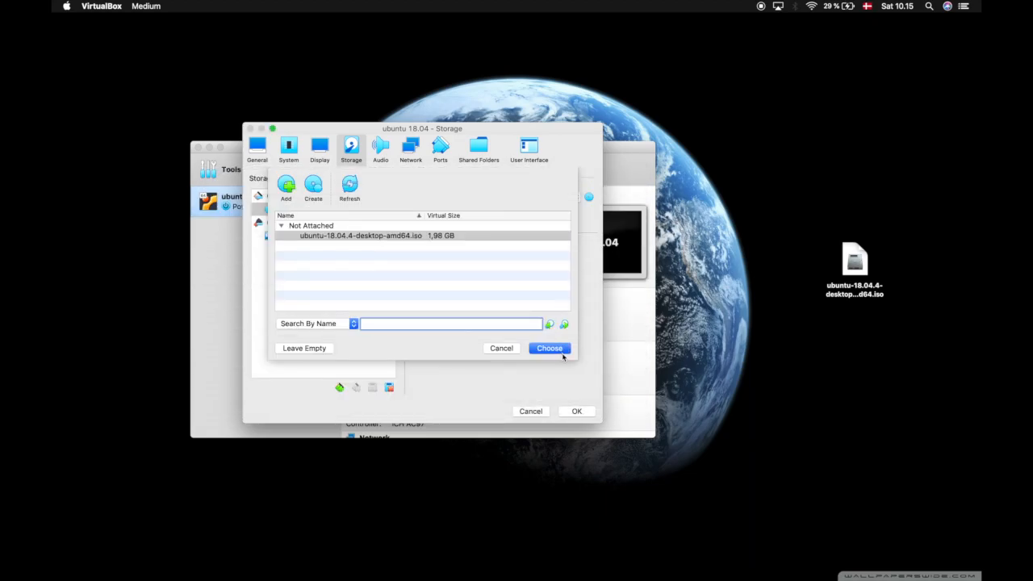
{"action": "left_click", "coordinate": [549, 348]}
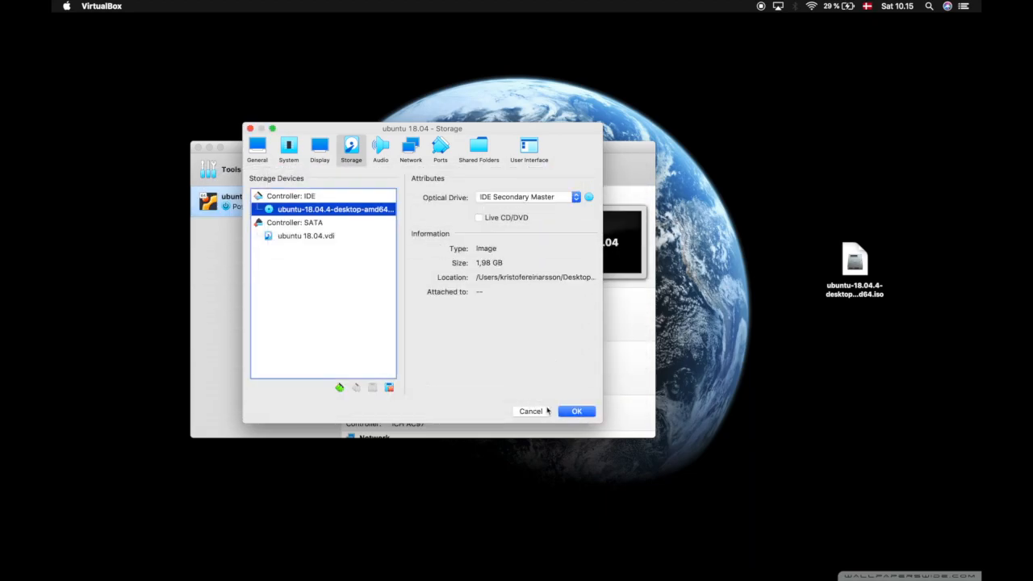
{"action": "left_click", "coordinate": [576, 411]}
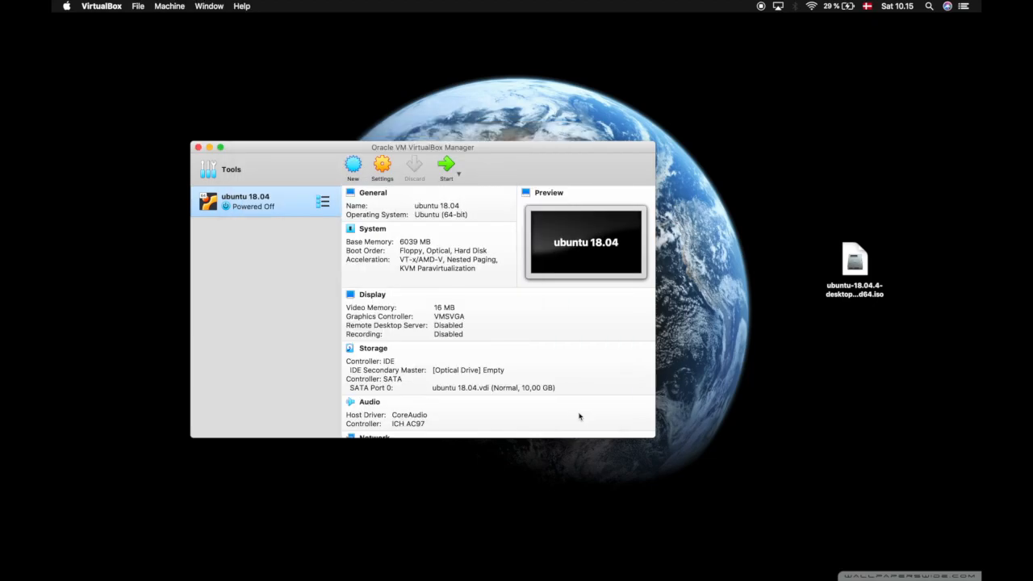
{"action": "right_click", "coordinate": [246, 200]}
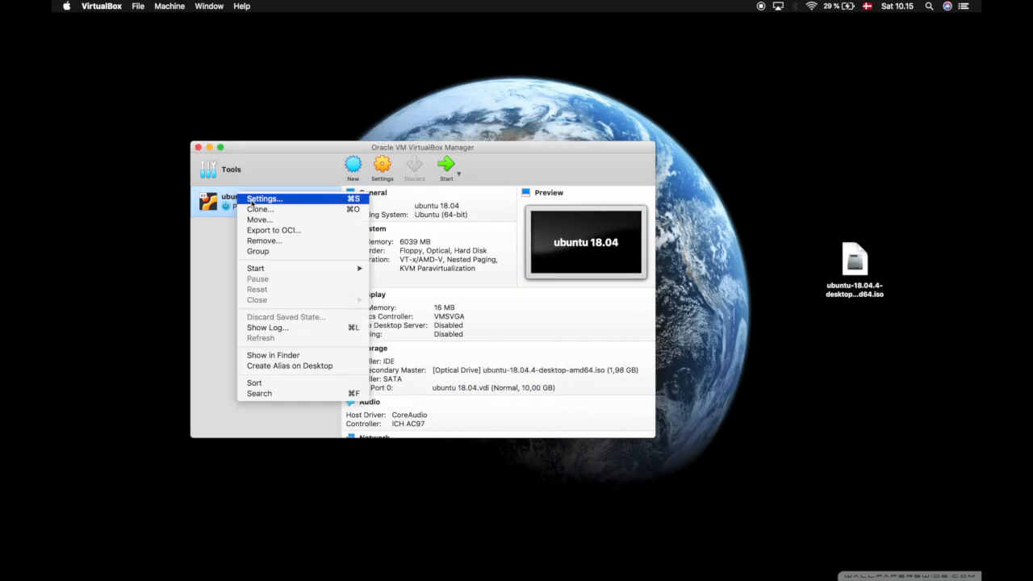
- In System > Processor, set the machine to 8 CPUs and save
{"action": "left_click", "coordinate": [264, 198]}
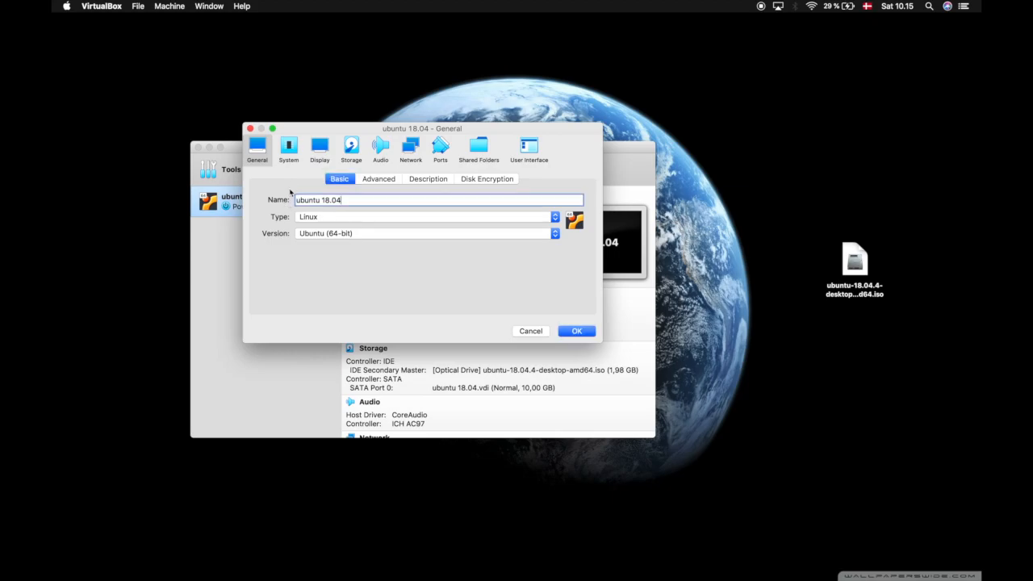
{"action": "left_click", "coordinate": [289, 148]}
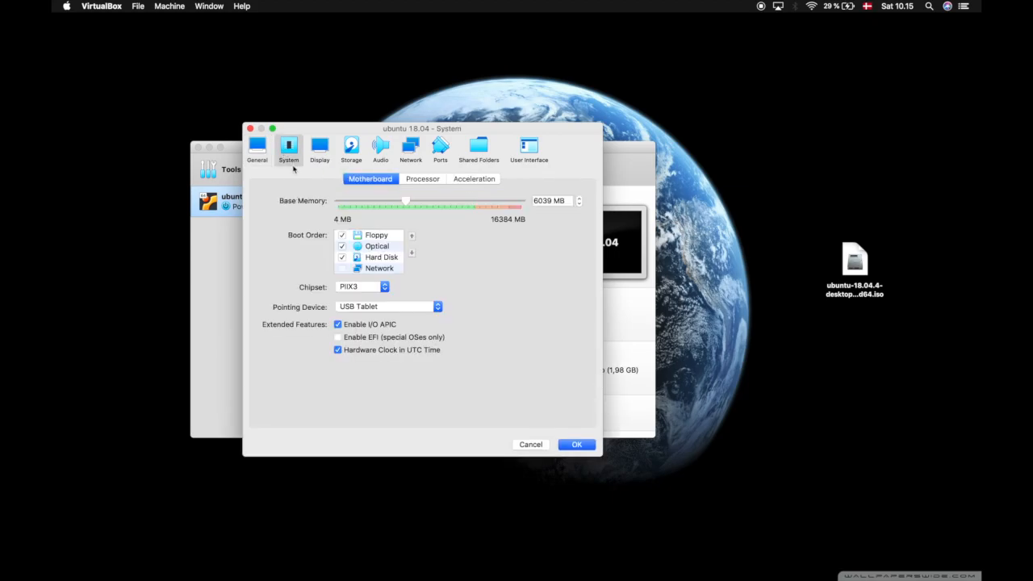
{"action": "left_click", "coordinate": [422, 178]}
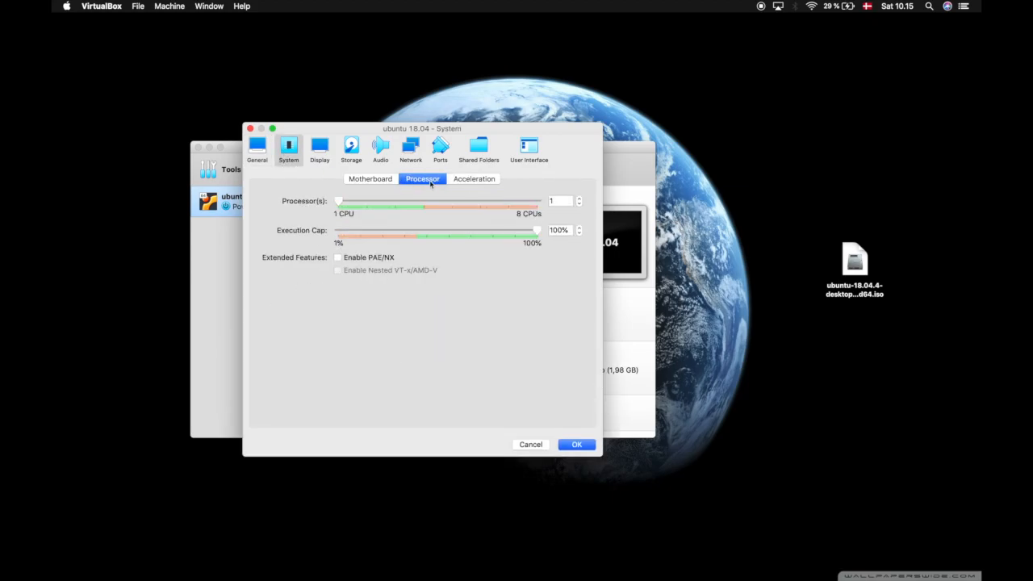
{"action": "left_click_drag", "start_coordinate": [338, 201], "coordinate": [507, 201]}
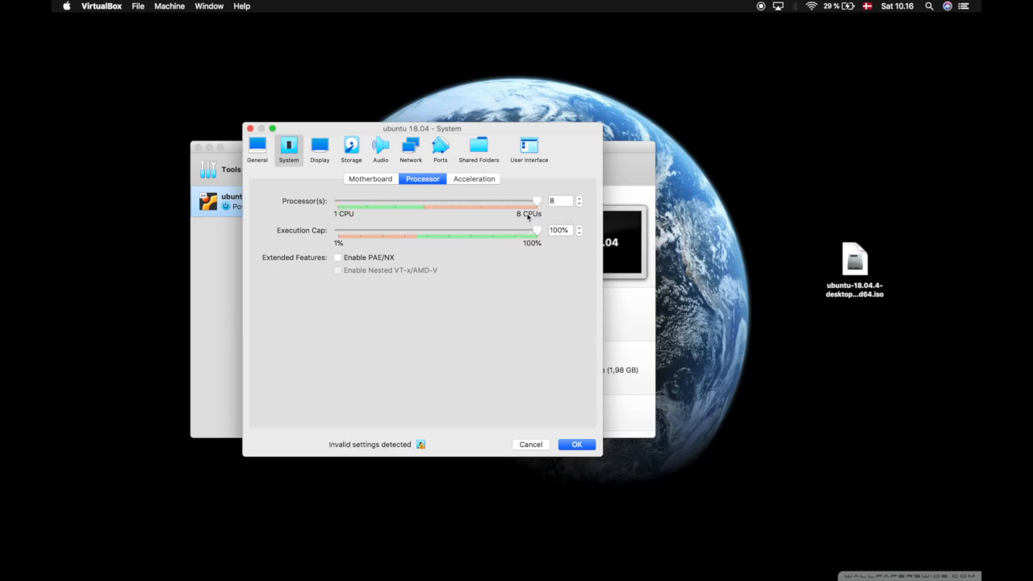
{"action": "mouse_move", "coordinate": [547, 312]}
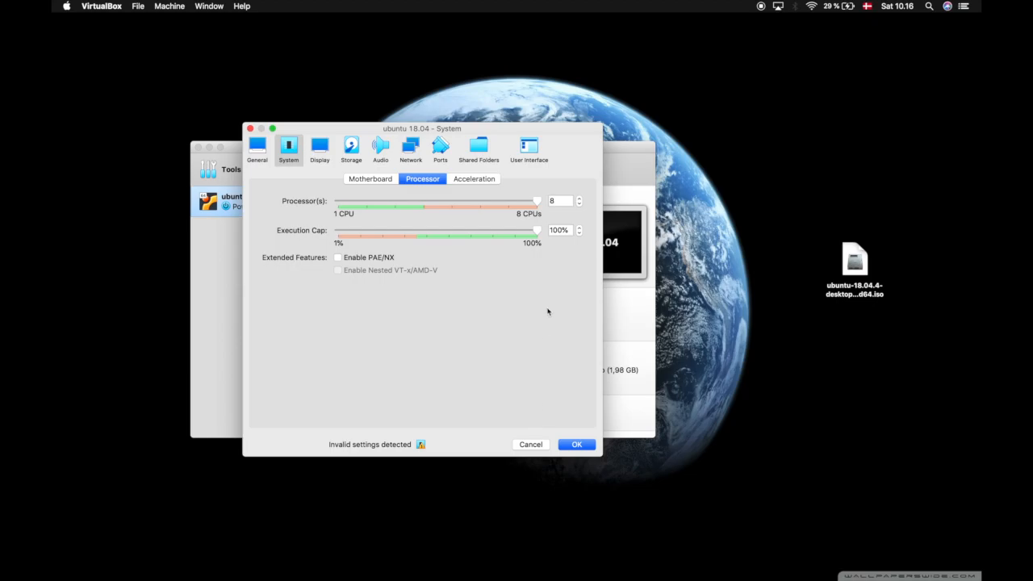
{"action": "mouse_move", "coordinate": [416, 223]}
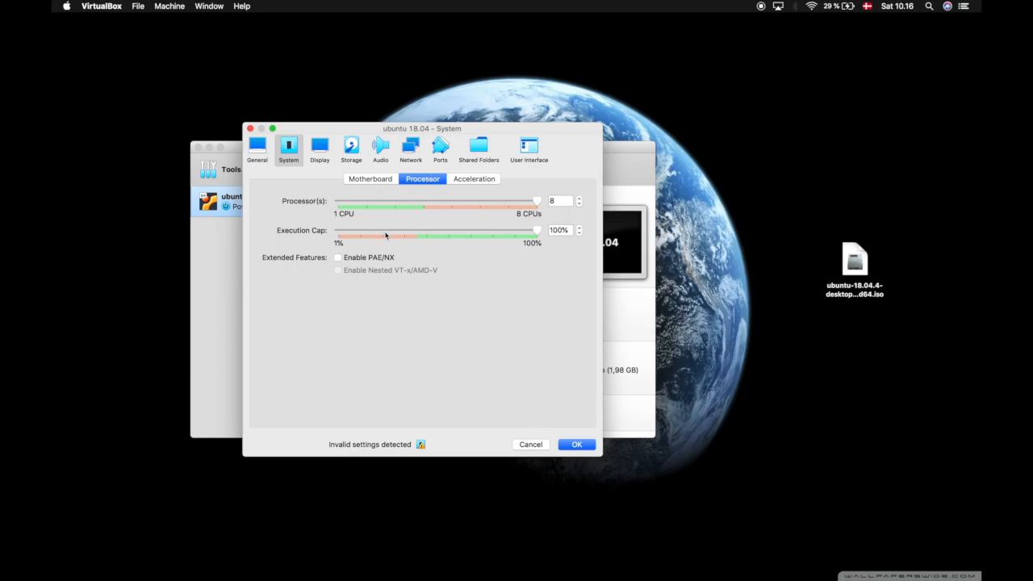
{"action": "mouse_move", "coordinate": [465, 214]}
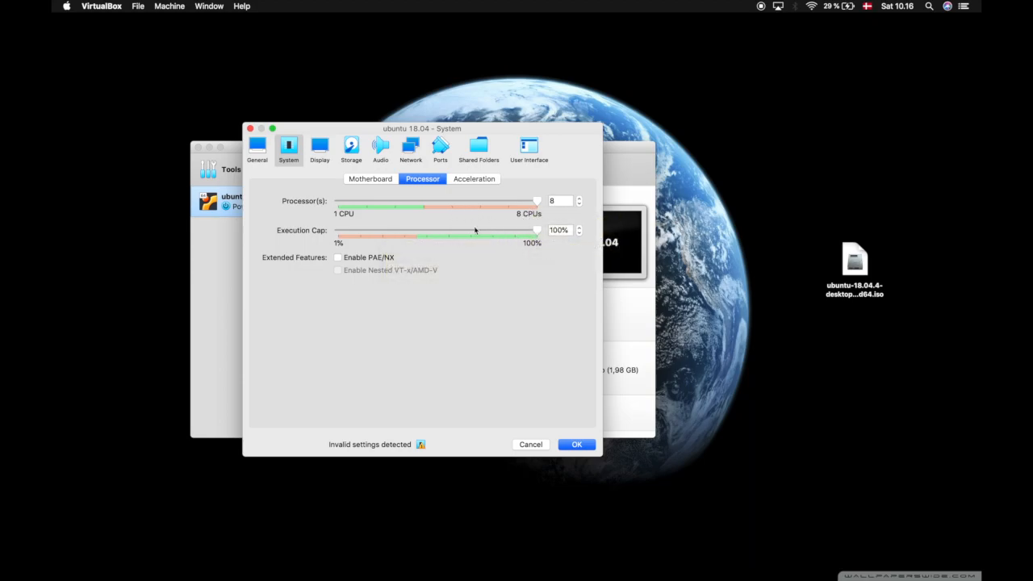
{"action": "mouse_move", "coordinate": [398, 264]}
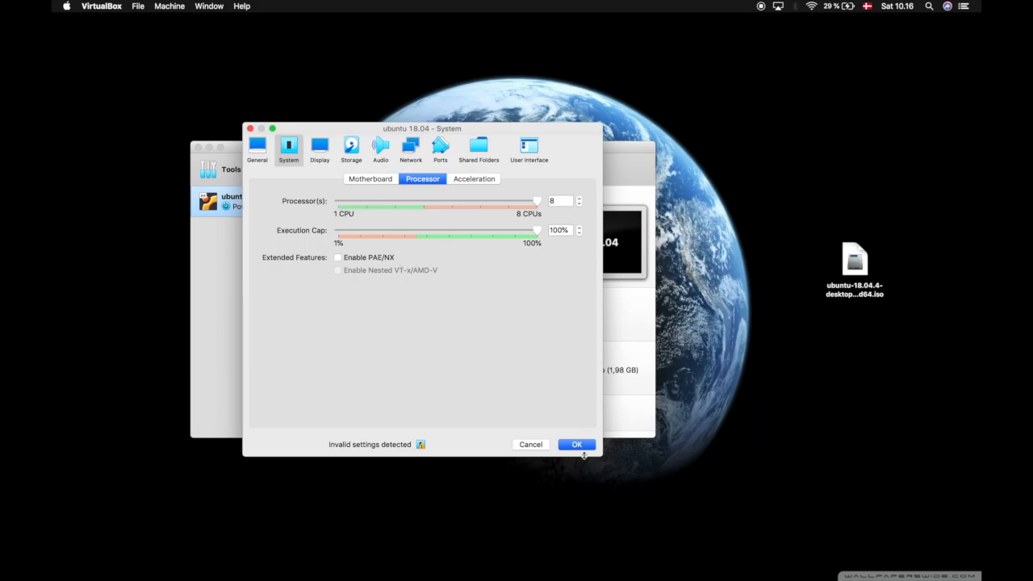
{"action": "left_click", "coordinate": [576, 443]}
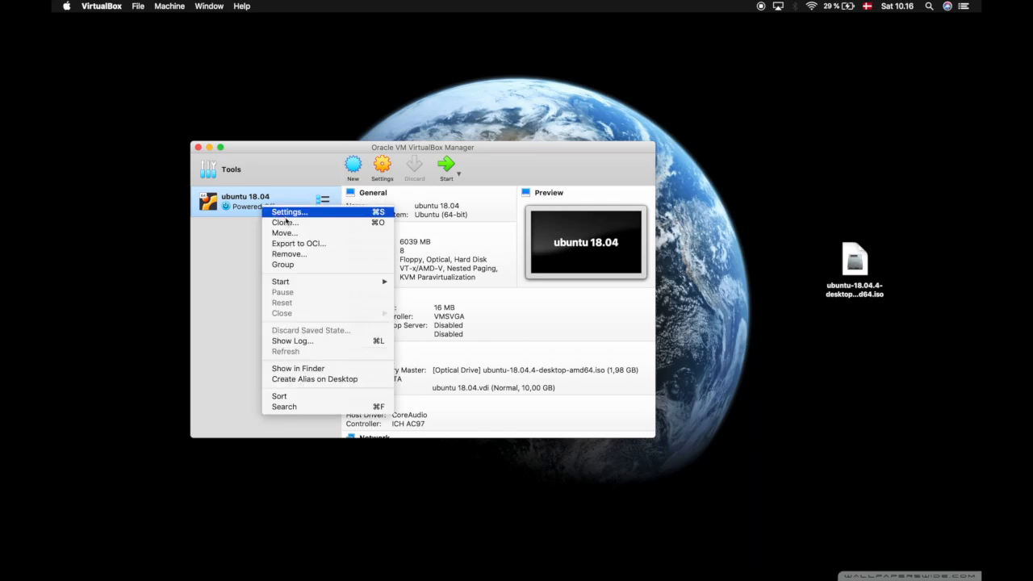
- Review the Storage and Display pages (128 MB video memory) and close Settings with OK
{"action": "left_click", "coordinate": [288, 211]}
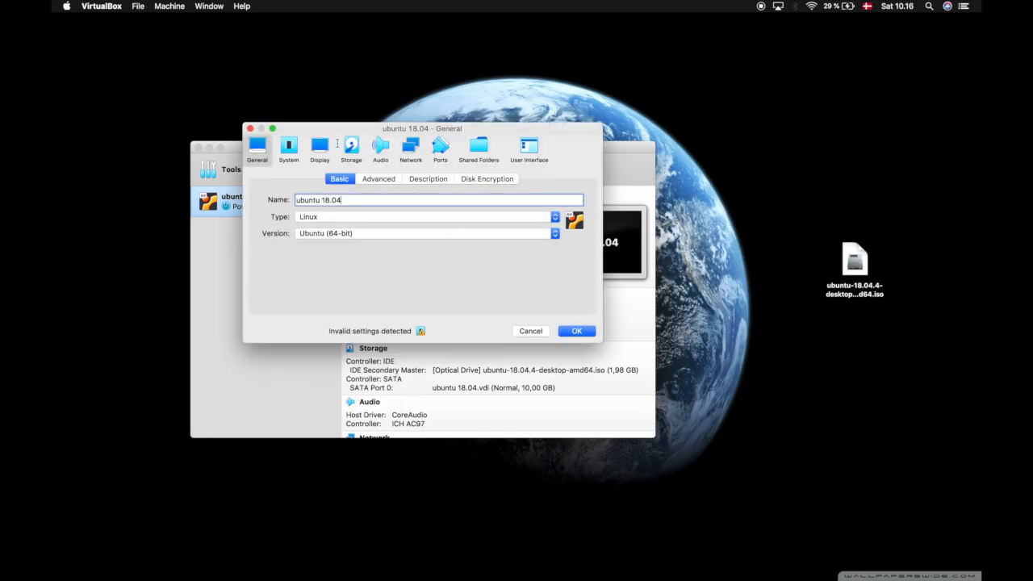
{"action": "left_click", "coordinate": [351, 148]}
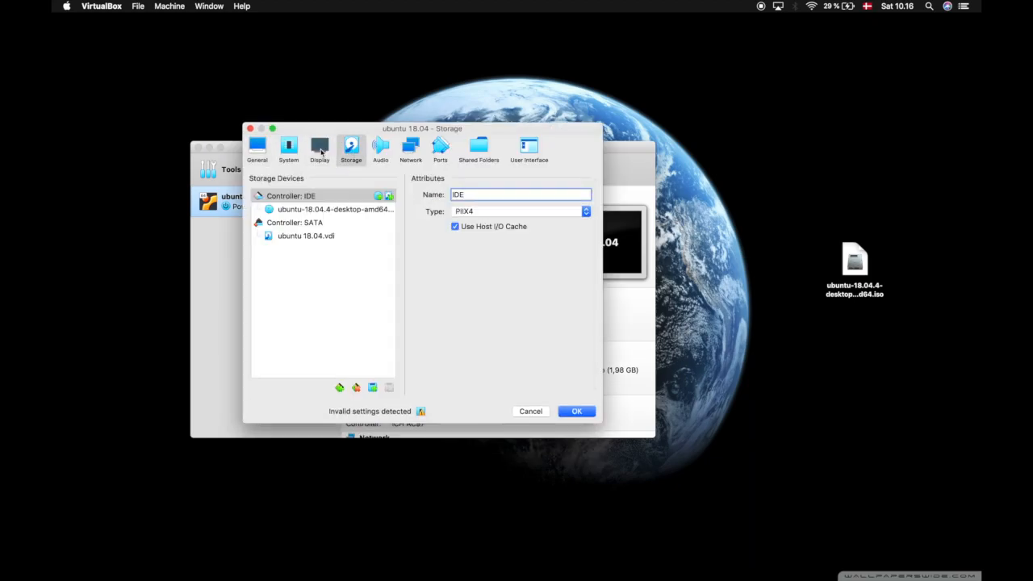
{"action": "left_click", "coordinate": [320, 147]}
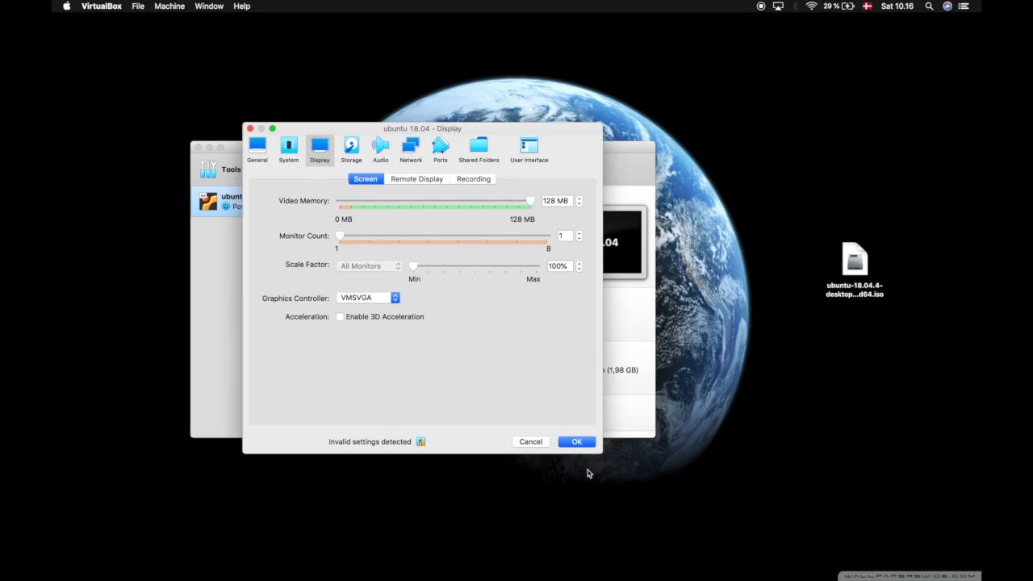
{"action": "left_click", "coordinate": [576, 442]}
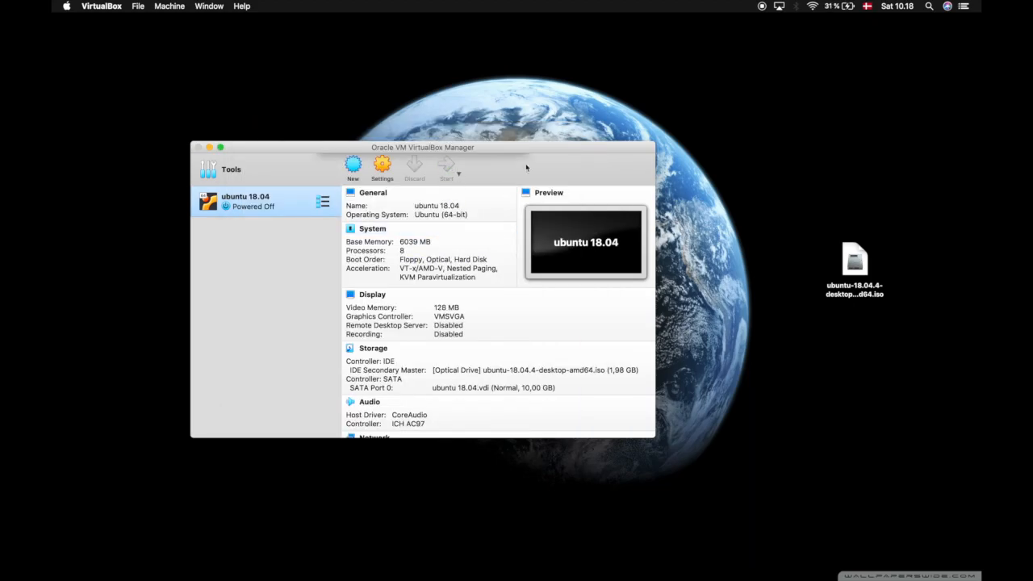
{"action": "left_click", "coordinate": [446, 167]}
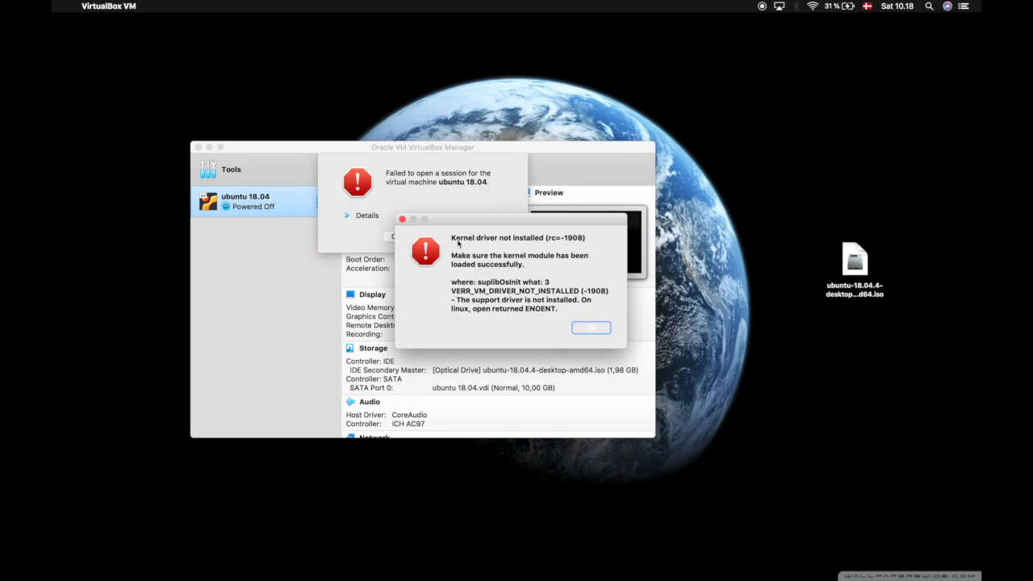
{"action": "mouse_move", "coordinate": [535, 252]}
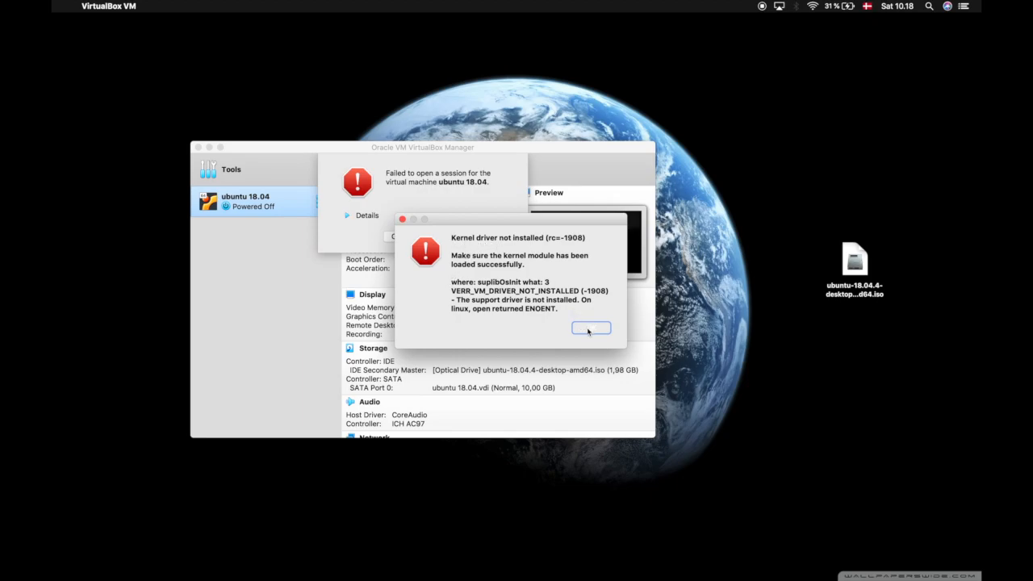
{"action": "mouse_move", "coordinate": [561, 321]}
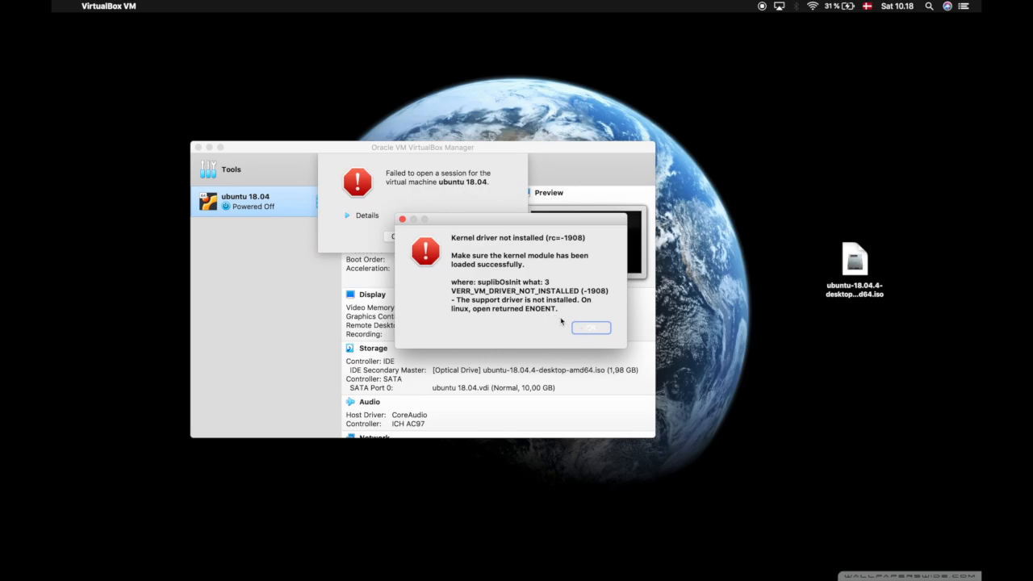
{"action": "left_click", "coordinate": [590, 328]}
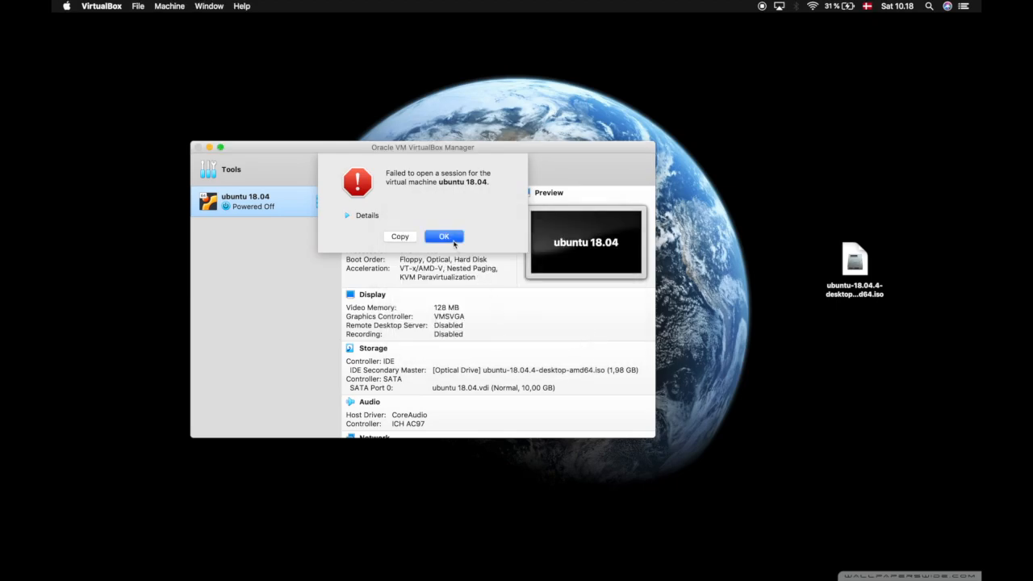
{"action": "left_click", "coordinate": [443, 235]}
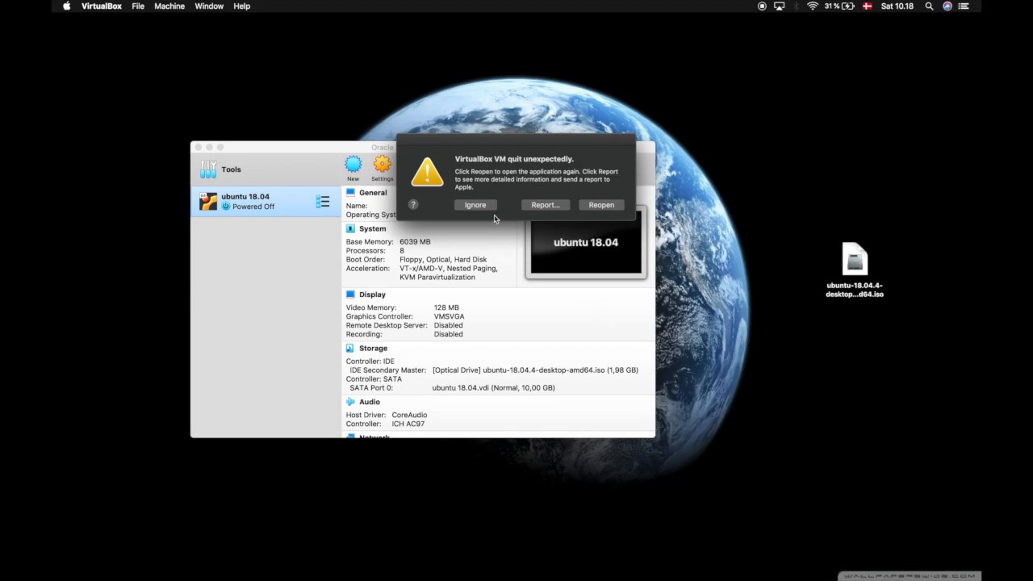
{"action": "left_click", "coordinate": [475, 204]}
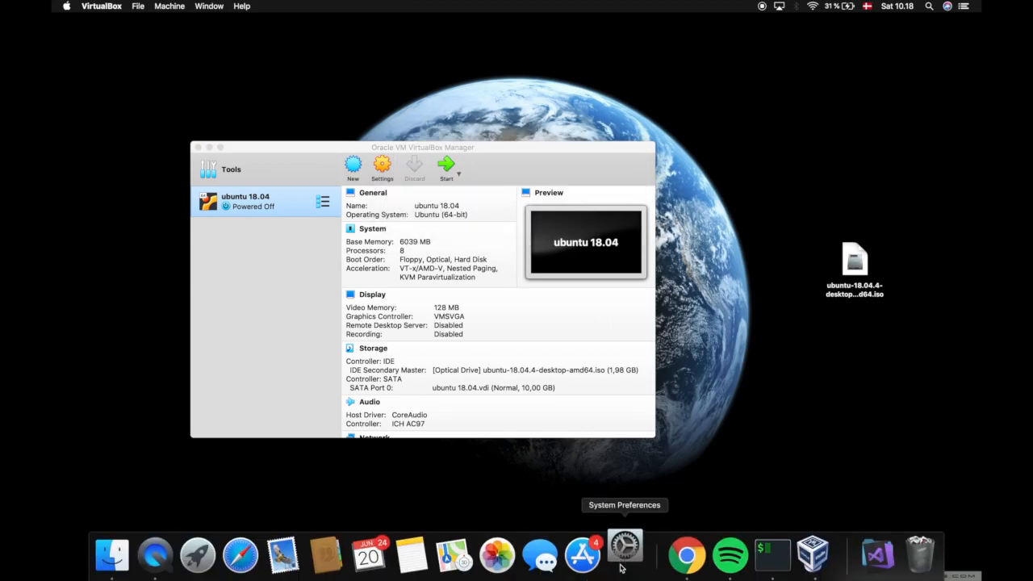
- In Security & Privacy > General, allow the blocked Oracle America, Inc. system software to load
{"action": "left_click", "coordinate": [625, 554]}
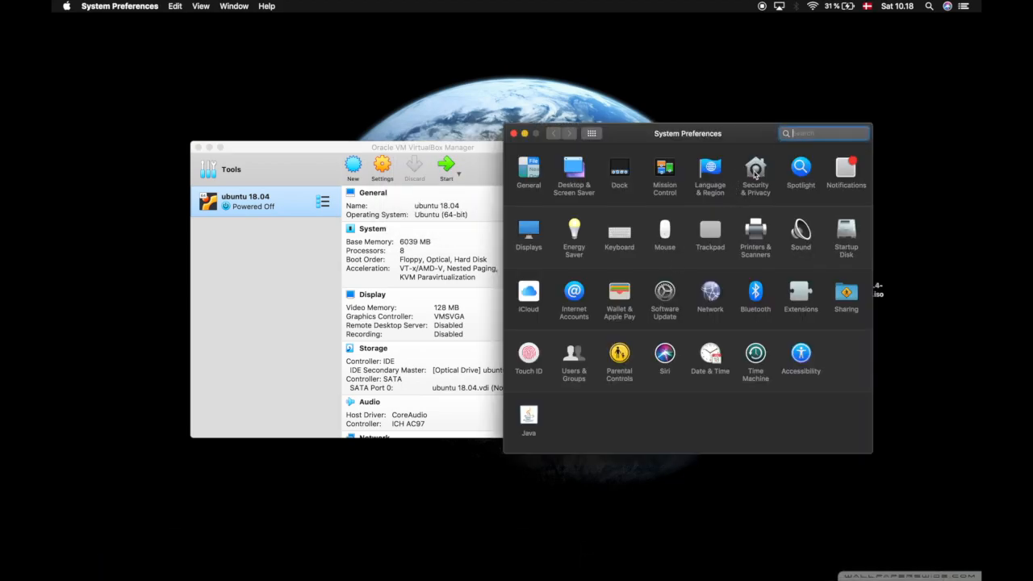
{"action": "left_click", "coordinate": [754, 169]}
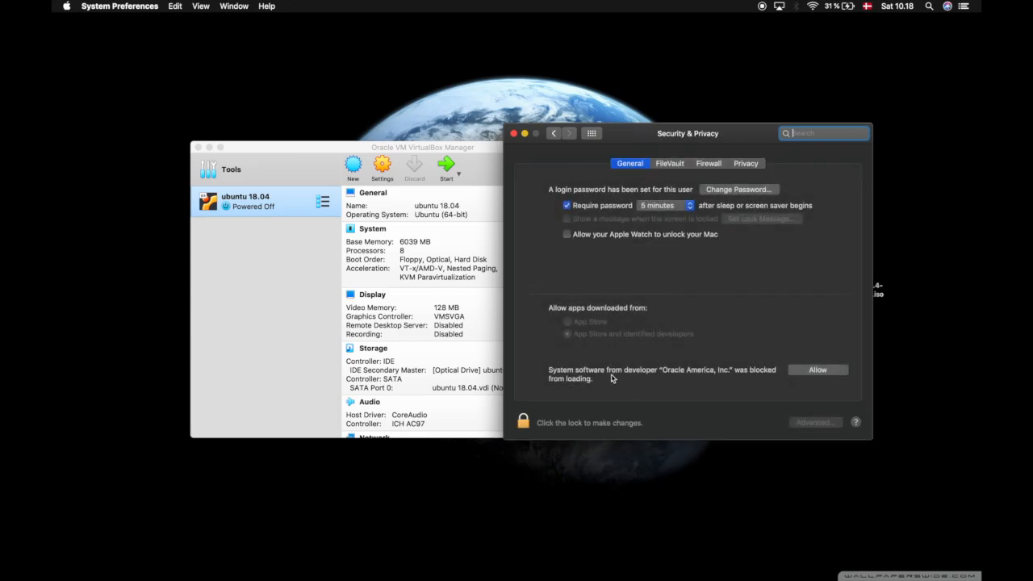
{"action": "left_click", "coordinate": [817, 370]}
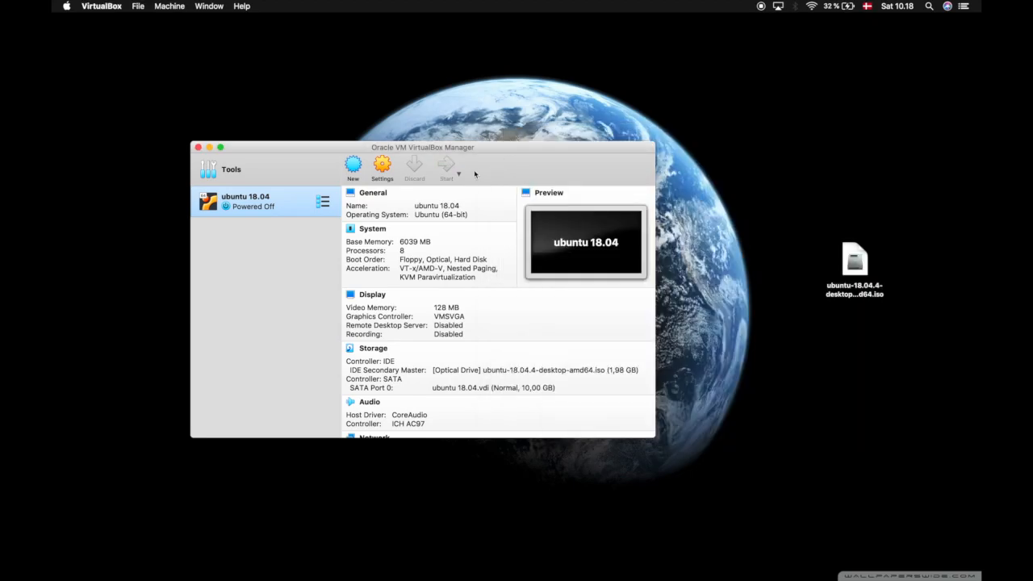
- Start the ubuntu 18.04 VM, deny the accessibility prompt, and check the Devices menu while the installer loads
{"action": "left_click", "coordinate": [447, 167]}
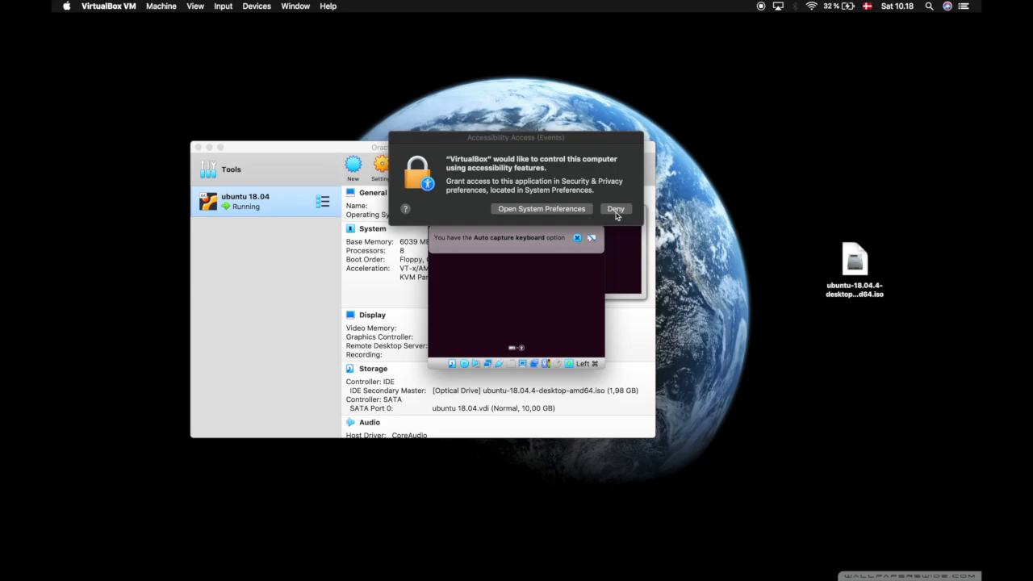
{"action": "left_click", "coordinate": [615, 208]}
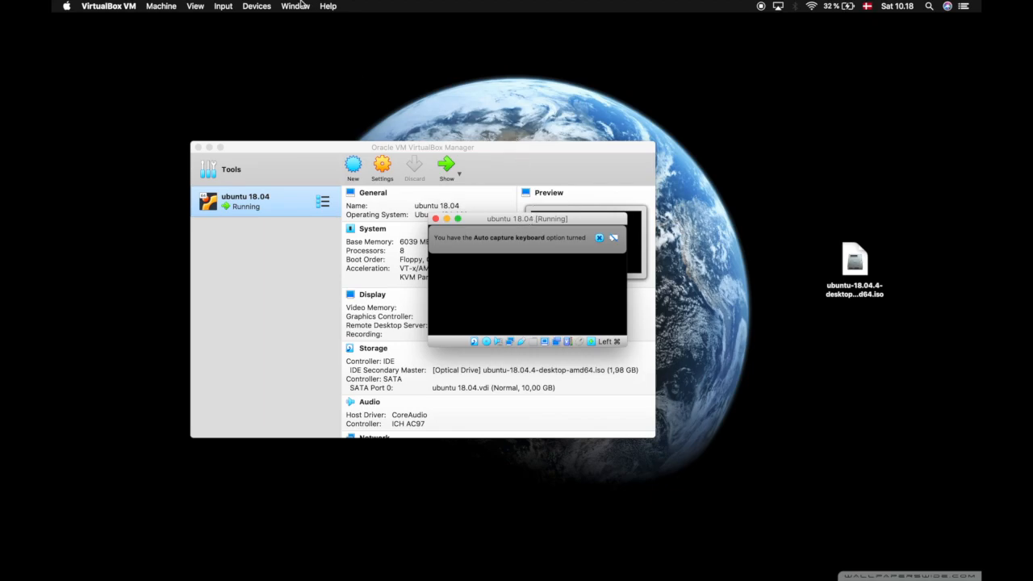
{"action": "left_click", "coordinate": [256, 6]}
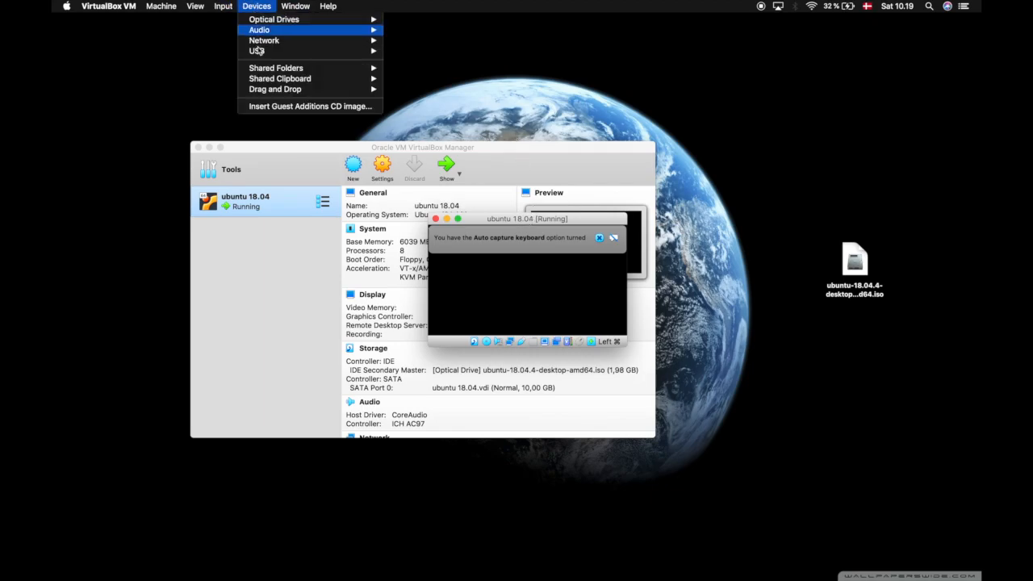
{"action": "left_click", "coordinate": [195, 6]}
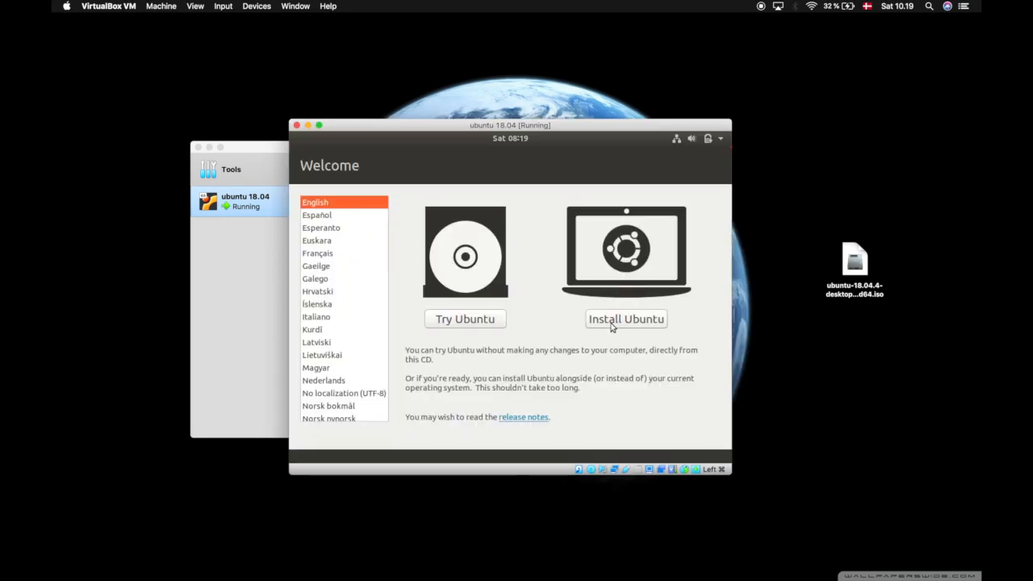
- Choose Install Ubuntu, keep English (US) keyboard and Normal installation with updates, reaching Installation type
{"action": "left_click", "coordinate": [625, 318]}
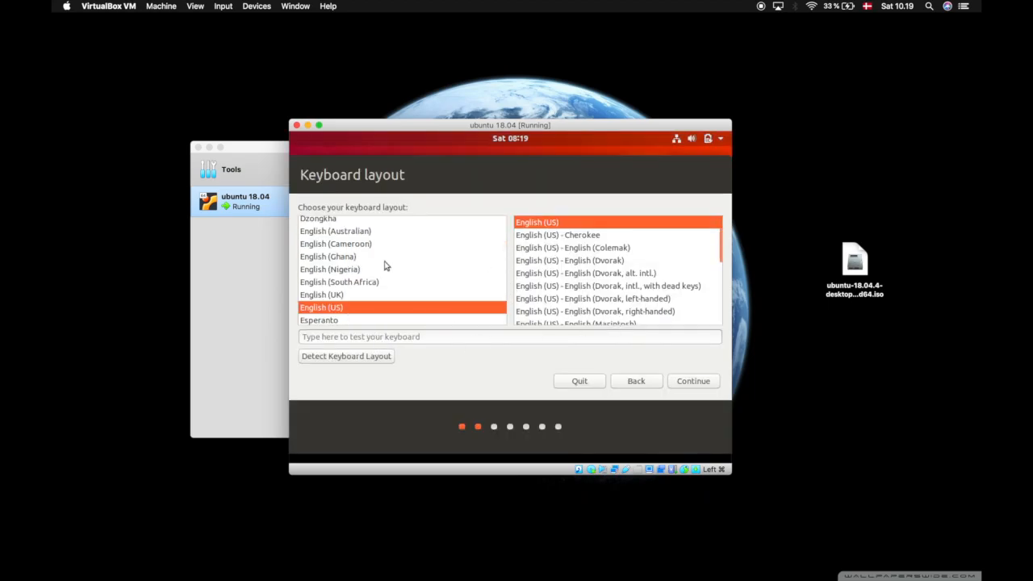
{"action": "mouse_move", "coordinate": [693, 381]}
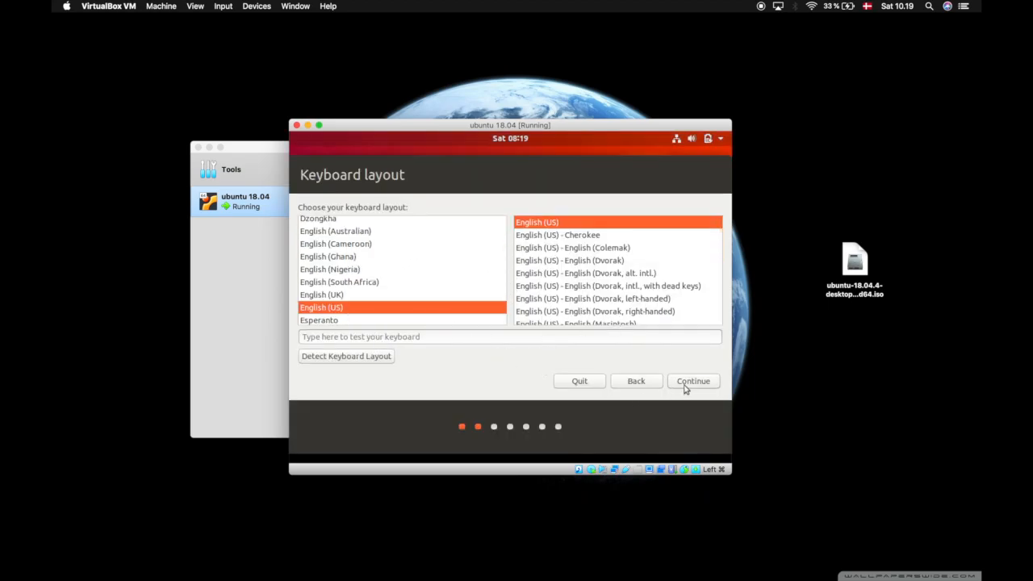
{"action": "left_click", "coordinate": [693, 380]}
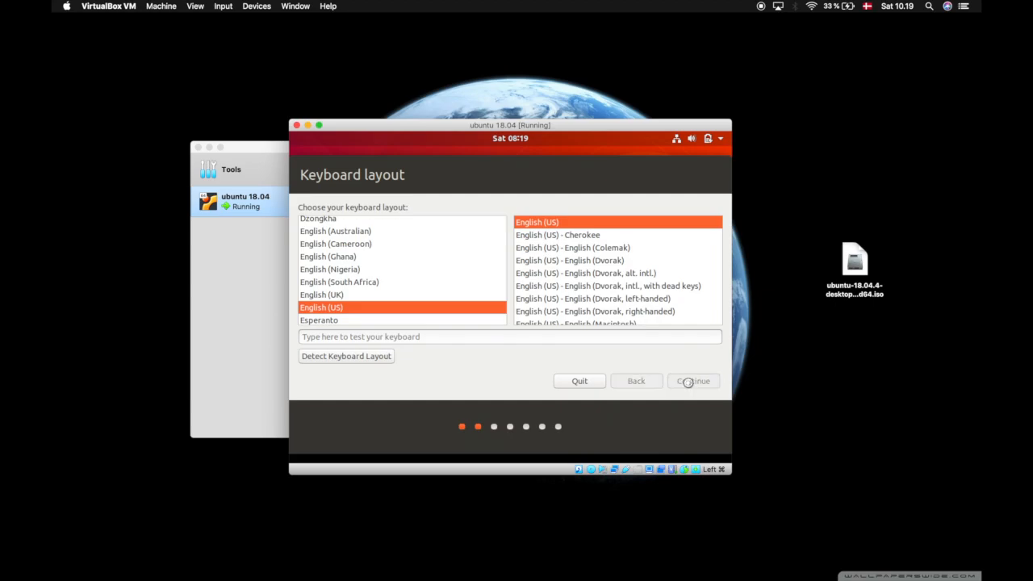
{"action": "left_click", "coordinate": [693, 380]}
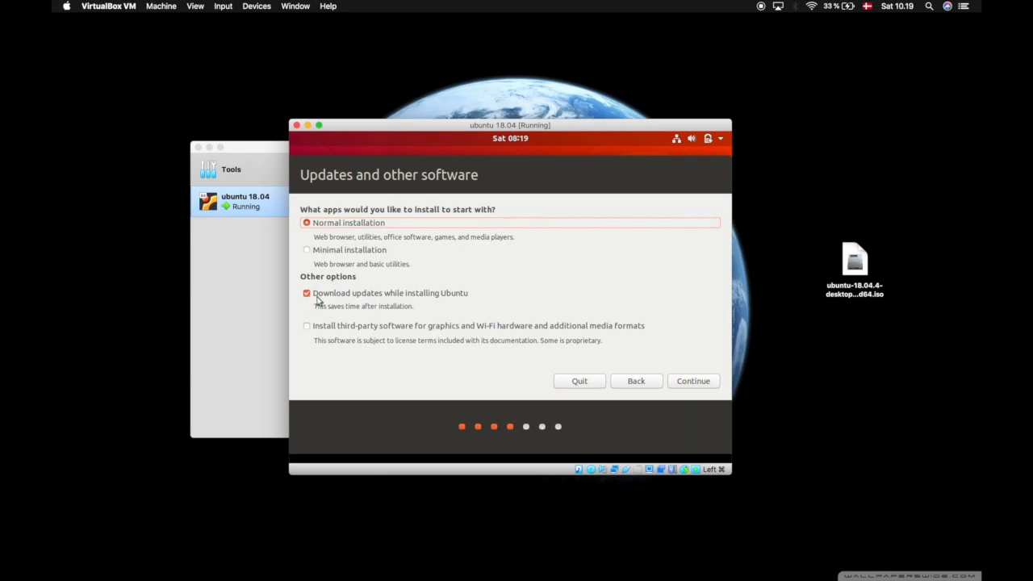
{"action": "mouse_move", "coordinate": [467, 305]}
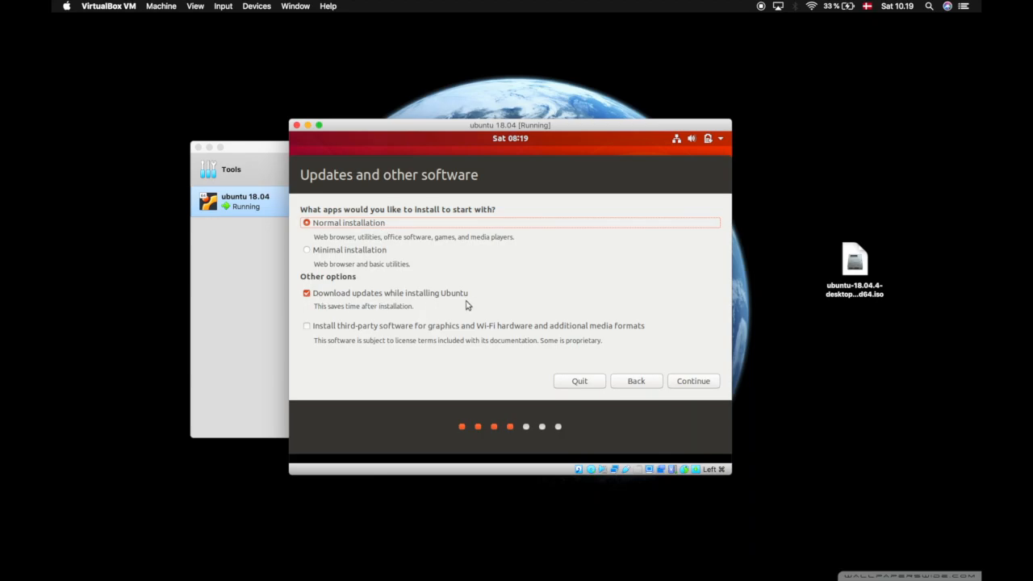
{"action": "left_click", "coordinate": [692, 380]}
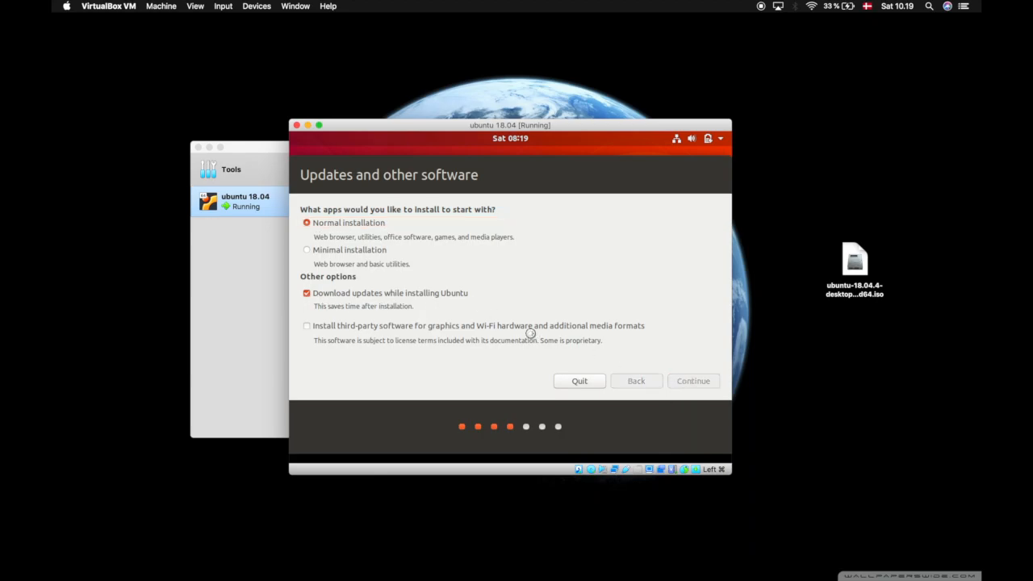
{"action": "left_click", "coordinate": [692, 380]}
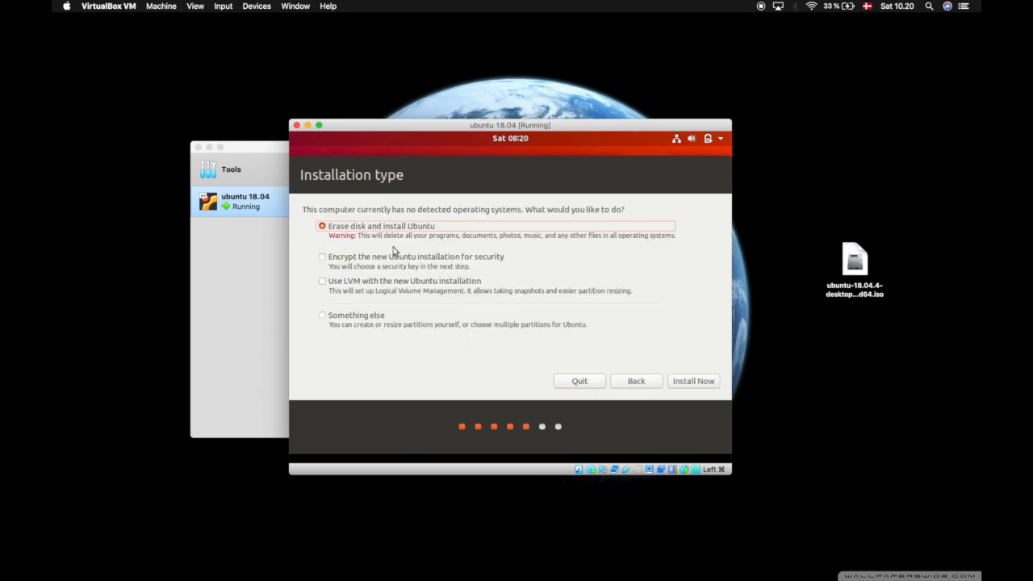
{"action": "mouse_move", "coordinate": [331, 234]}
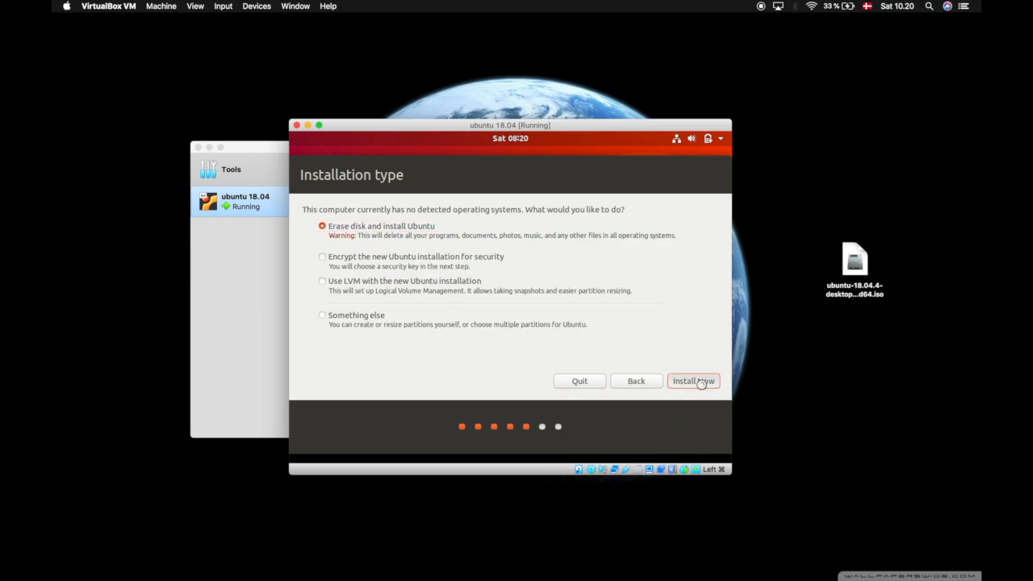
- Confirm 'Erase disk and install Ubuntu' and accept the Copenhagen location
{"action": "left_click", "coordinate": [693, 380]}
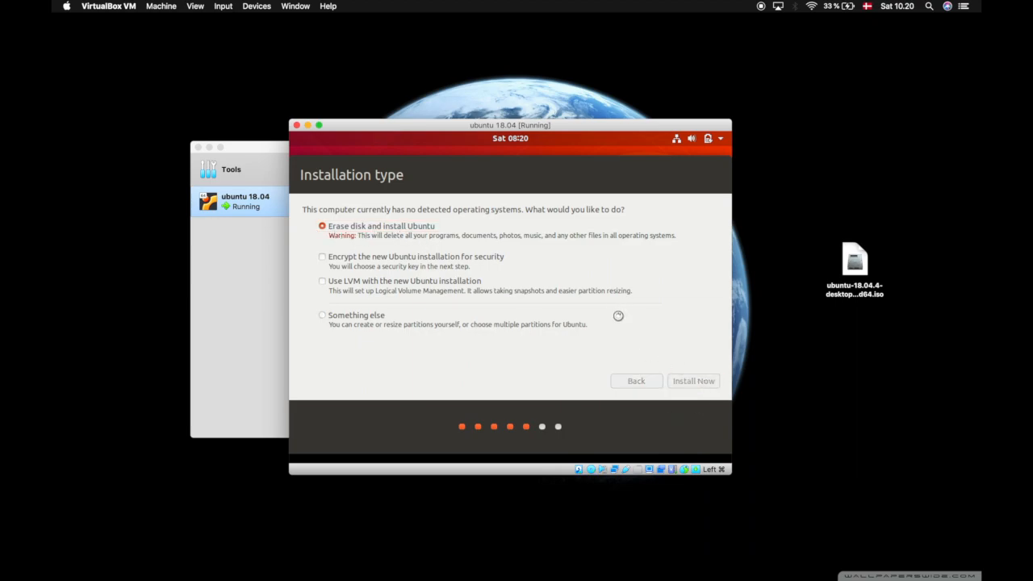
{"action": "left_click", "coordinate": [692, 380]}
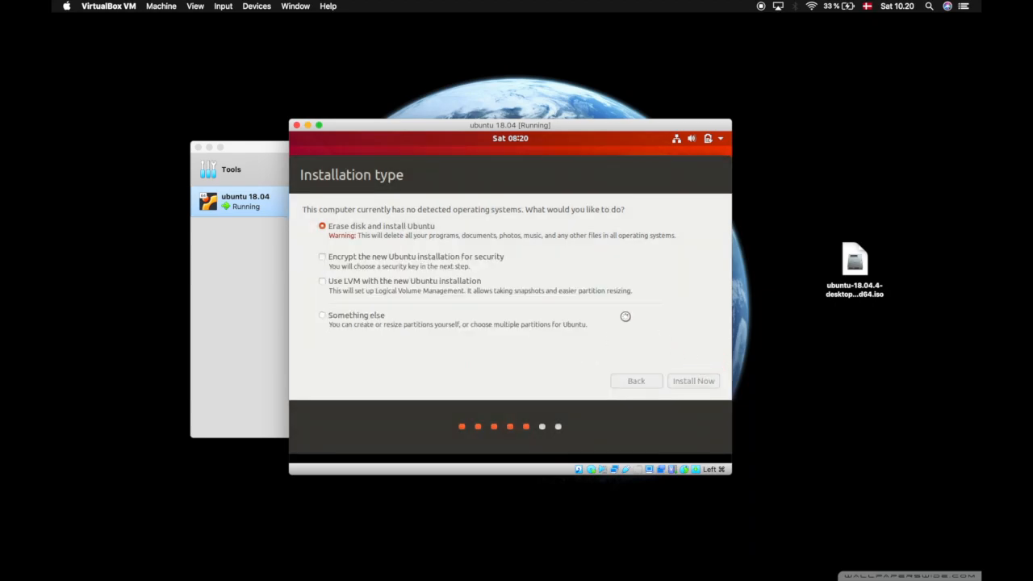
{"action": "left_click", "coordinate": [693, 380]}
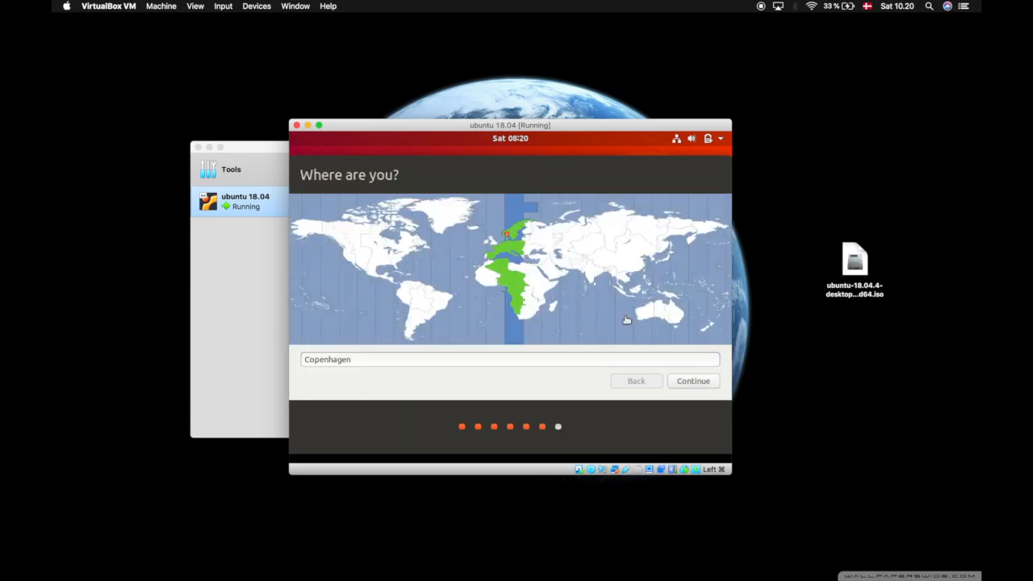
{"action": "mouse_move", "coordinate": [387, 357]}
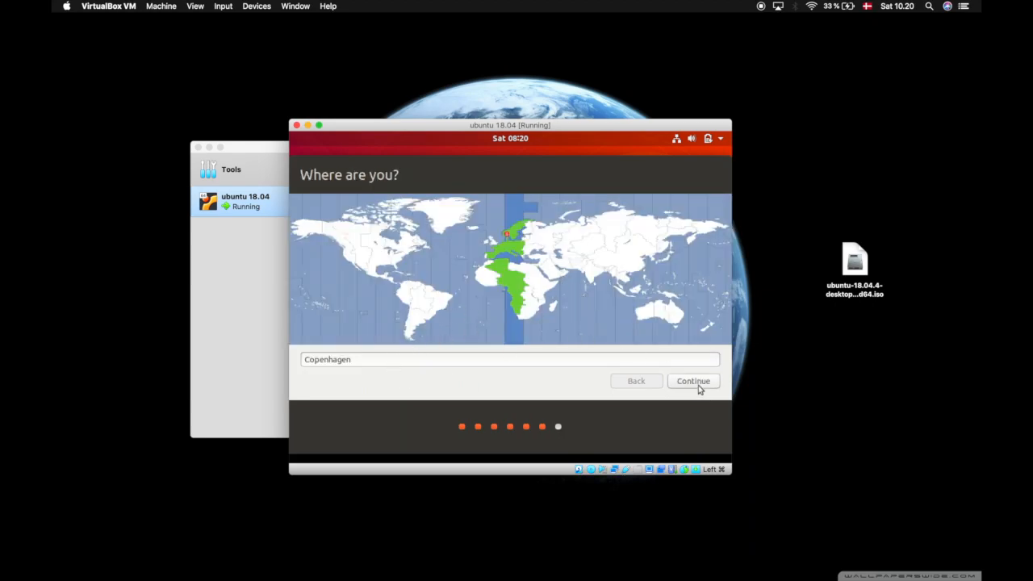
{"action": "left_click", "coordinate": [692, 380]}
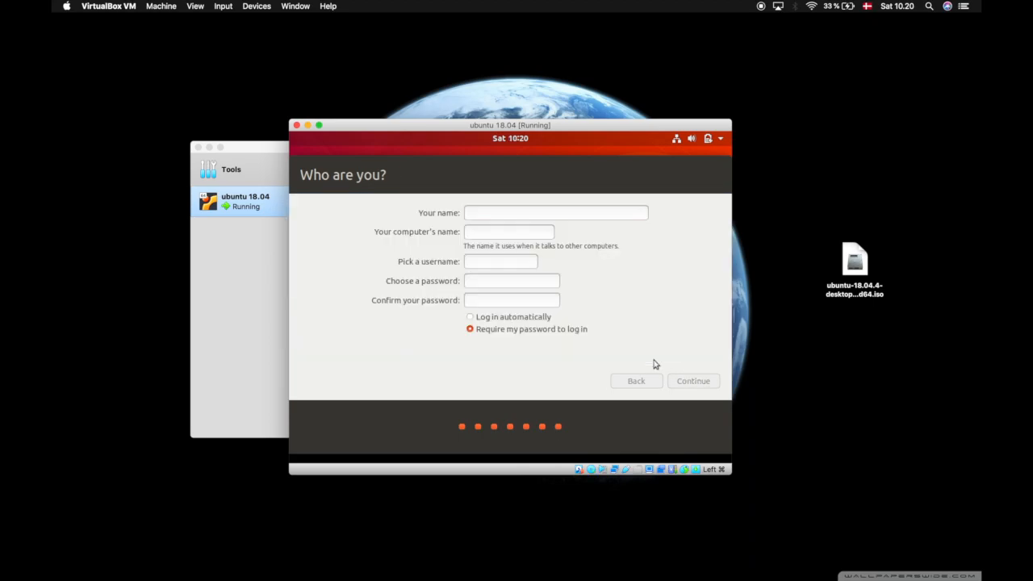
- Enter the name 'kris' and the password on 'Who are you?' and let the installation complete
{"action": "left_click", "coordinate": [556, 212]}
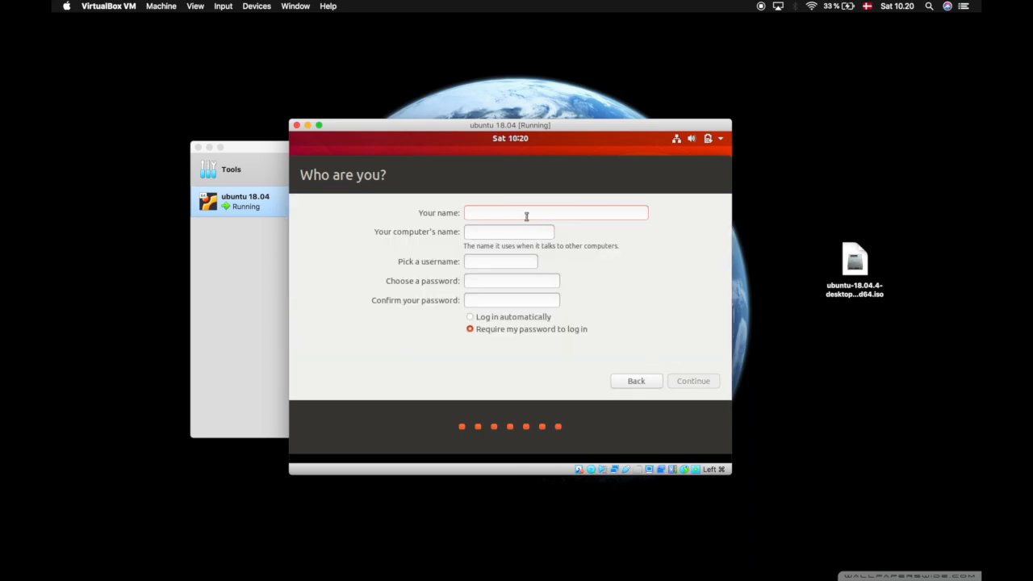
{"action": "type", "text": "kris"}
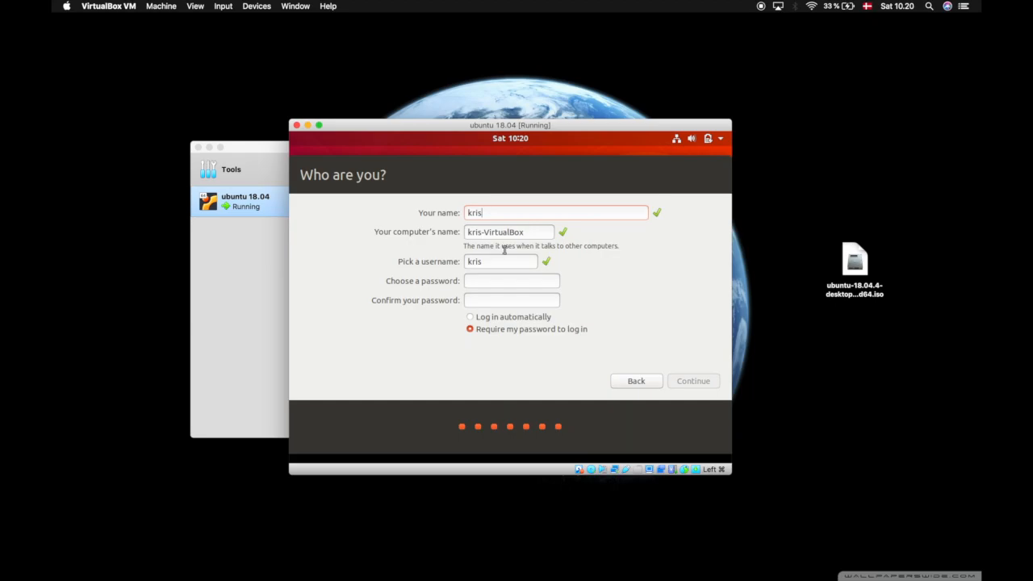
{"action": "type", "text": "password"}
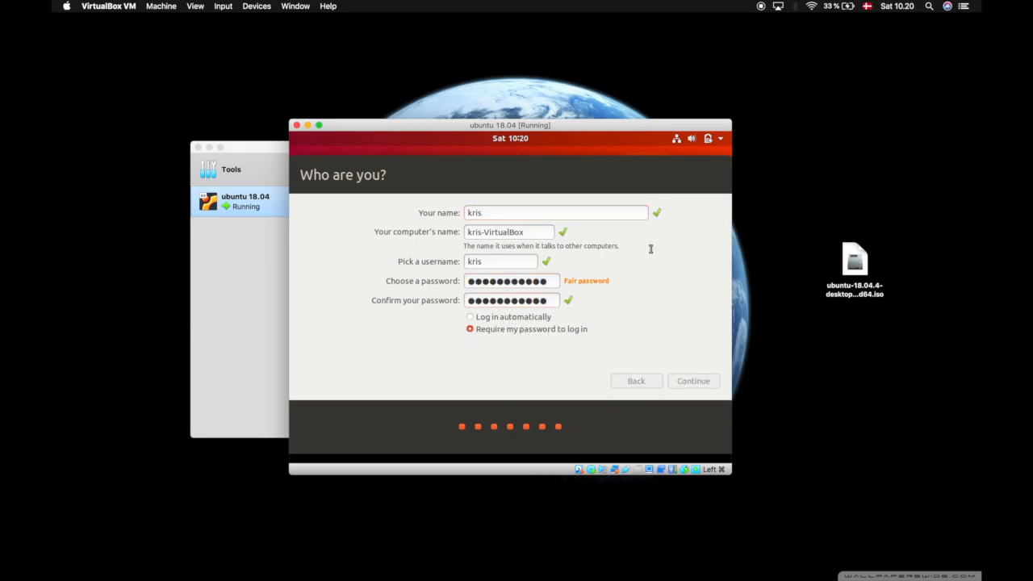
{"action": "left_click", "coordinate": [693, 380]}
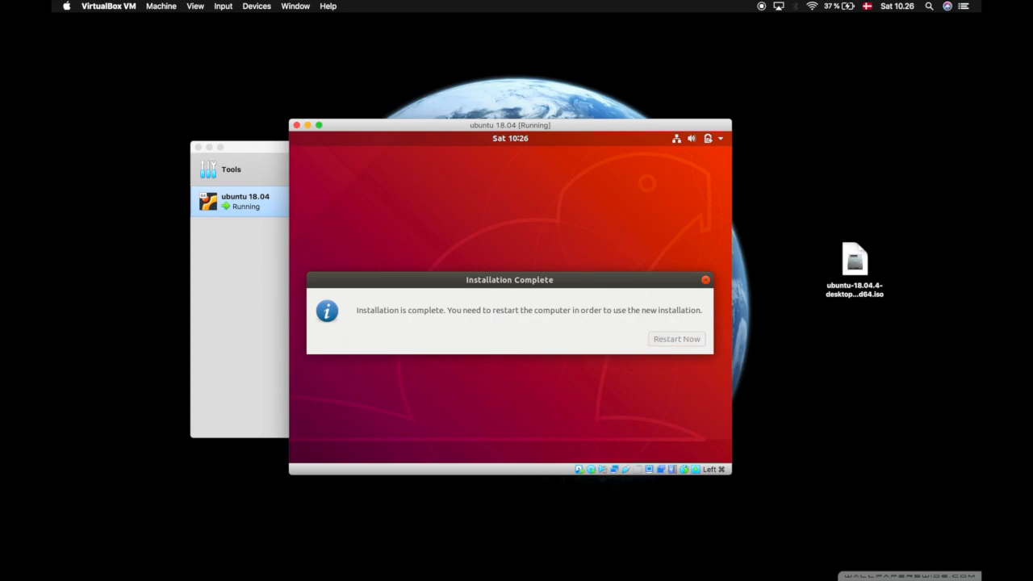
- Restart the installed guest, dismiss the VirtualBox notice, and sign in to the new account
{"action": "left_click", "coordinate": [676, 338]}
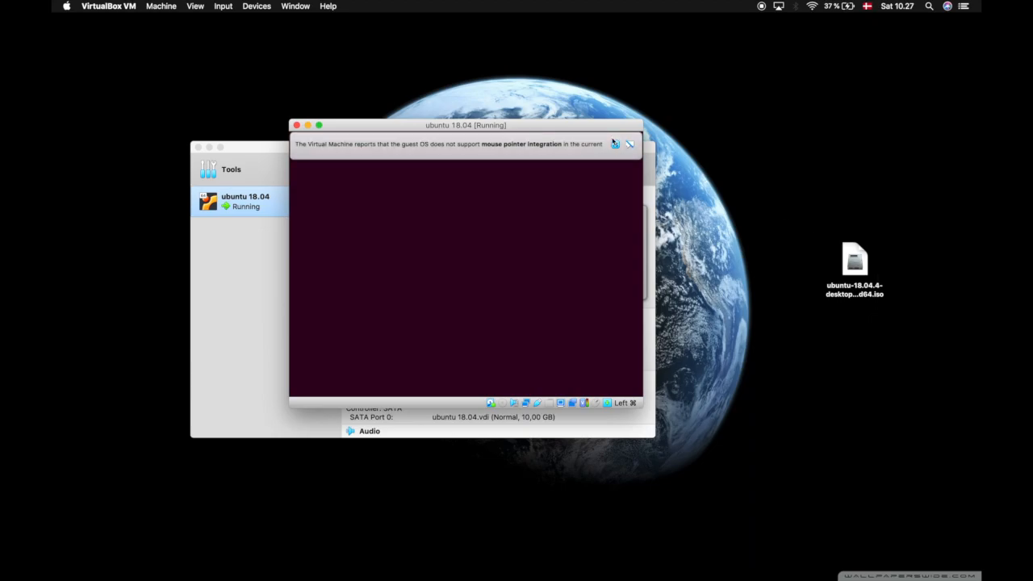
{"action": "left_click", "coordinate": [630, 143]}
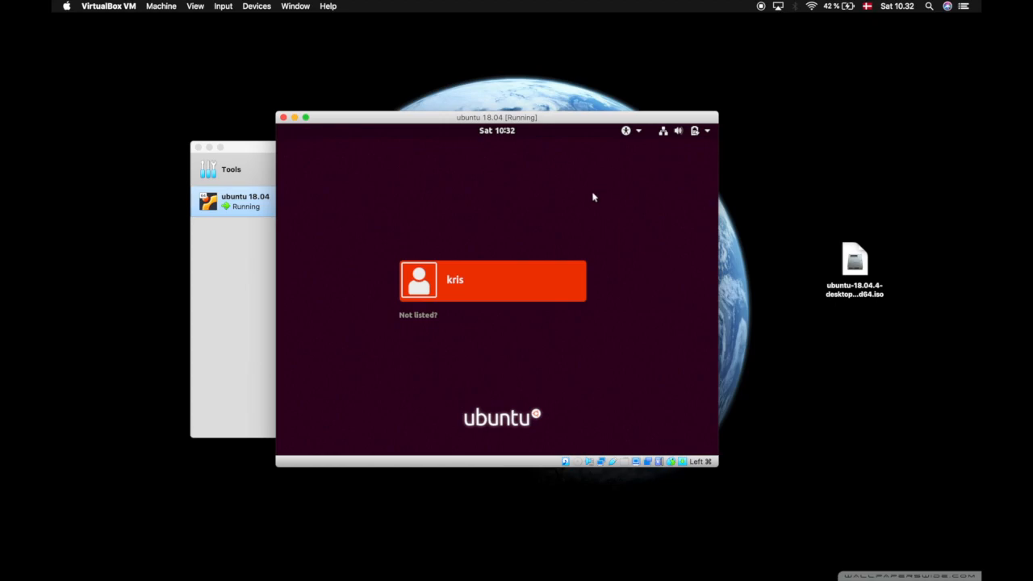
{"action": "left_click", "coordinate": [493, 280]}
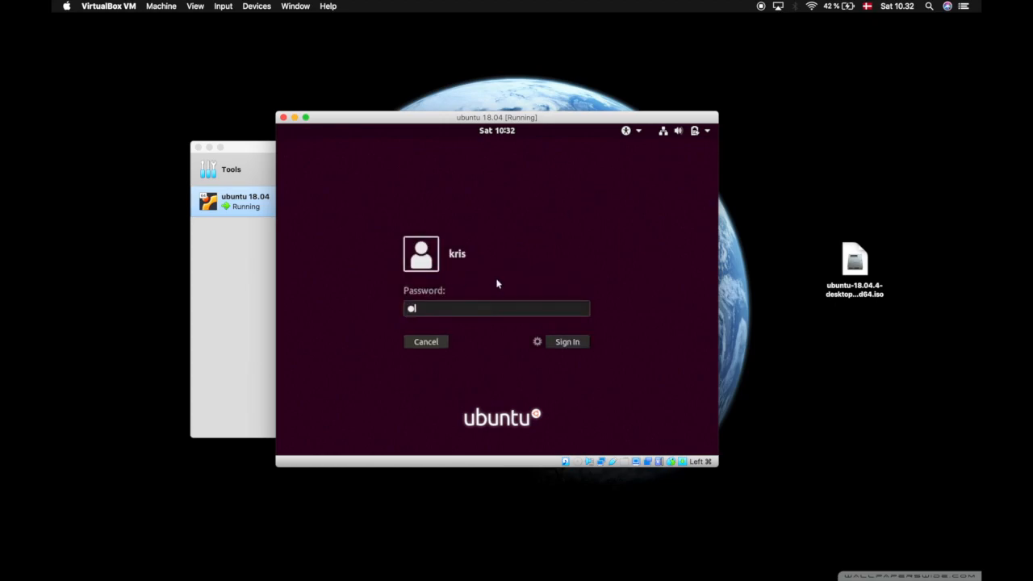
{"action": "left_click", "coordinate": [566, 342]}
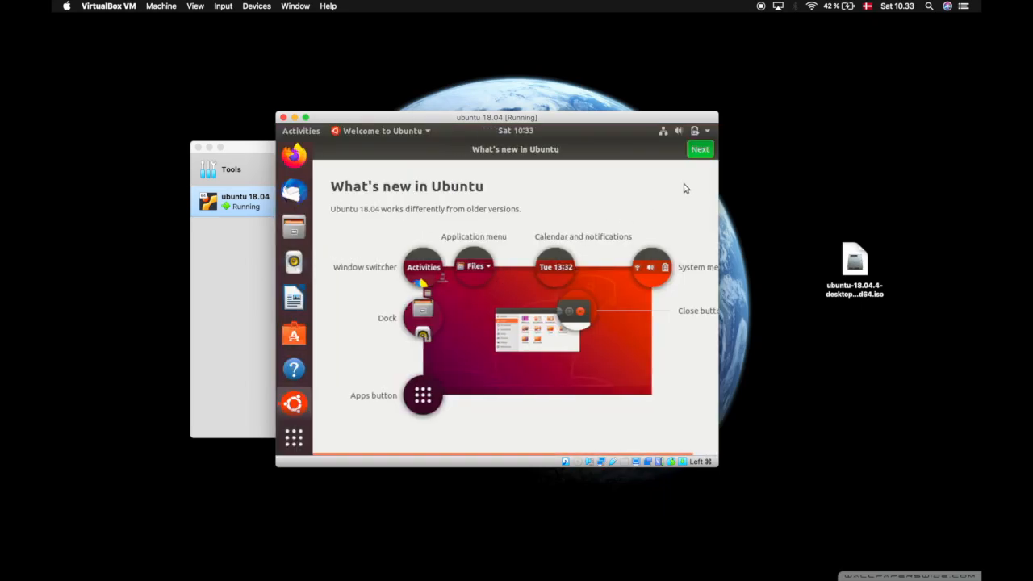
- Step through the 'What's new' and 'Help improve Ubuntu' pages to finish the welcome tour
{"action": "left_click", "coordinate": [700, 149]}
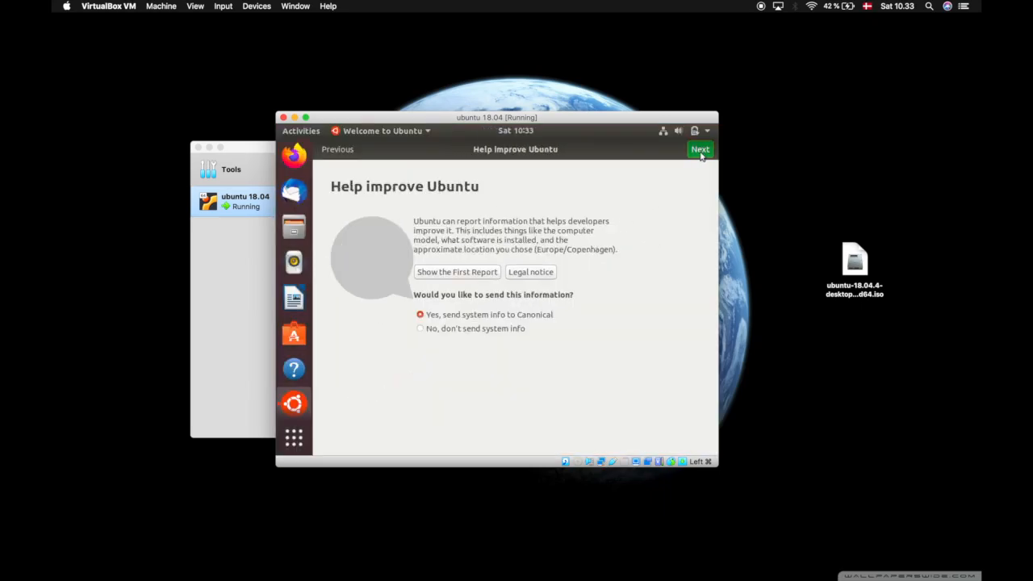
{"action": "left_click", "coordinate": [698, 149]}
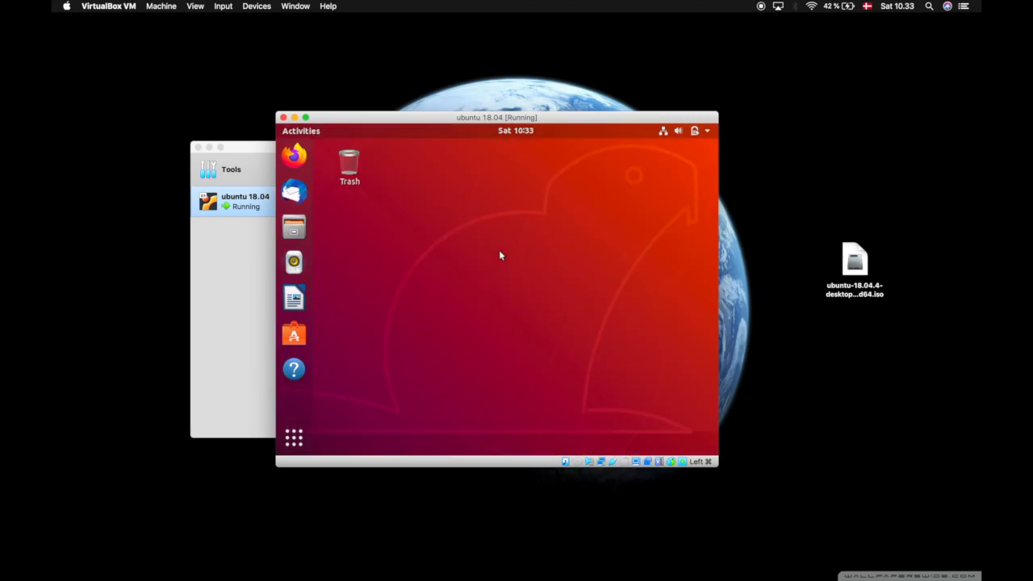
{"action": "mouse_move", "coordinate": [420, 223]}
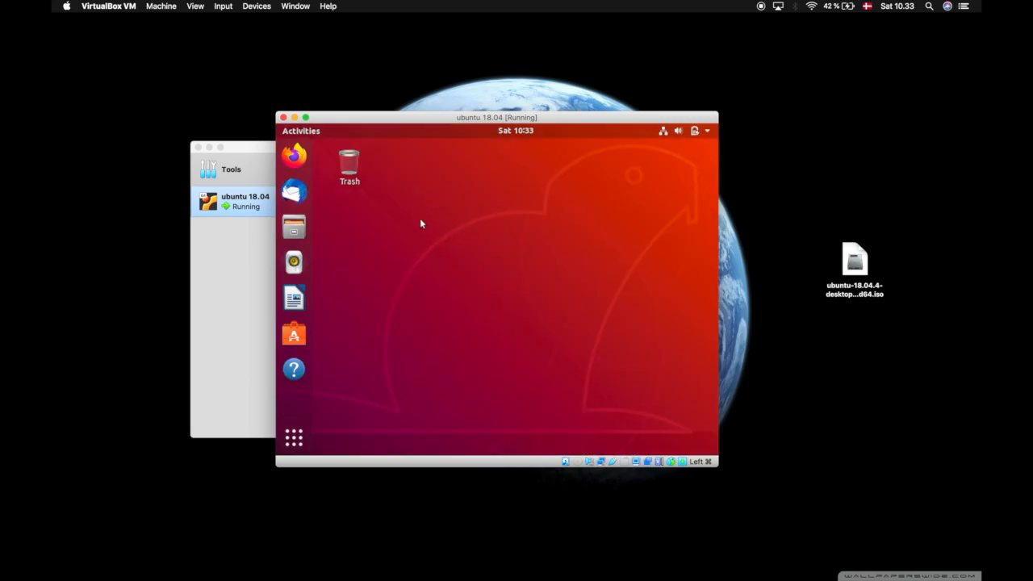
{"action": "mouse_move", "coordinate": [408, 237]}
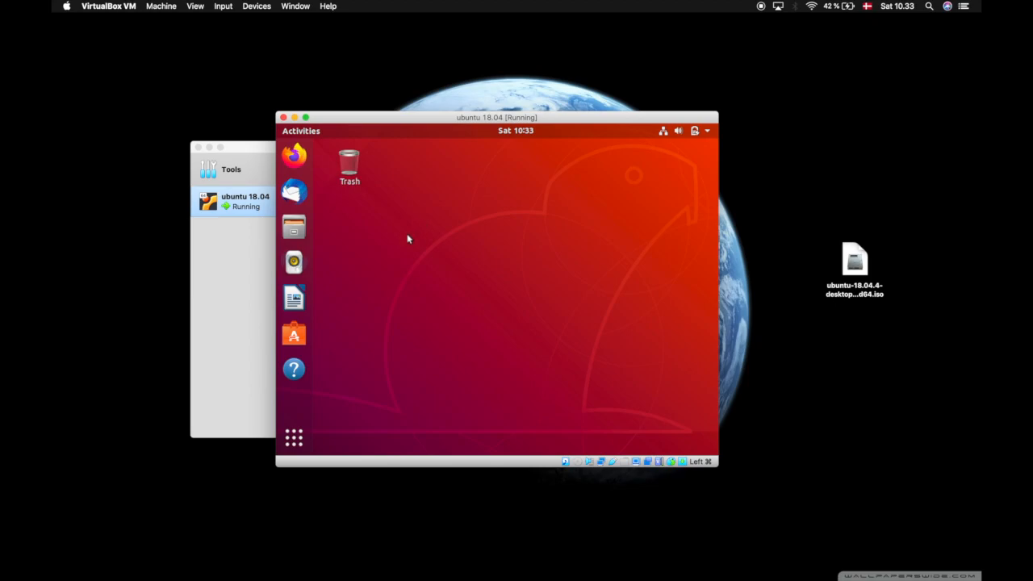
- Insert the Guest Additions CD image via Devices, run its autorun installer and authenticate with the password
{"action": "left_click", "coordinate": [223, 6]}
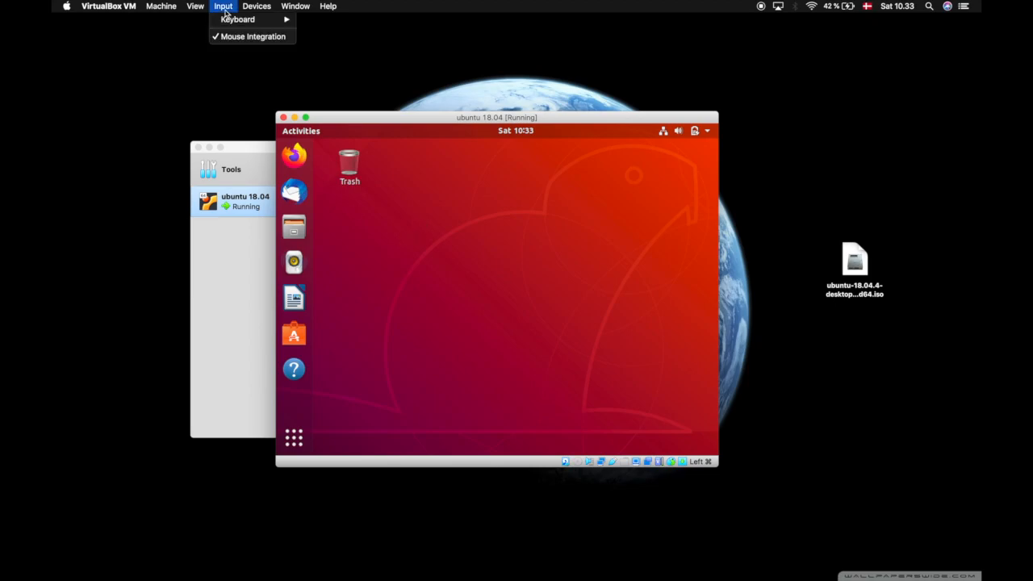
{"action": "left_click", "coordinate": [256, 6]}
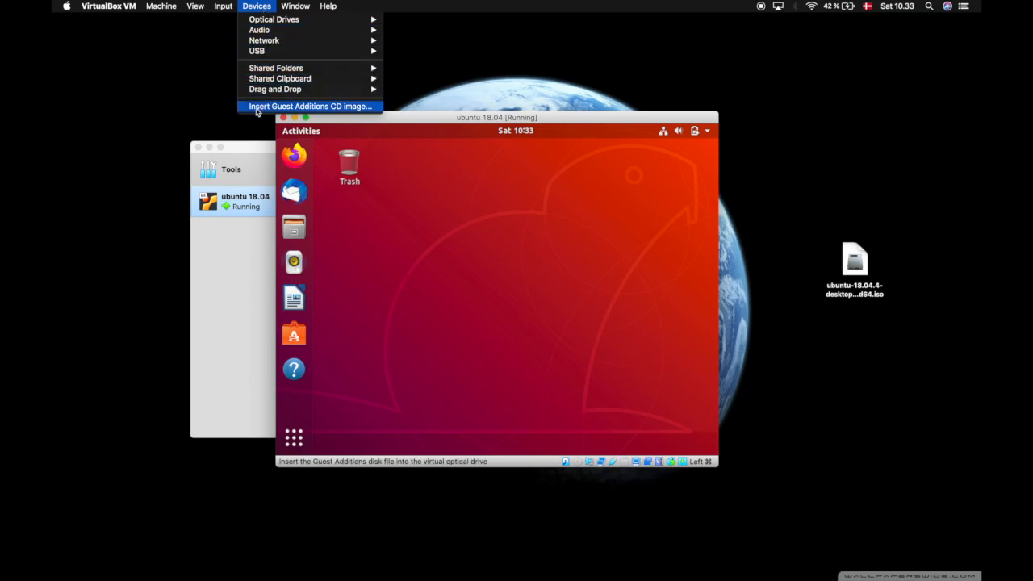
{"action": "left_click", "coordinate": [310, 106]}
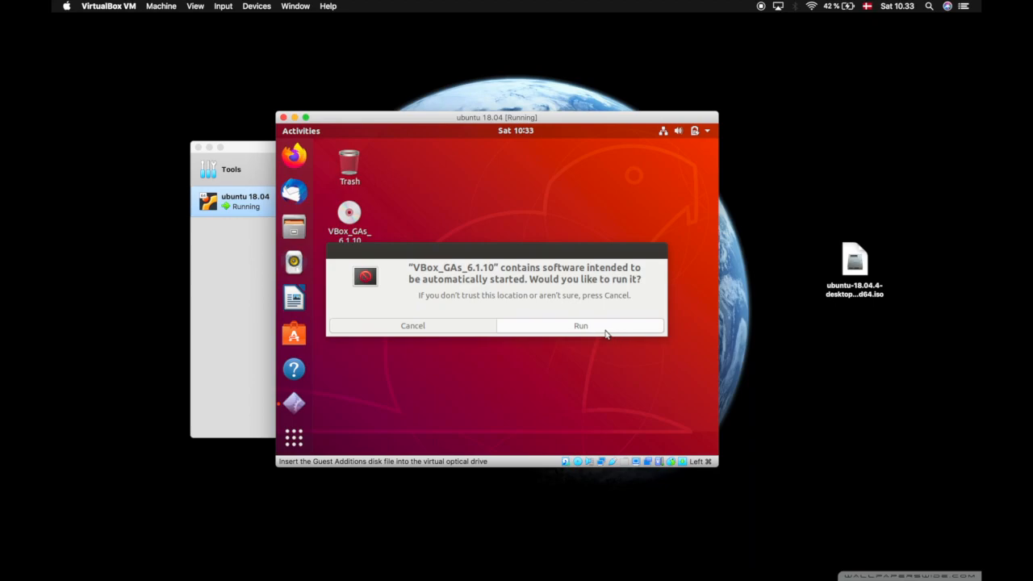
{"action": "left_click", "coordinate": [580, 325]}
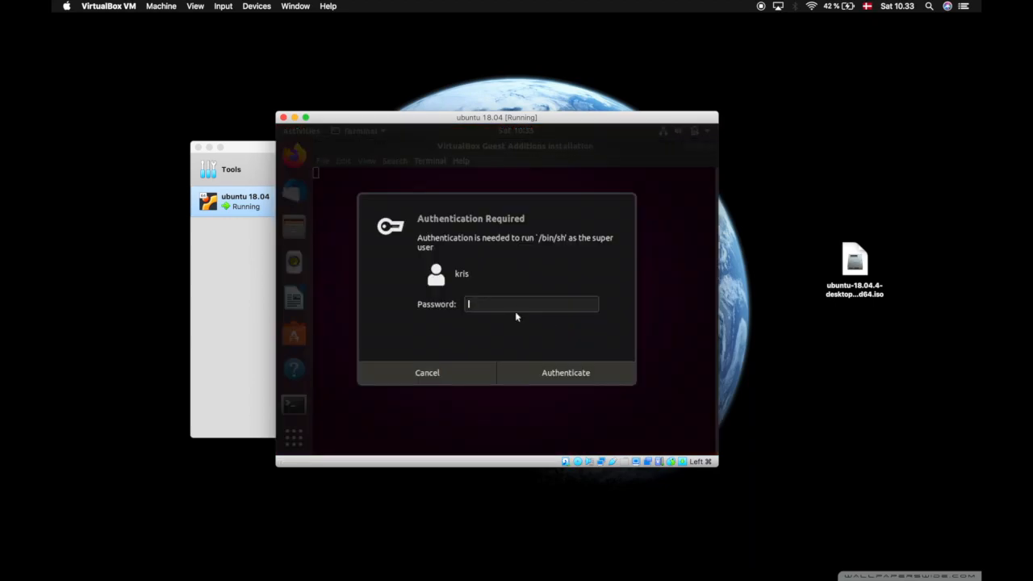
{"action": "type", "text": "password"}
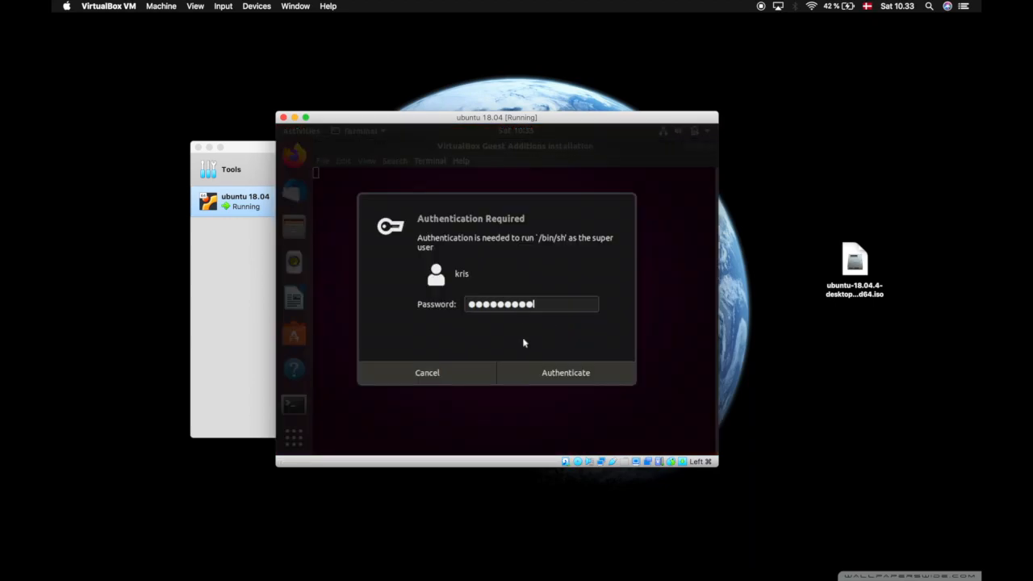
{"action": "left_click", "coordinate": [565, 372]}
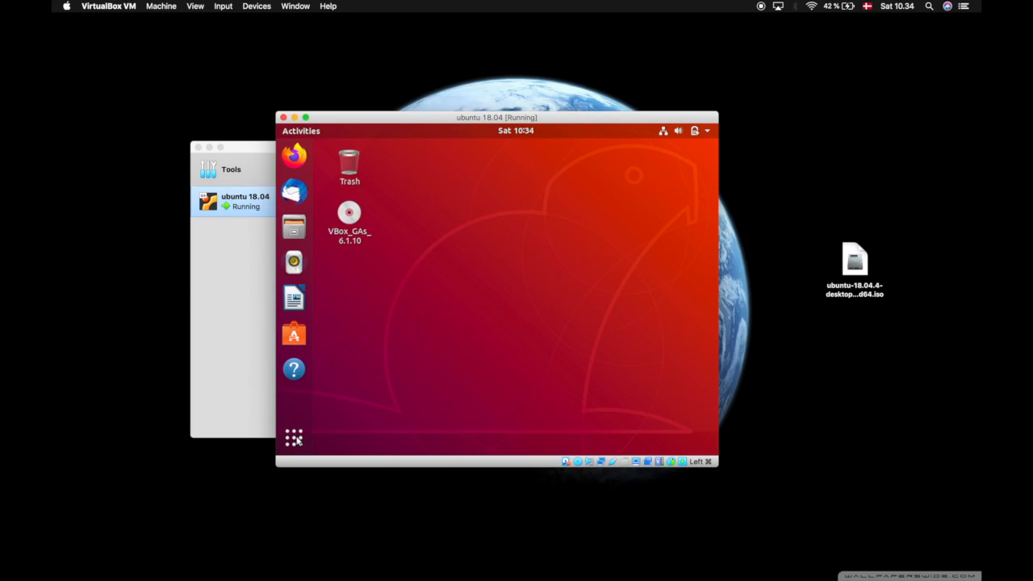
- Launch Terminal from the Activities search in the Ubuntu guest
{"action": "type", "text": "t"}
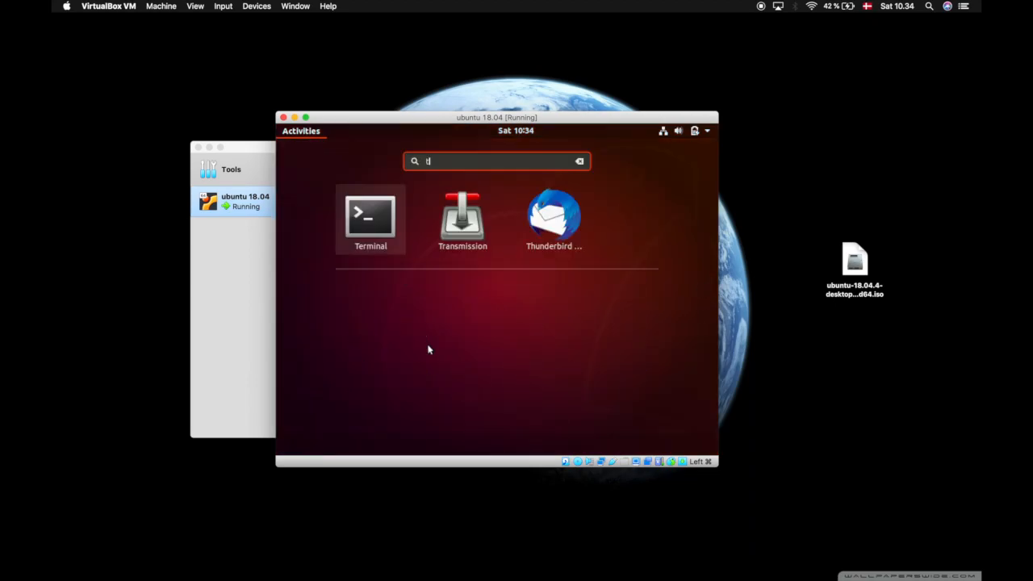
{"action": "left_click", "coordinate": [370, 213]}
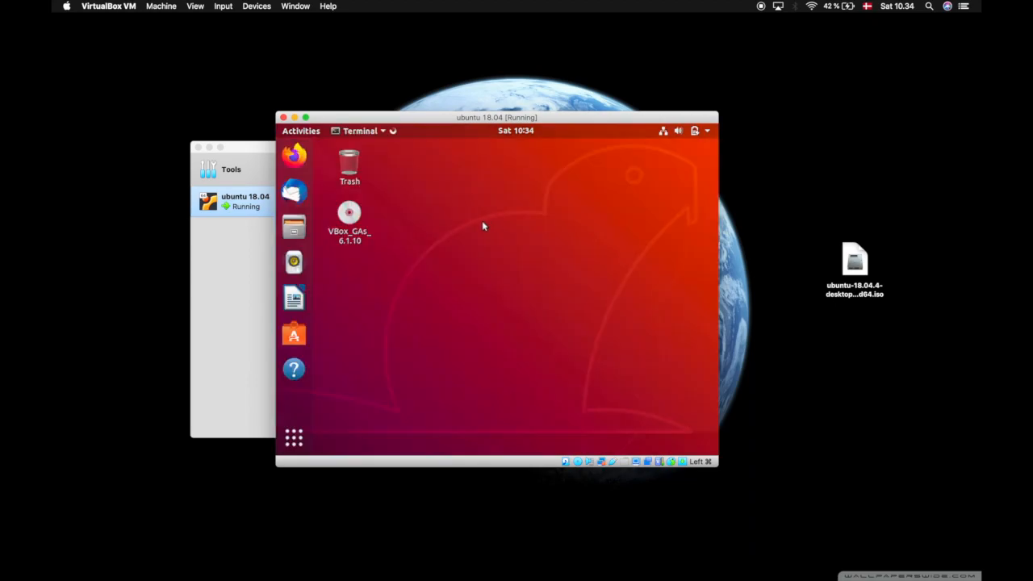
{"action": "left_click", "coordinate": [293, 403]}
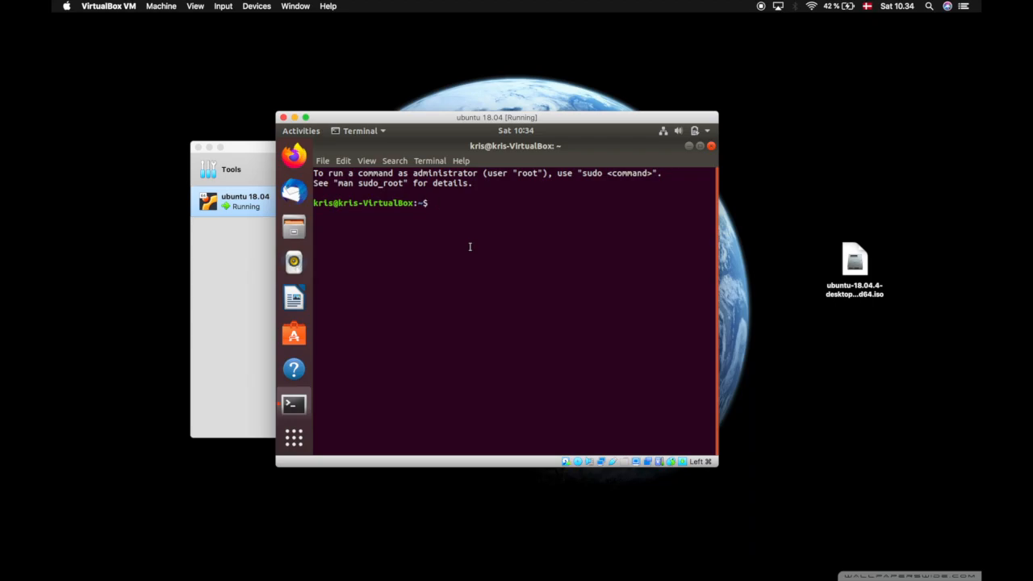
- Run 'sudo apt-get update' with the password so the package lists are refreshed
{"action": "type", "text": "sudo apt"}
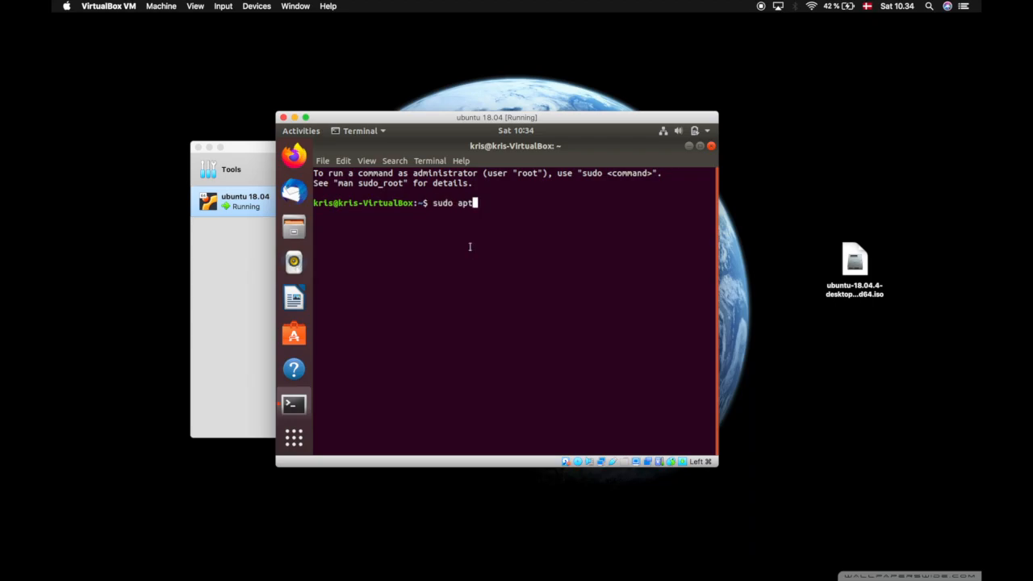
{"action": "type", "text": "=get"}
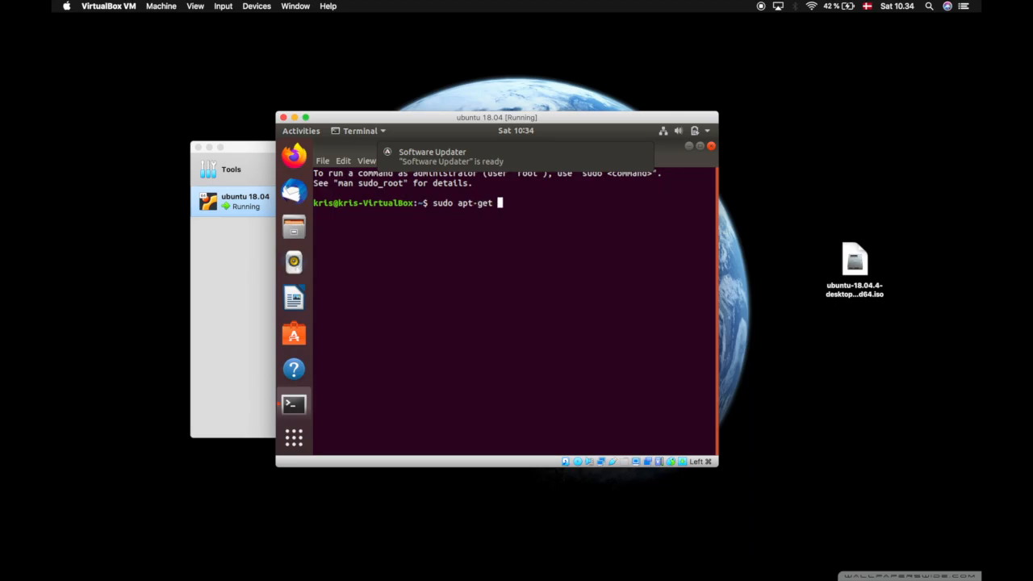
{"action": "type", "text": "update"}
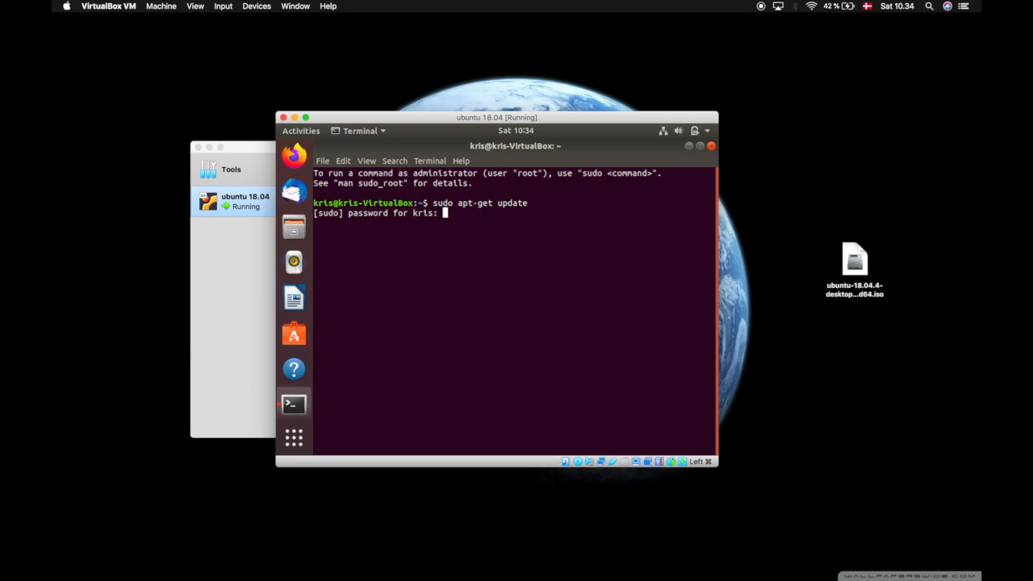
{"action": "key", "text": "Return"}
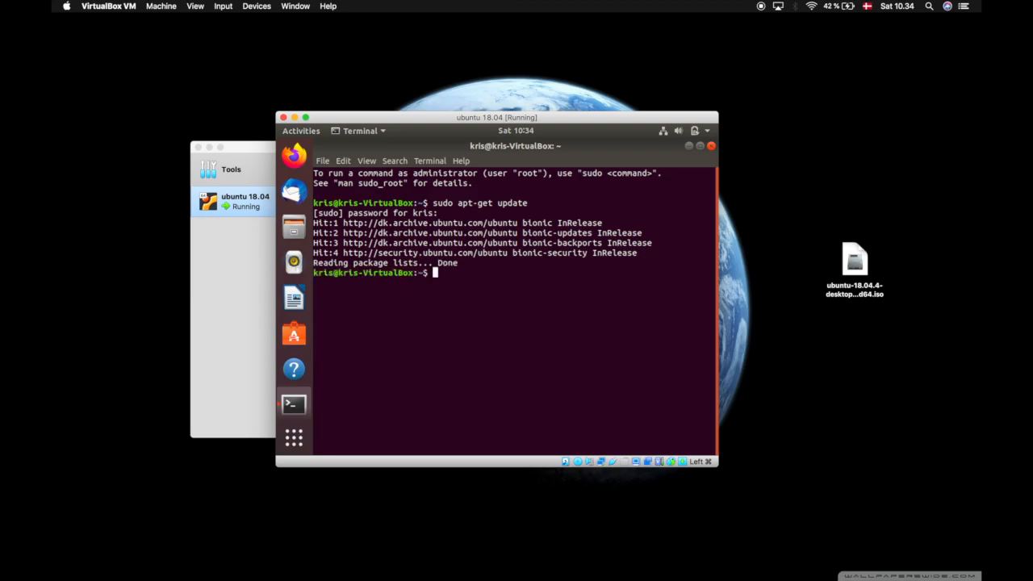
- Run 'sudo apt-get install -y gcc make', then close the Terminal once it finishes
{"action": "type", "text": "sudo ap"}
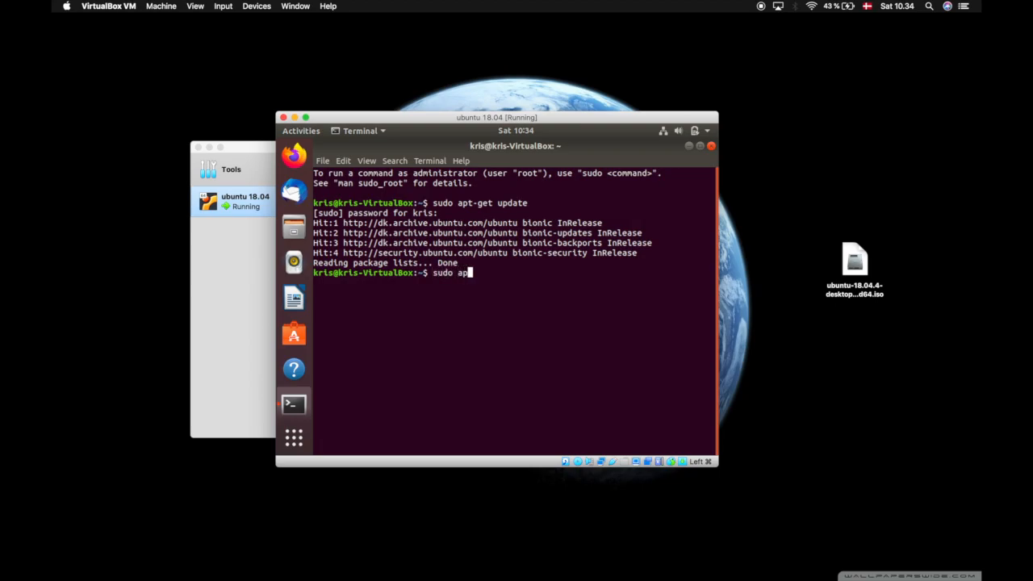
{"action": "type", "text": "t-get install -"}
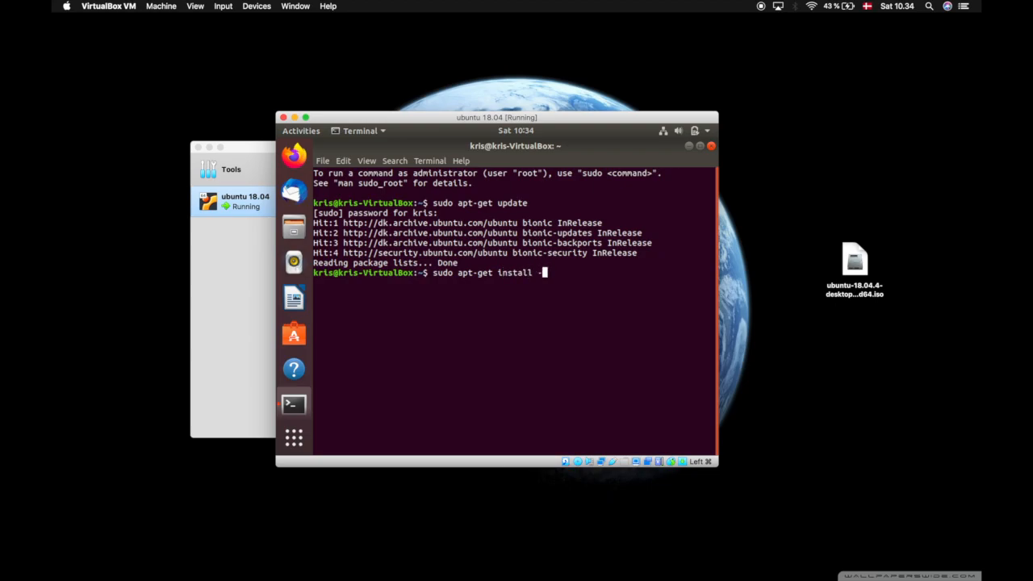
{"action": "type", "text": "y gcc m"}
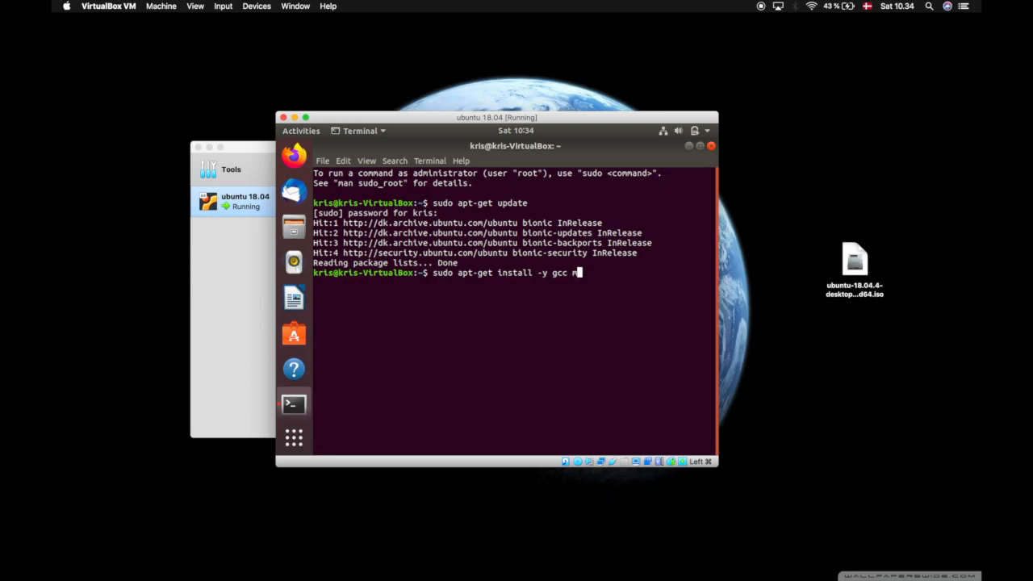
{"action": "key", "text": "Return"}
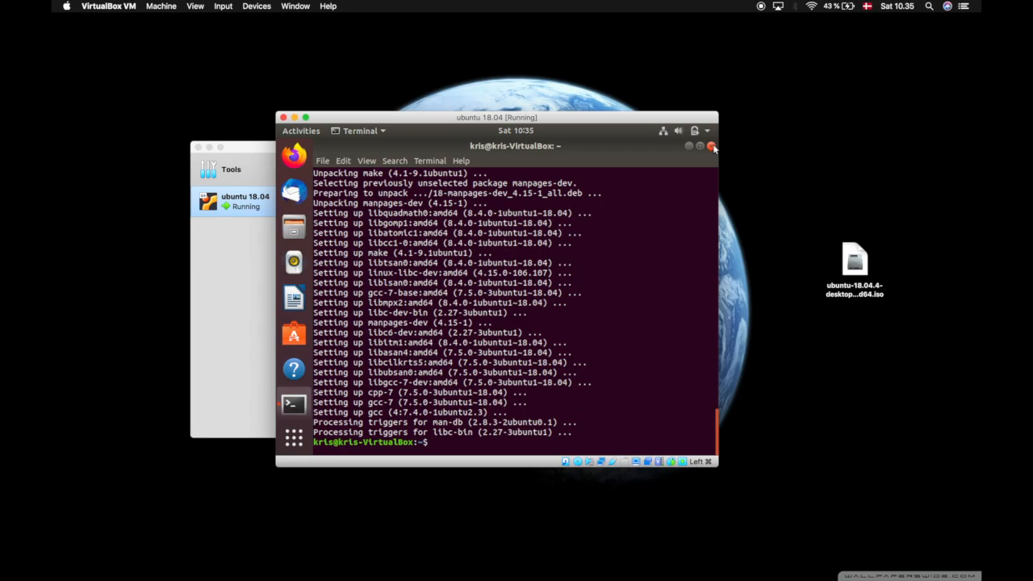
{"action": "left_click", "coordinate": [712, 147]}
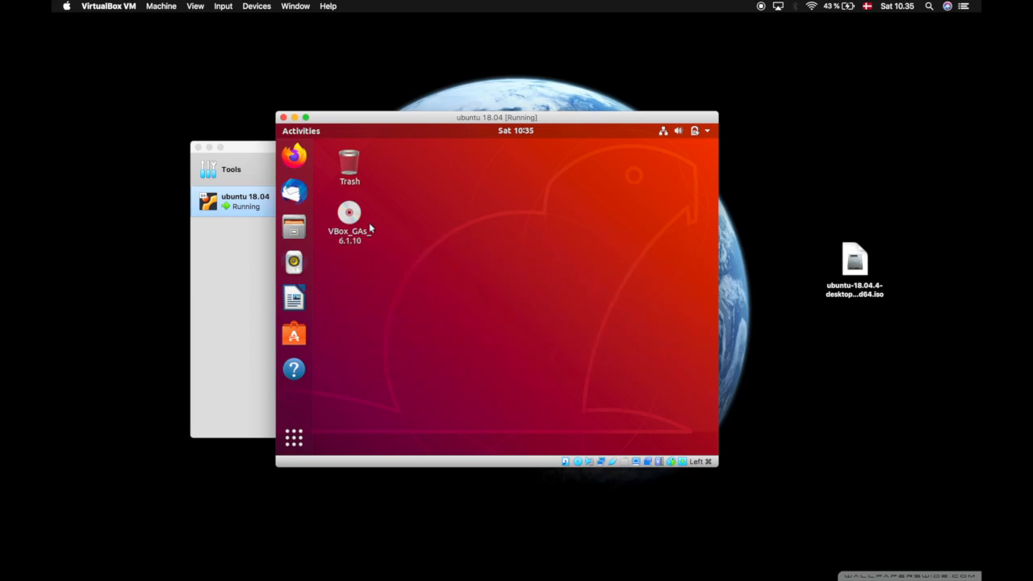
- Open the VBox_GAs disc, run its software with admin authentication, then close the Files window
{"action": "right_click", "coordinate": [349, 218]}
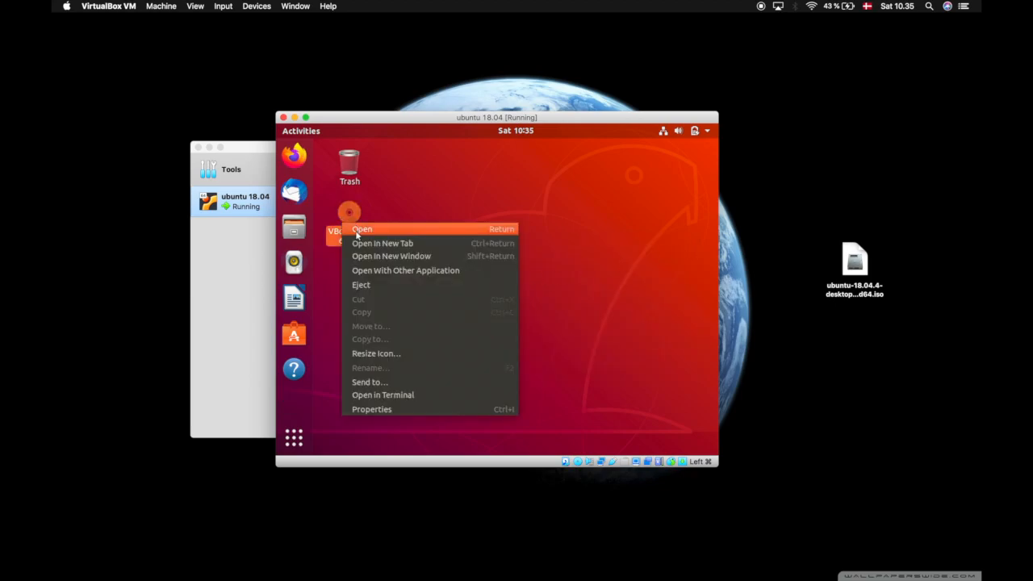
{"action": "left_click", "coordinate": [361, 229]}
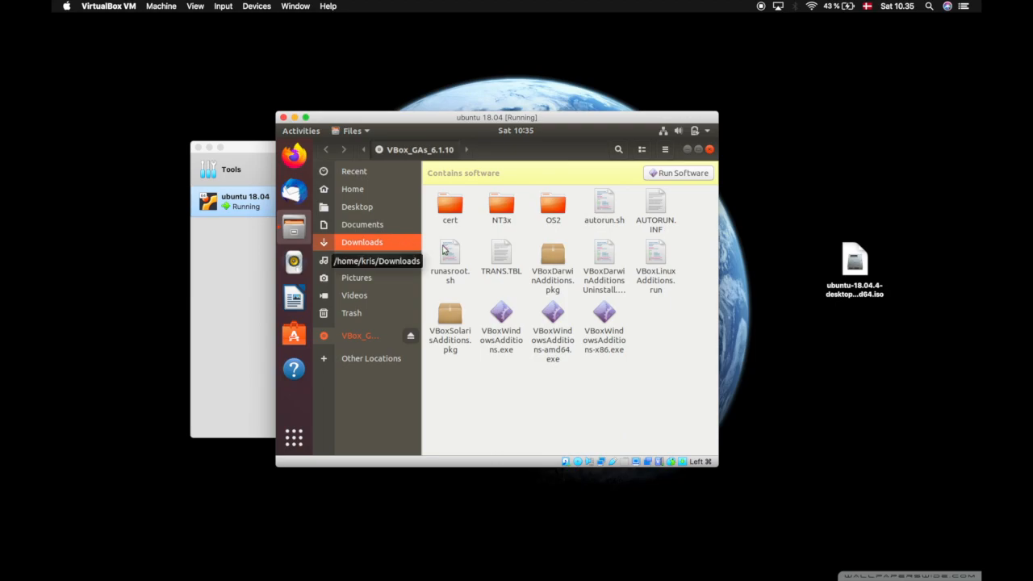
{"action": "left_click", "coordinate": [678, 172]}
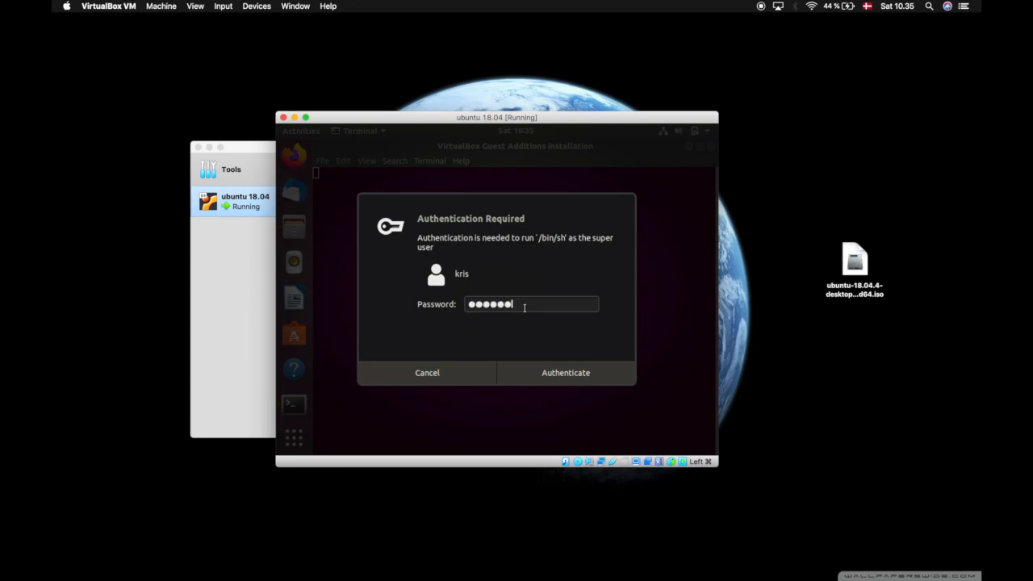
{"action": "left_click", "coordinate": [565, 372]}
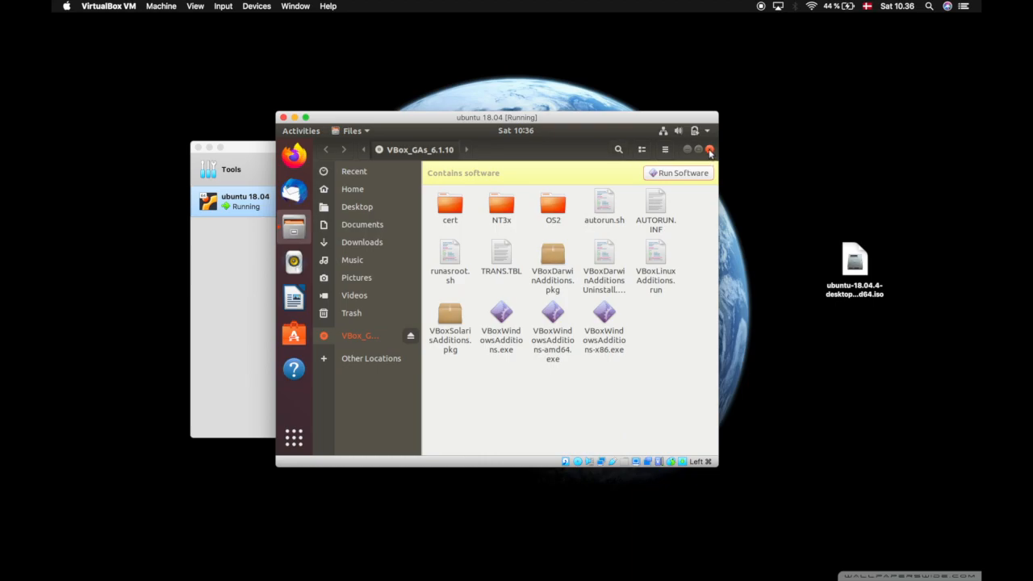
{"action": "left_click", "coordinate": [709, 150]}
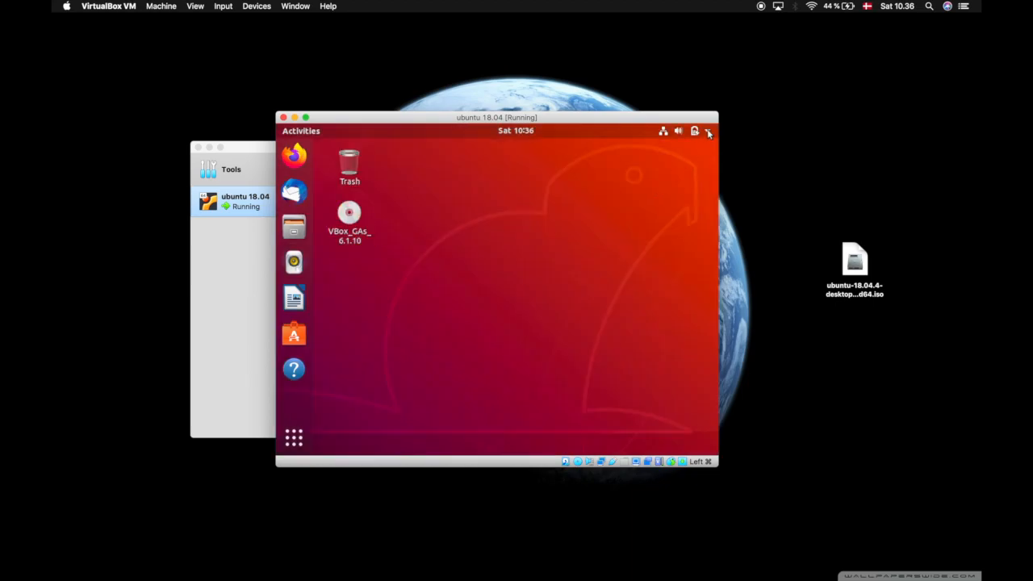
- Restart the guest from the power menu and sign in with the account password
{"action": "left_click", "coordinate": [708, 131]}
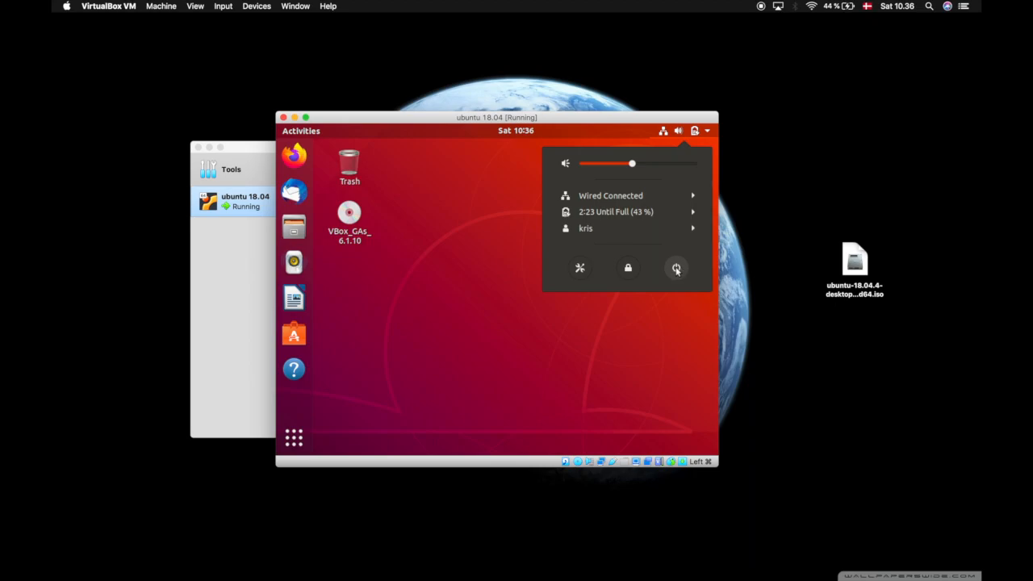
{"action": "left_click", "coordinate": [677, 268]}
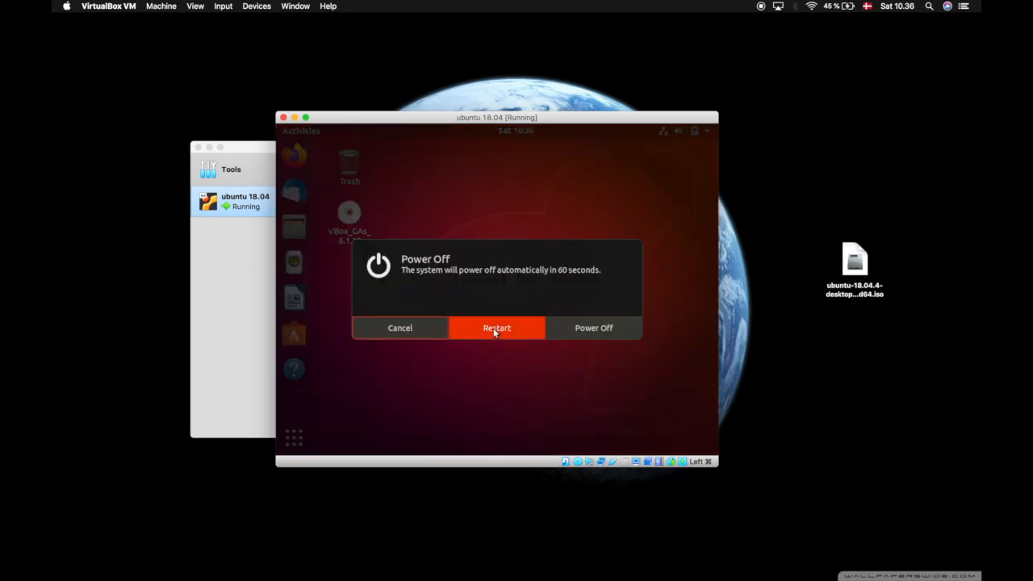
{"action": "left_click", "coordinate": [496, 328]}
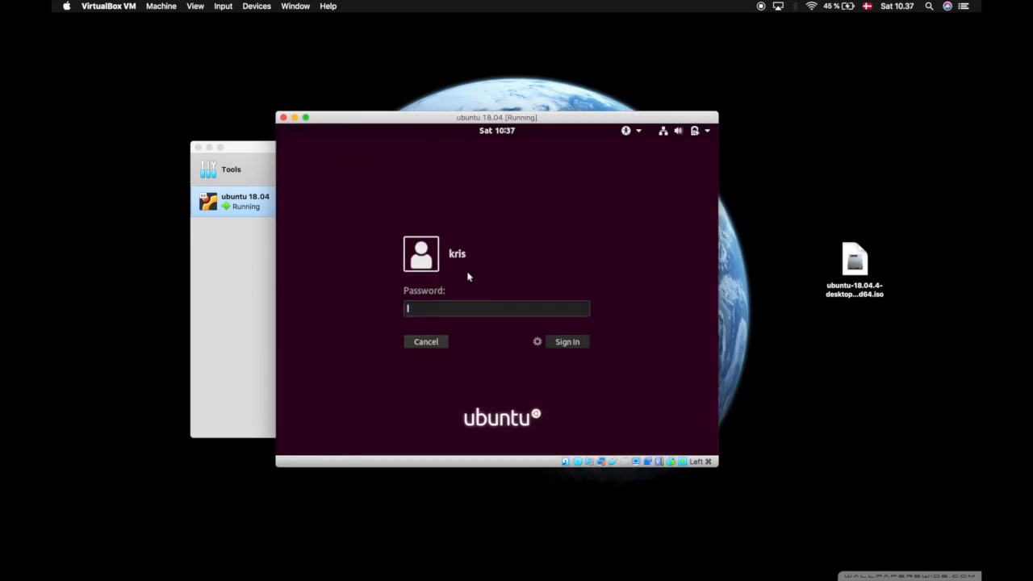
{"action": "type", "text": "password"}
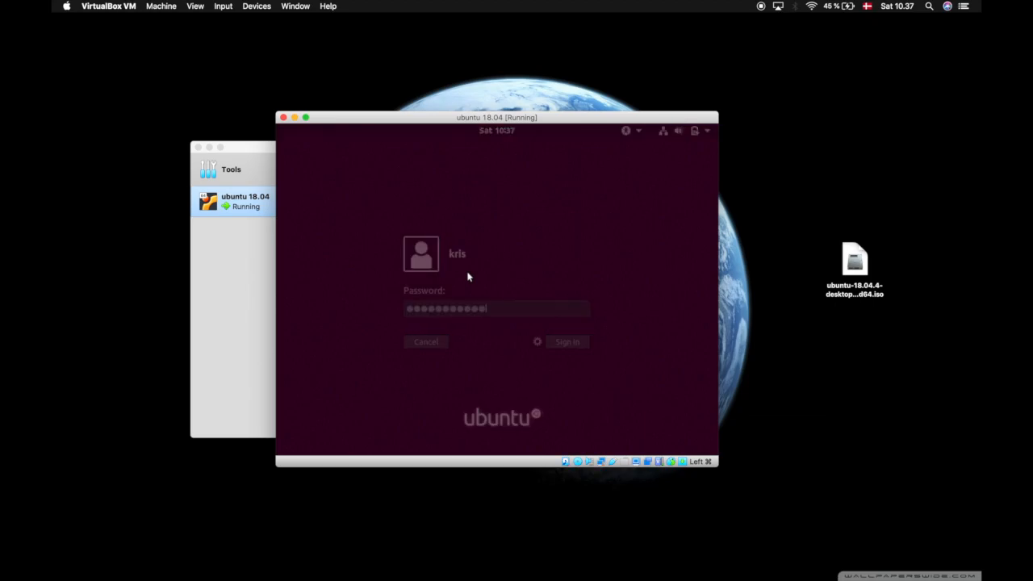
{"action": "left_click", "coordinate": [566, 342]}
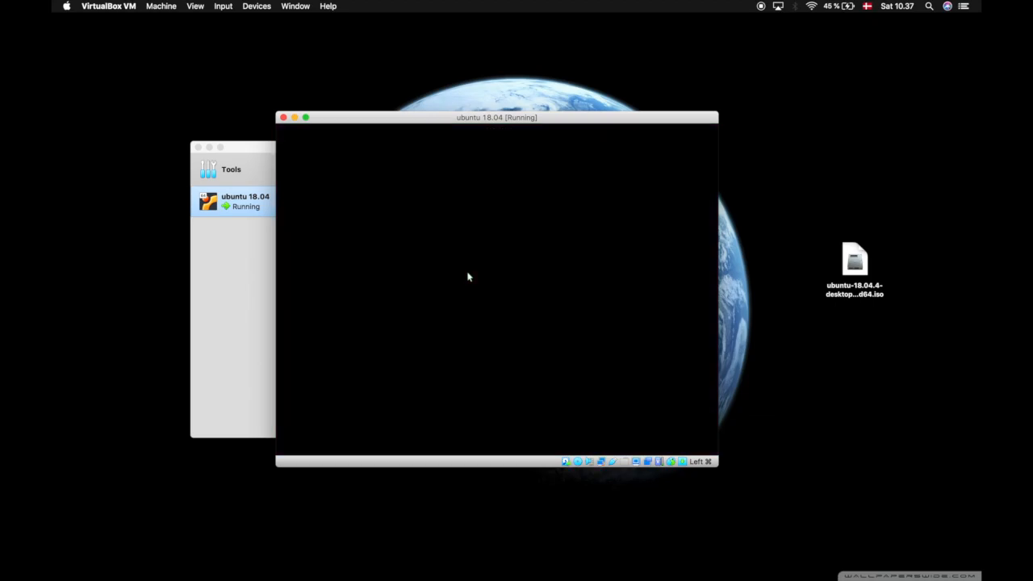
{"action": "mouse_move", "coordinate": [760, 299]}
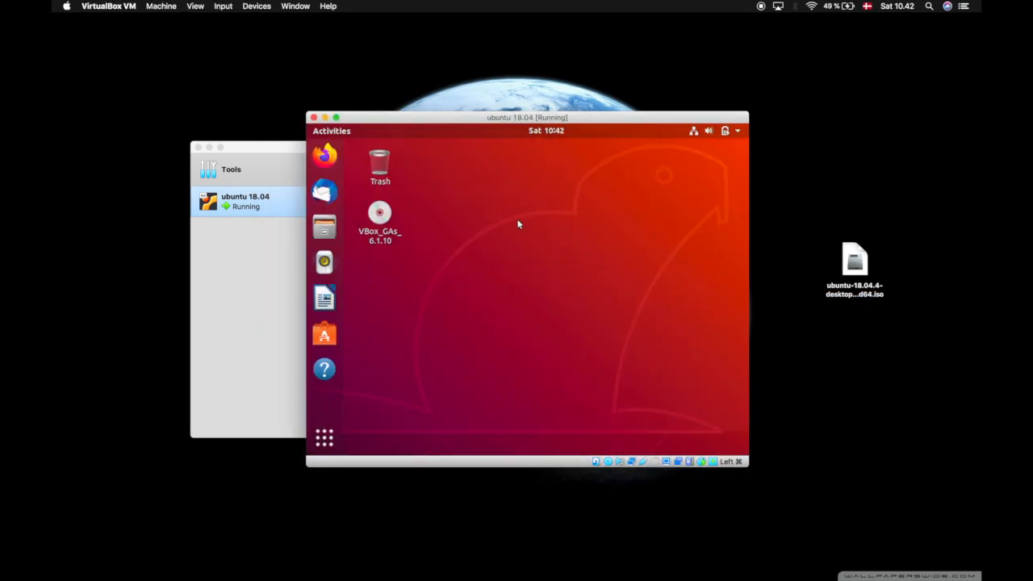
- Choose Devices > Shared Clipboard > Bidirectional for the VM
{"action": "left_click", "coordinate": [257, 6]}
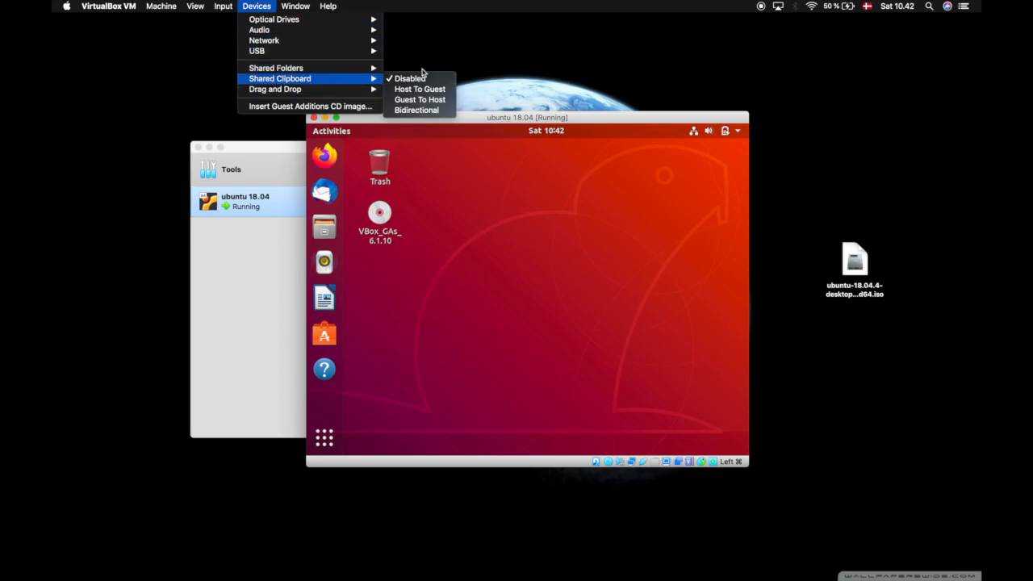
{"action": "mouse_move", "coordinate": [419, 89]}
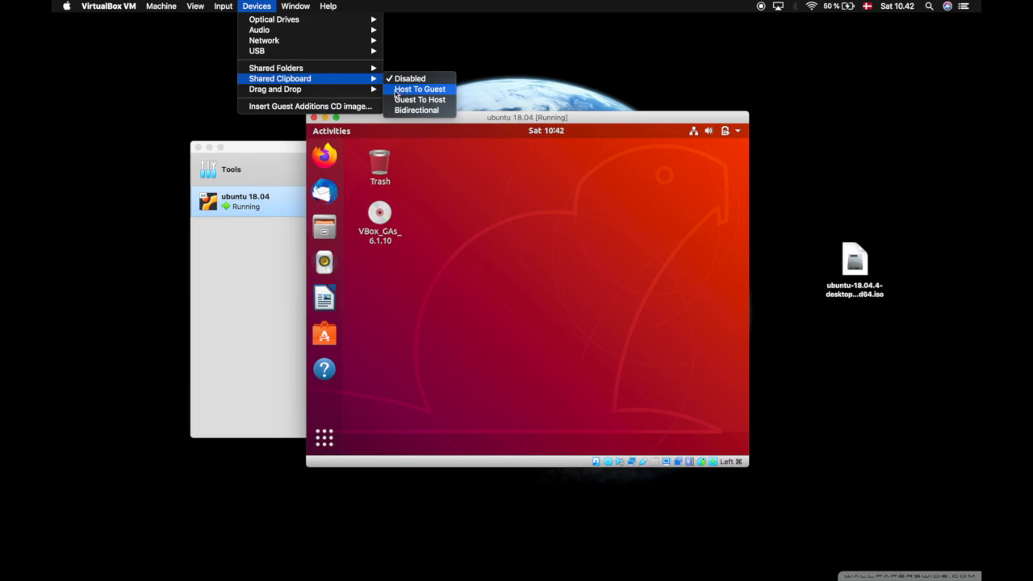
{"action": "mouse_move", "coordinate": [419, 99]}
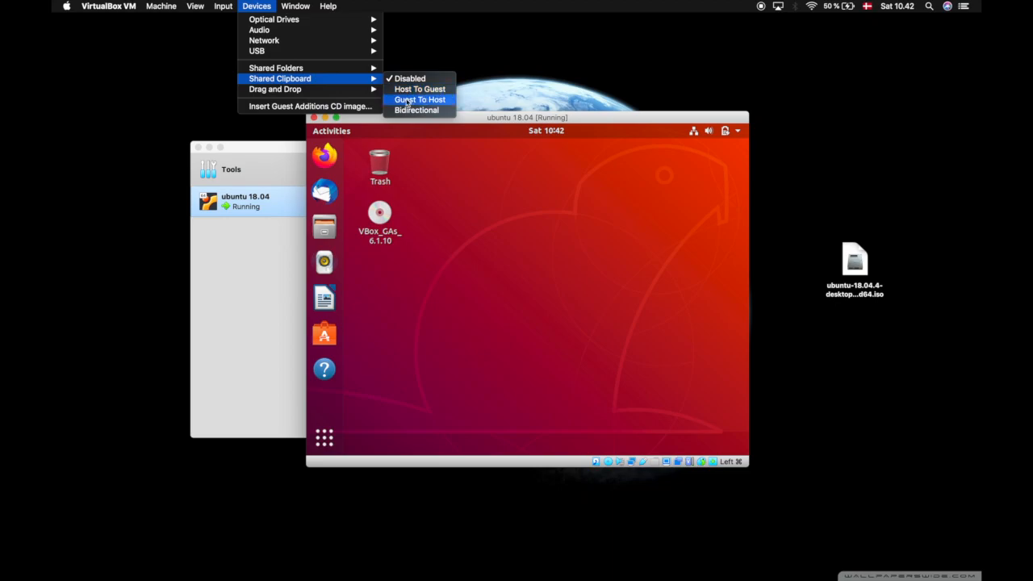
{"action": "mouse_move", "coordinate": [416, 110]}
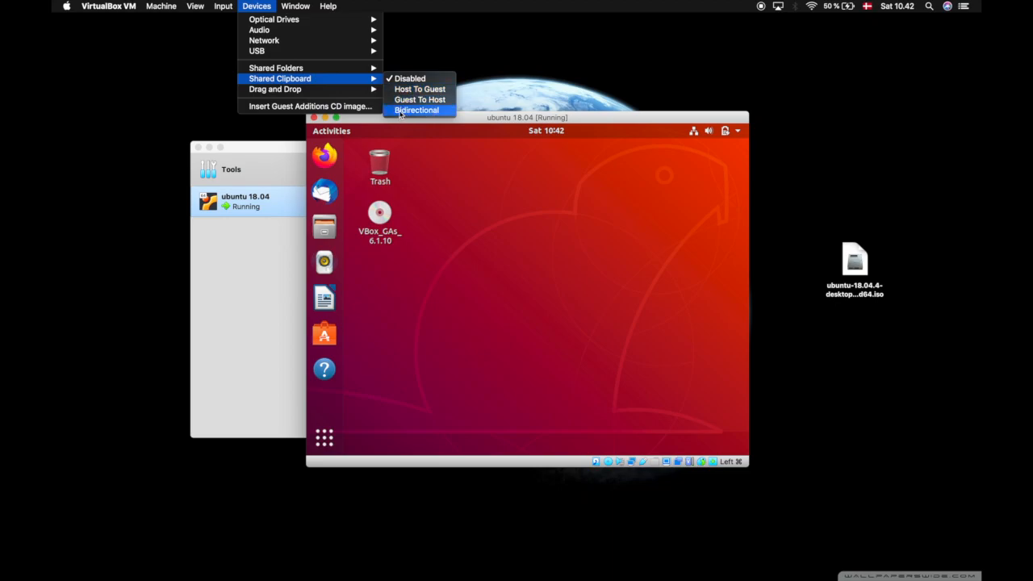
{"action": "left_click", "coordinate": [416, 110]}
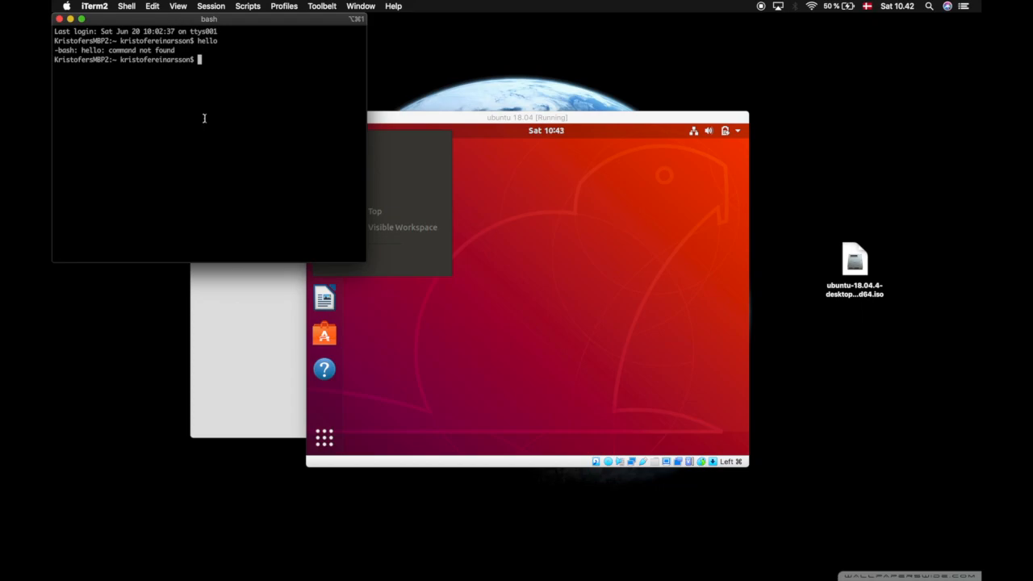
- Enter 'testing' in iTerm2 and copy the word to the Mac clipboard
{"action": "type", "text": "testi"}
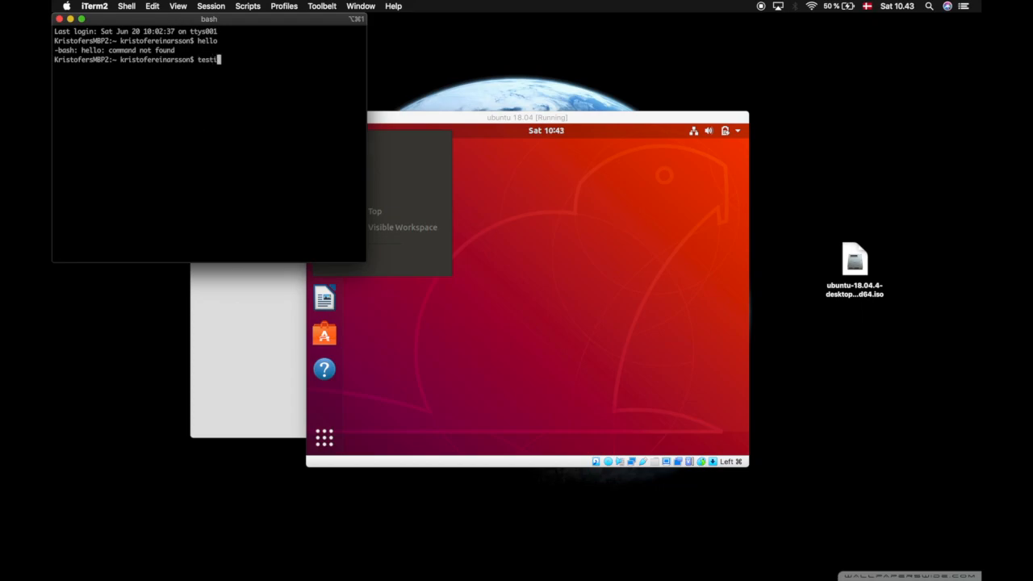
{"action": "type", "text": "ng"}
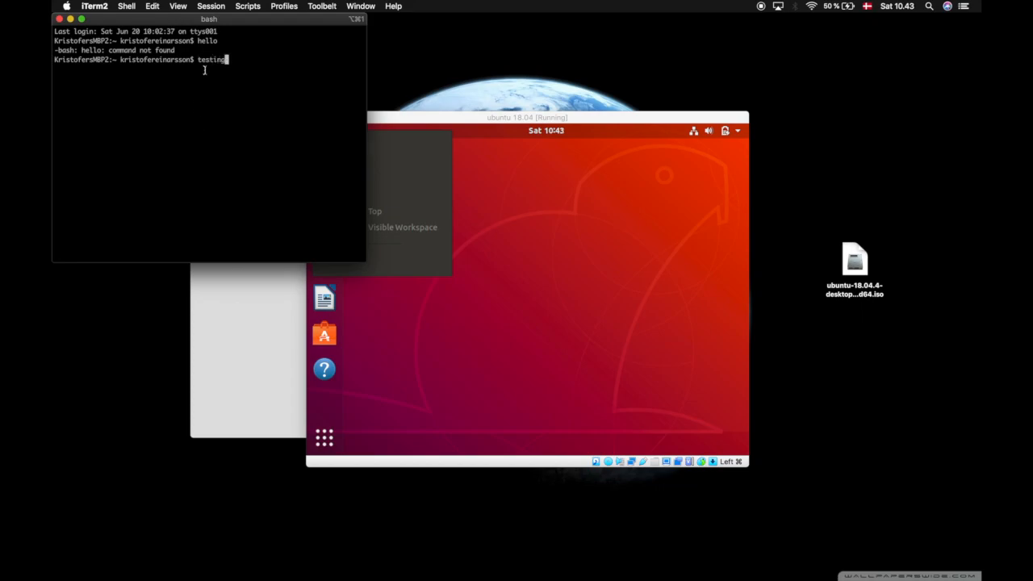
{"action": "right_click", "coordinate": [210, 58]}
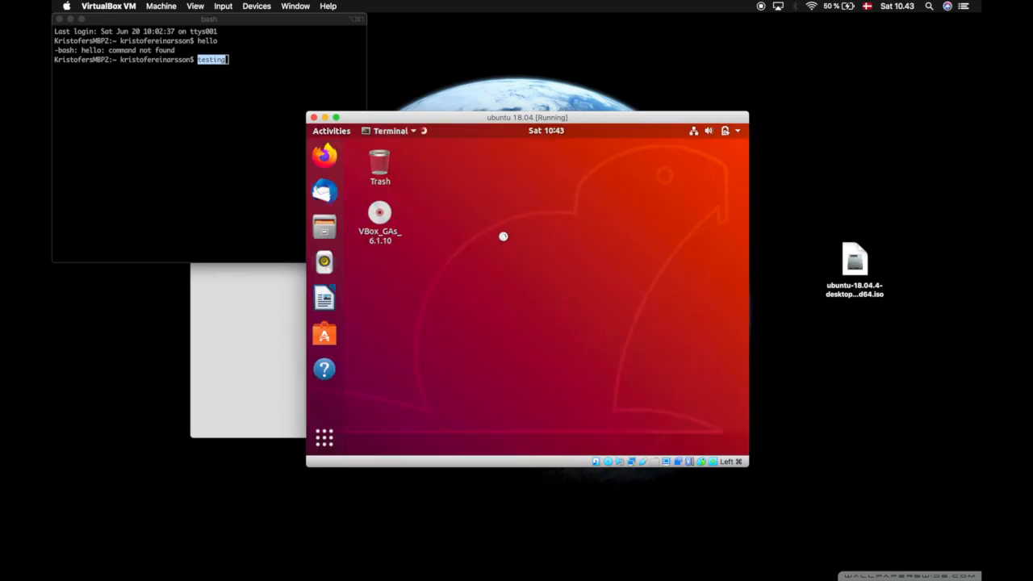
- Paste 'testing' into the guest terminal, append 'Back', and paste it back in iTerm2
{"action": "right_click", "coordinate": [504, 237]}
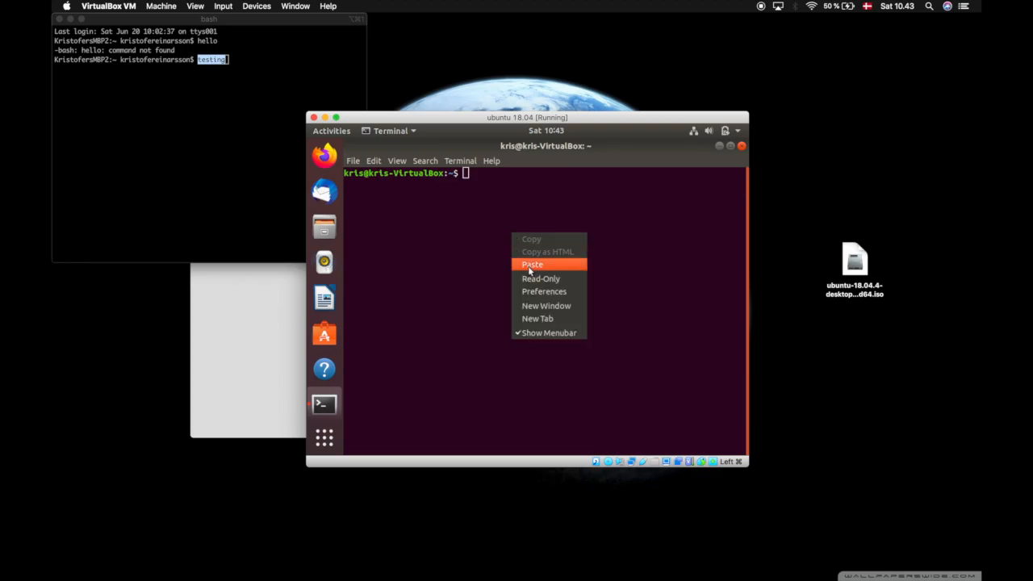
{"action": "left_click", "coordinate": [532, 264]}
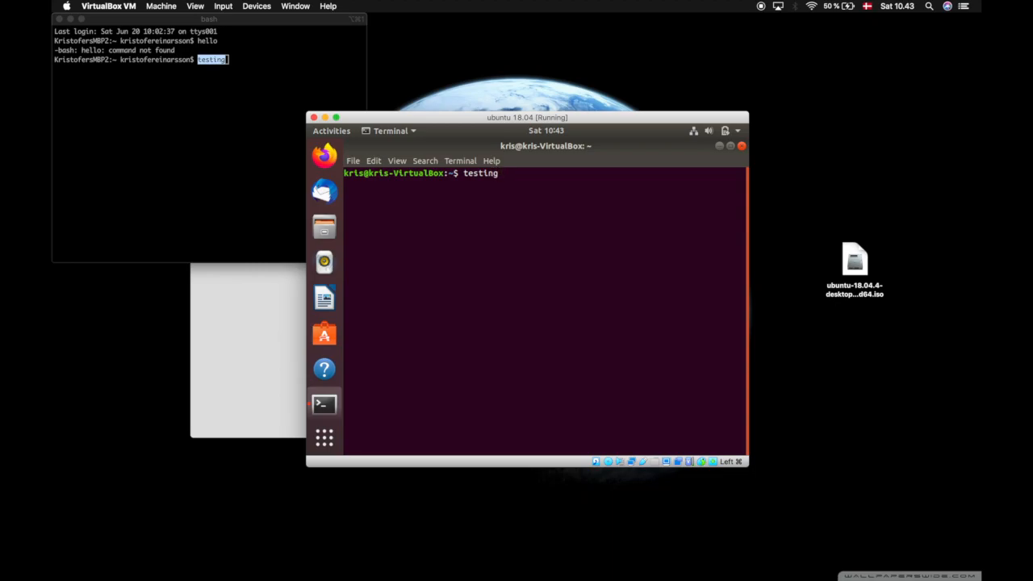
{"action": "type", "text": "Bacj"}
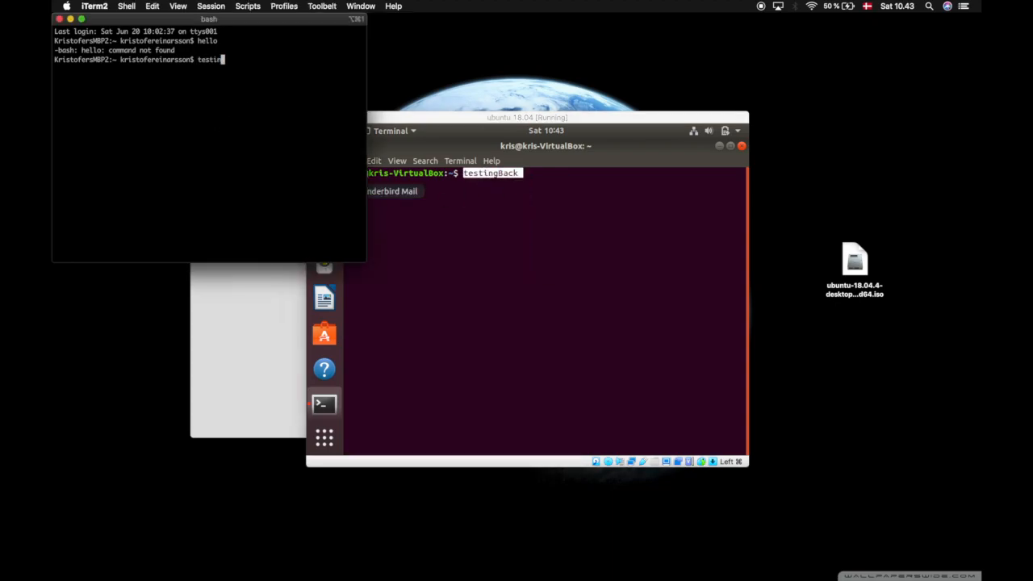
{"action": "right_click", "coordinate": [198, 59]}
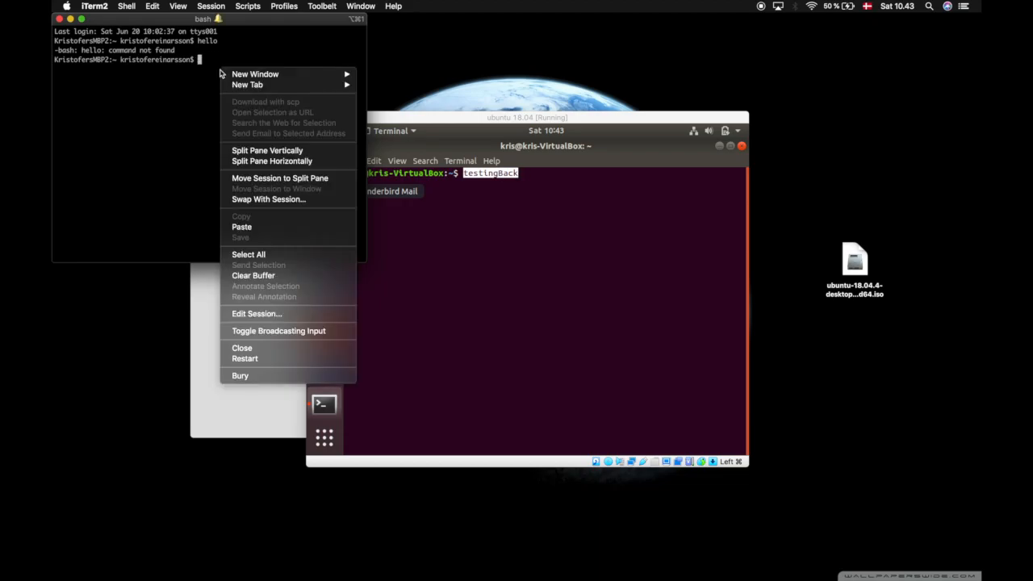